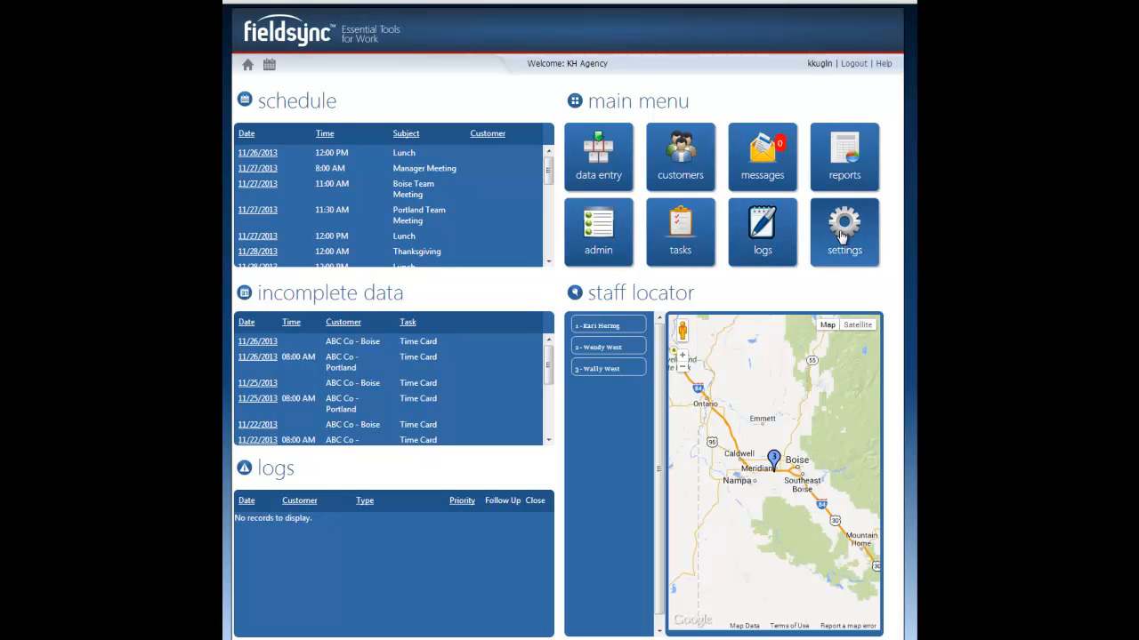
# Open Settings and go to the System Management lists page
pyautogui.click(844, 231)
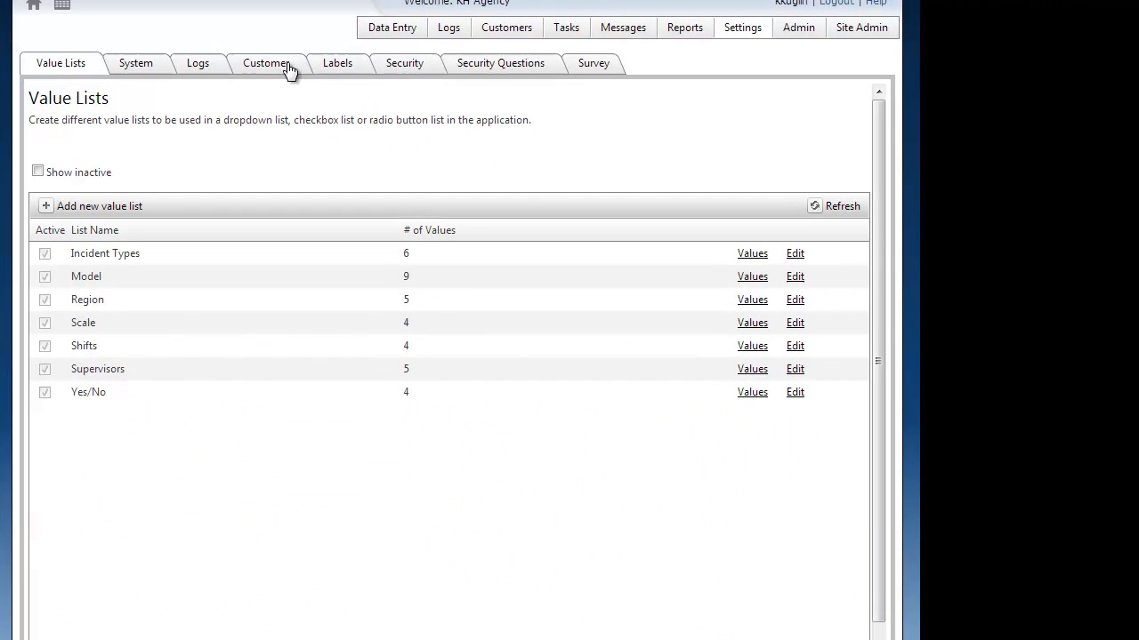
pyautogui.moveTo(136, 63)
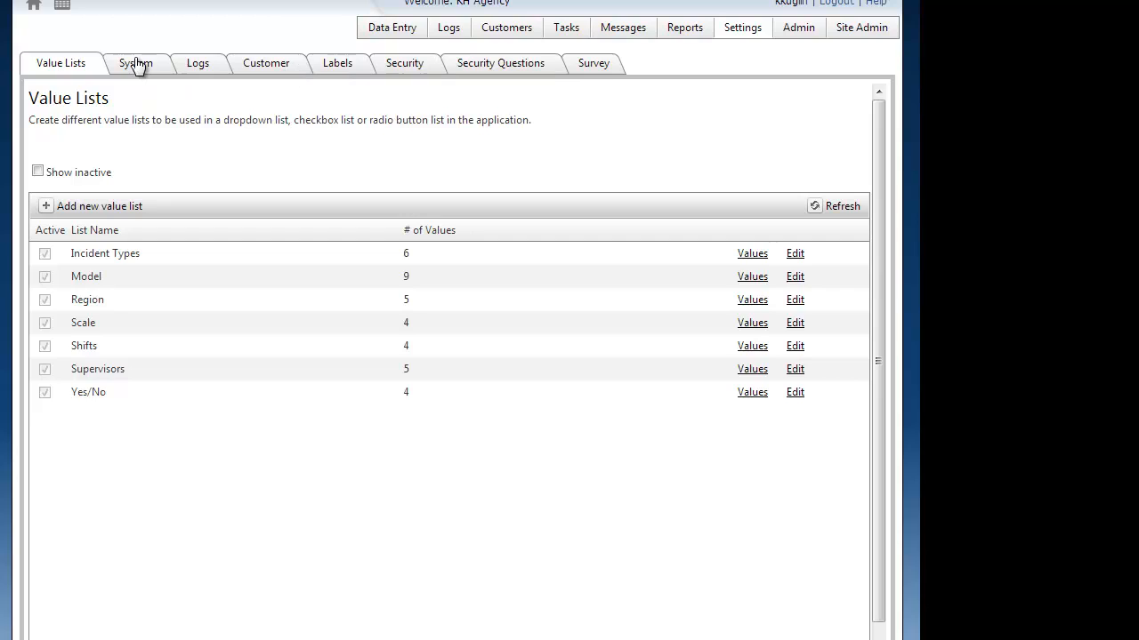
pyautogui.click(135, 63)
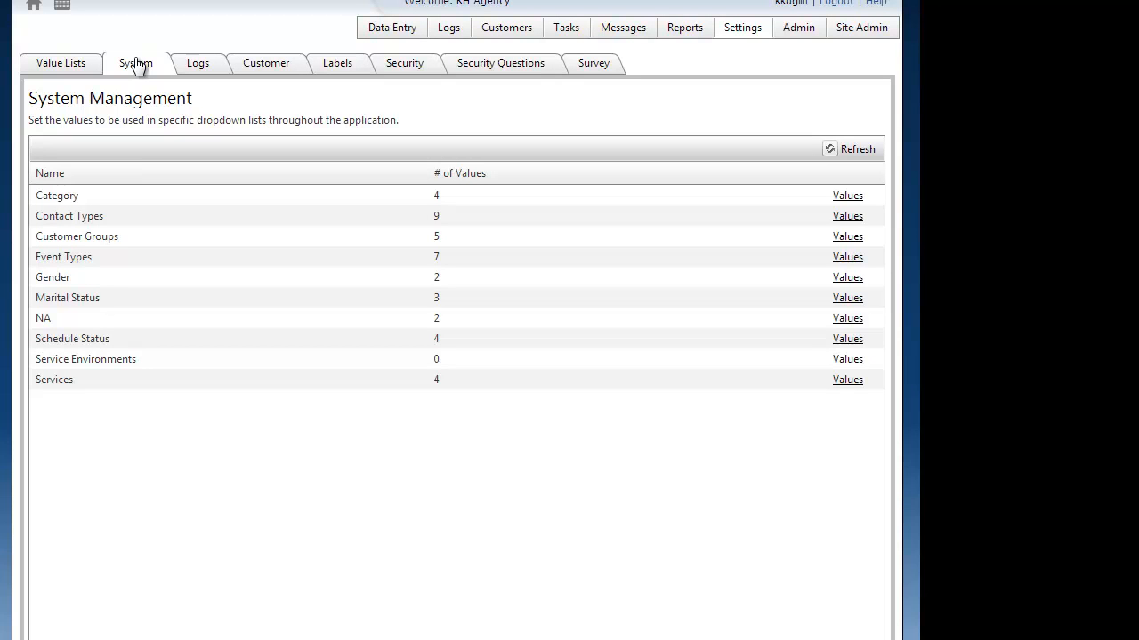
pyautogui.moveTo(71, 277)
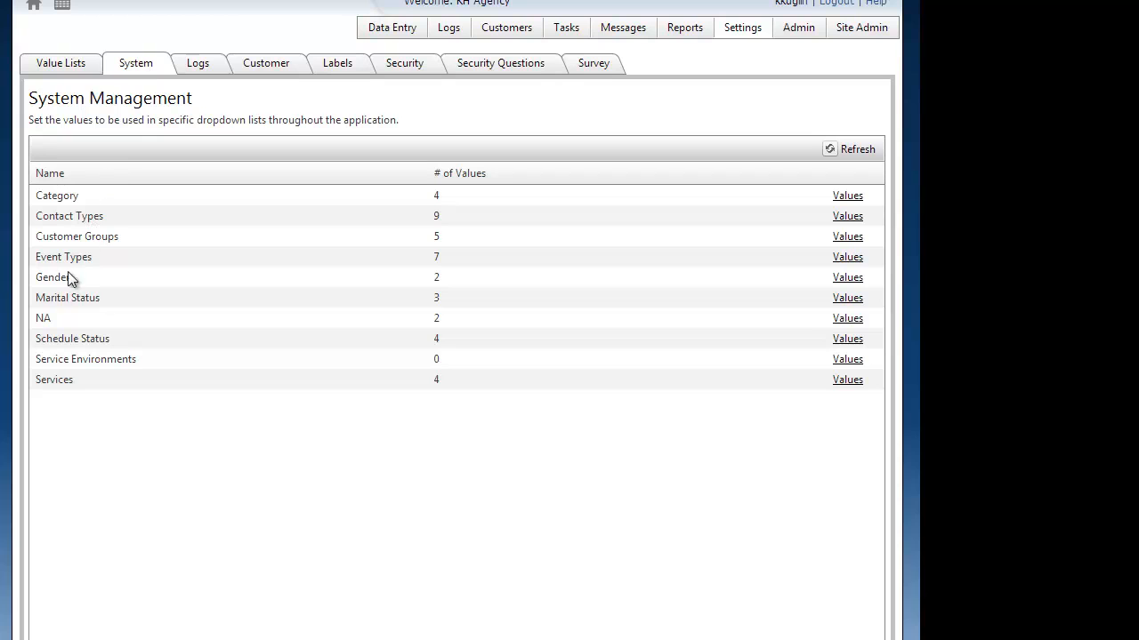
pyautogui.moveTo(50, 341)
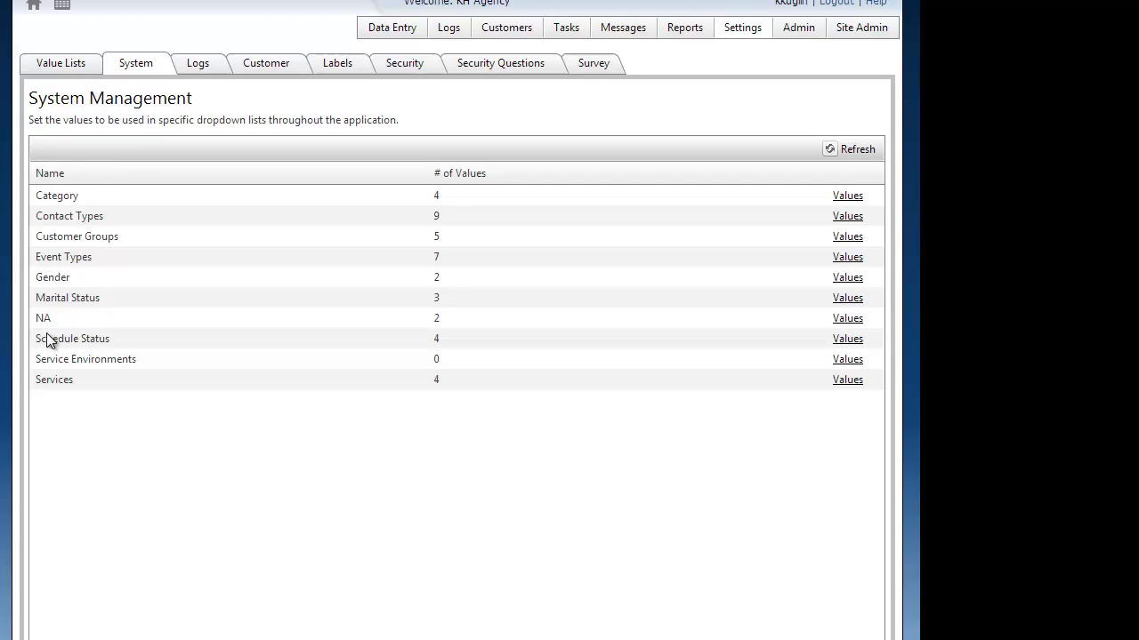
pyautogui.moveTo(60, 307)
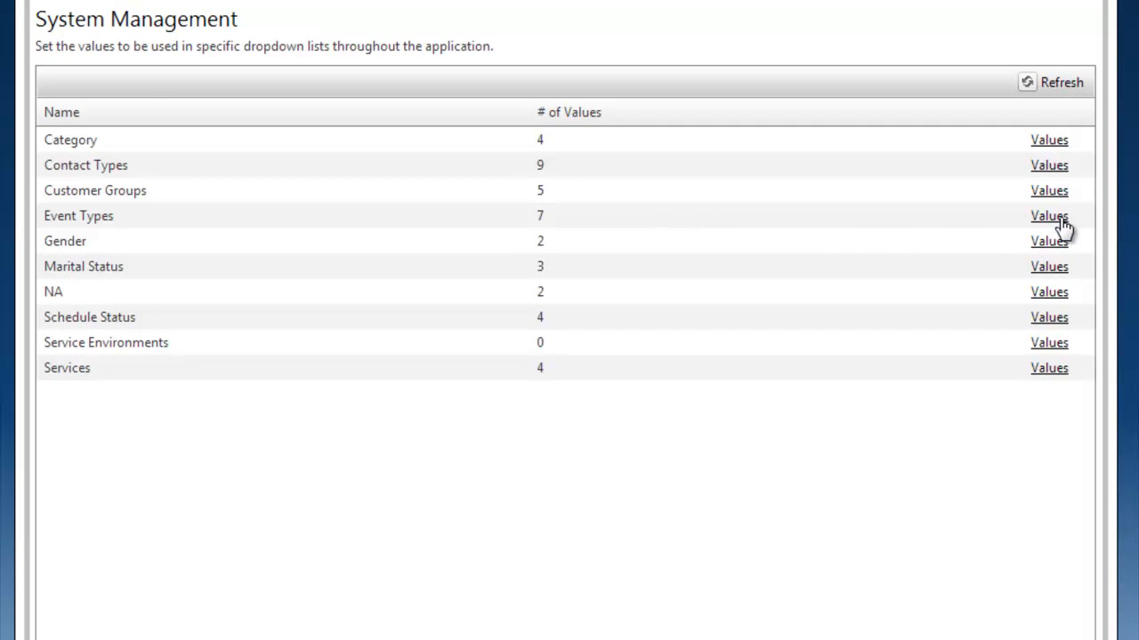
# Open the Event Types values list, showing Birthday through Vehicle Service
pyautogui.click(1049, 215)
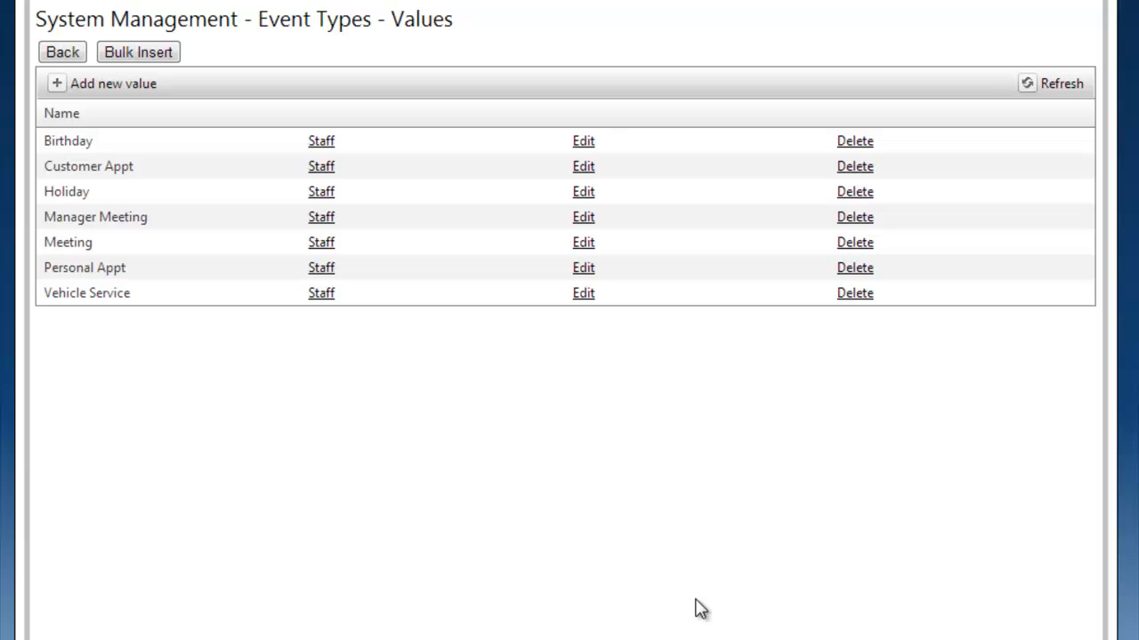
pyautogui.moveTo(576, 617)
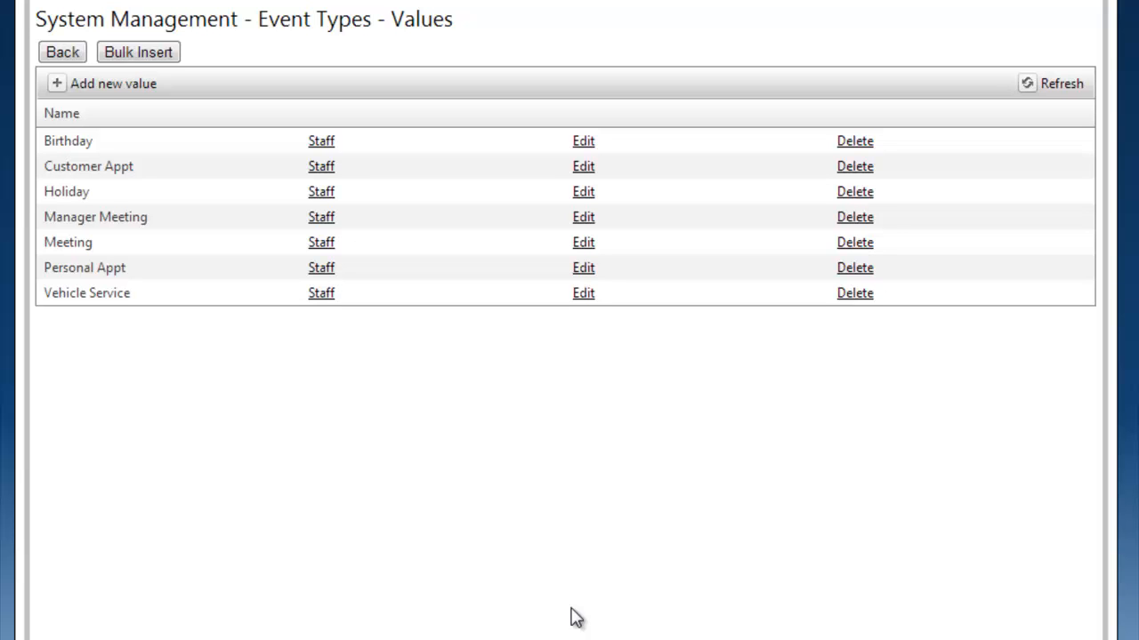
pyautogui.moveTo(101, 200)
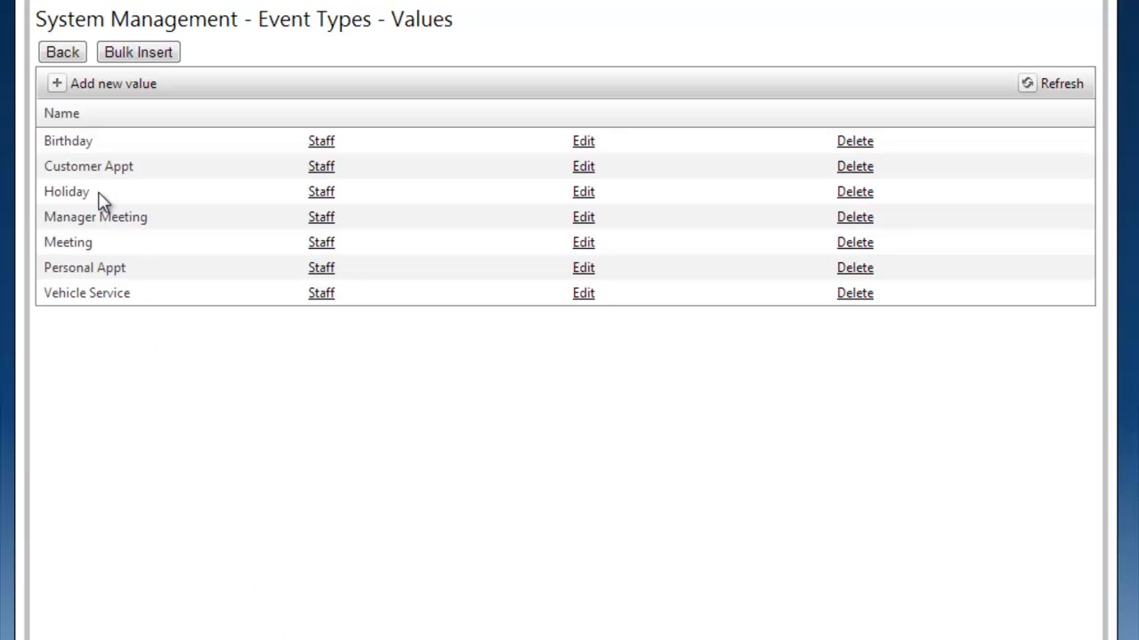
pyautogui.moveTo(137, 135)
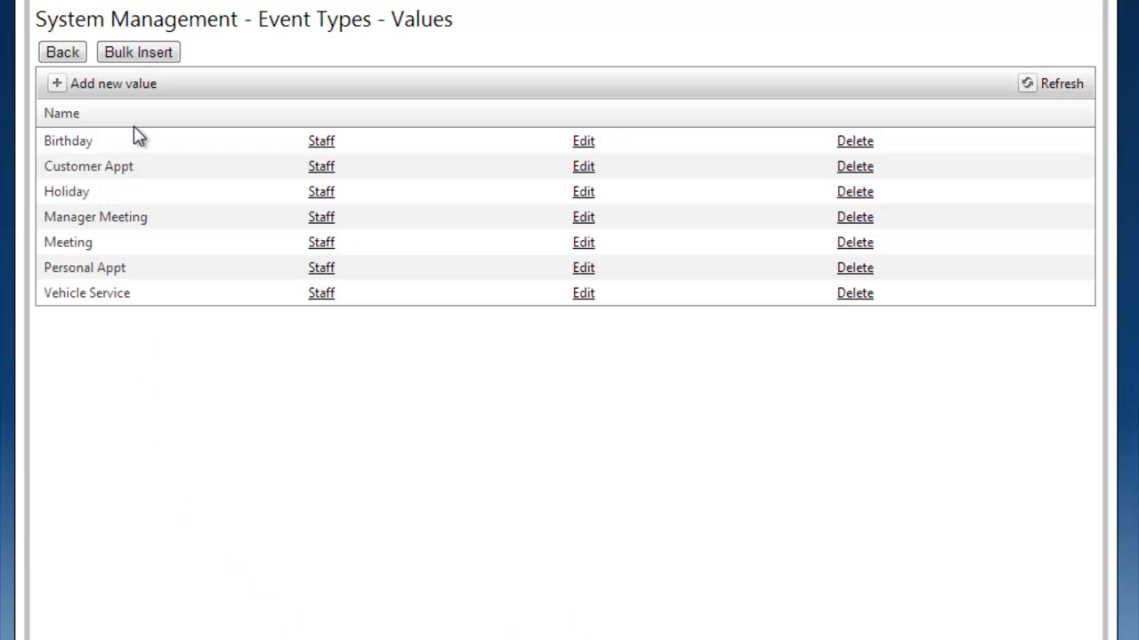
pyautogui.moveTo(133, 355)
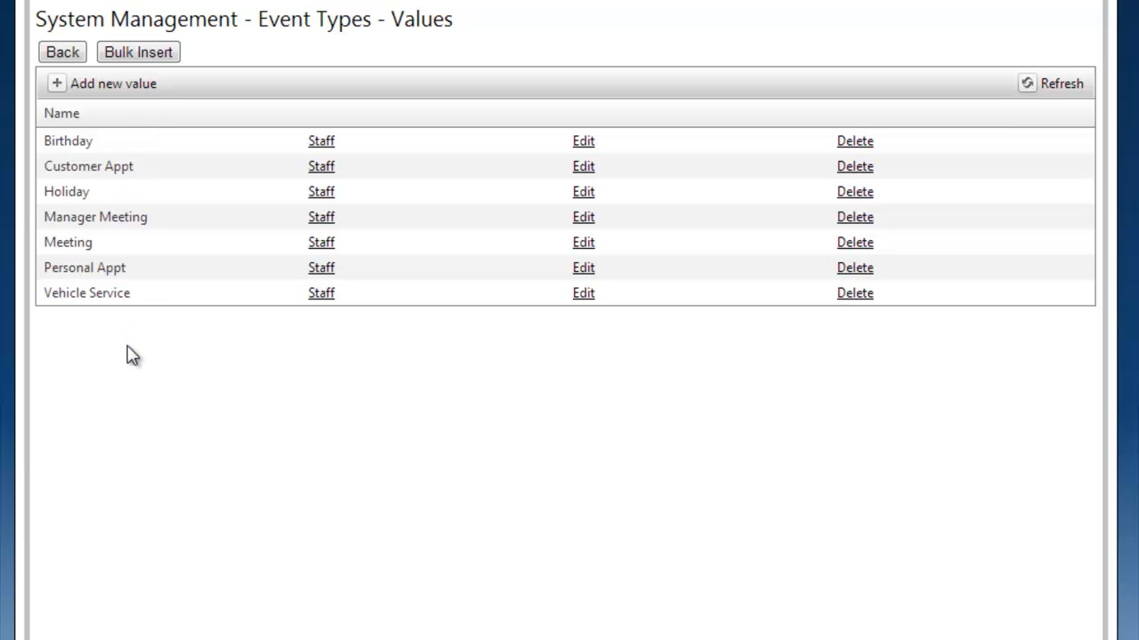
pyautogui.moveTo(87, 93)
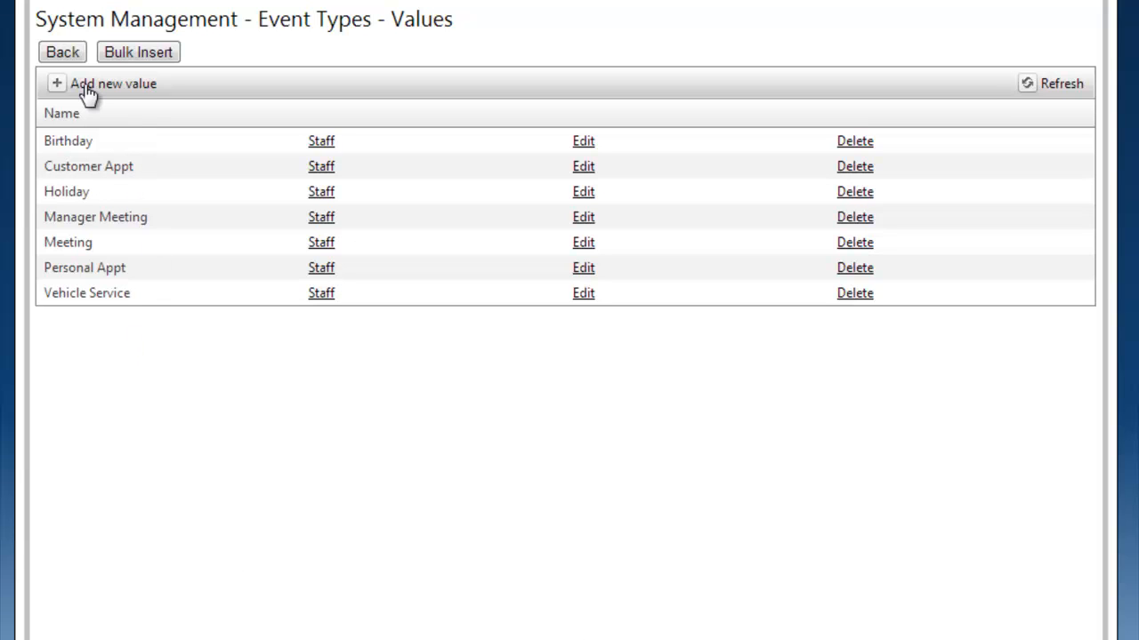
# Add and save a 'Weekly Meeting' value in Event Types
pyautogui.click(113, 82)
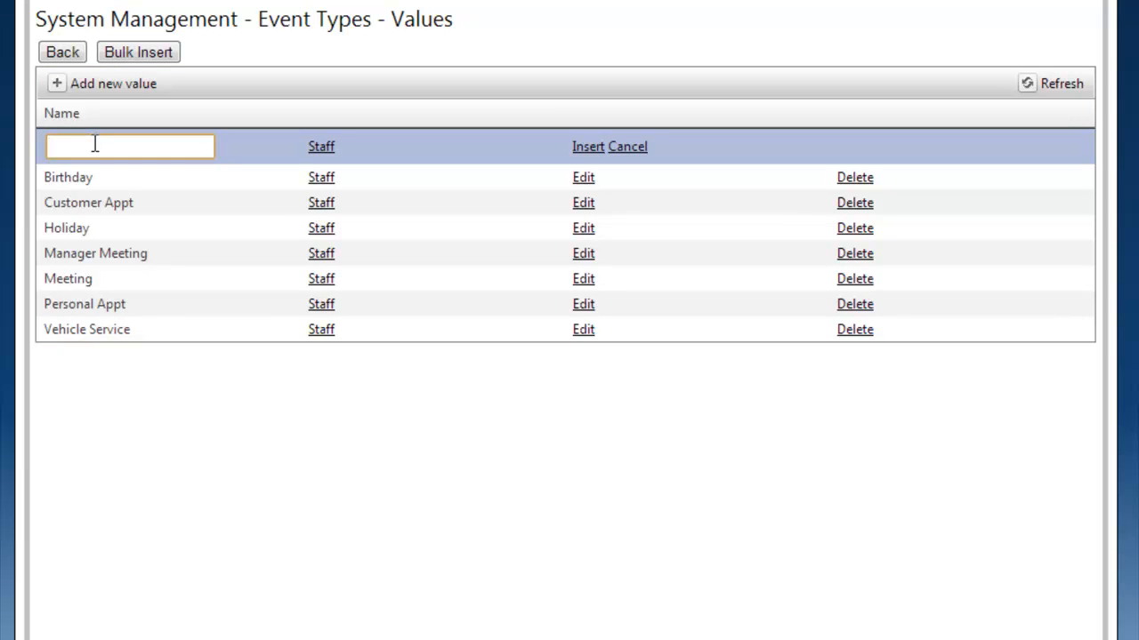
pyautogui.write('Wee')
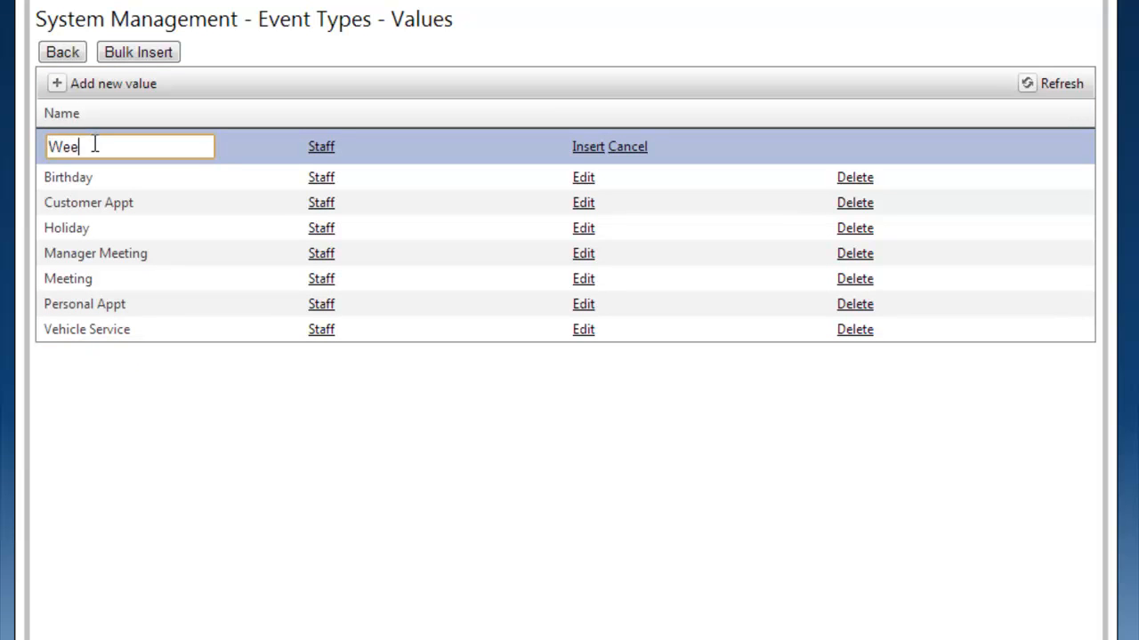
pyautogui.write('kly Meeting')
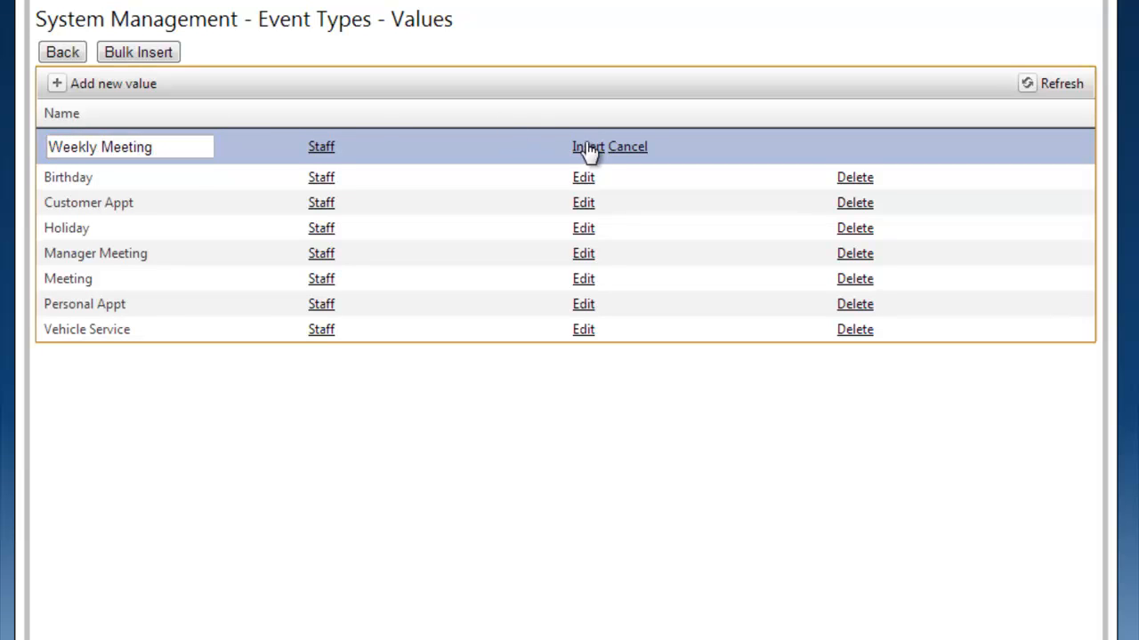
pyautogui.click(586, 147)
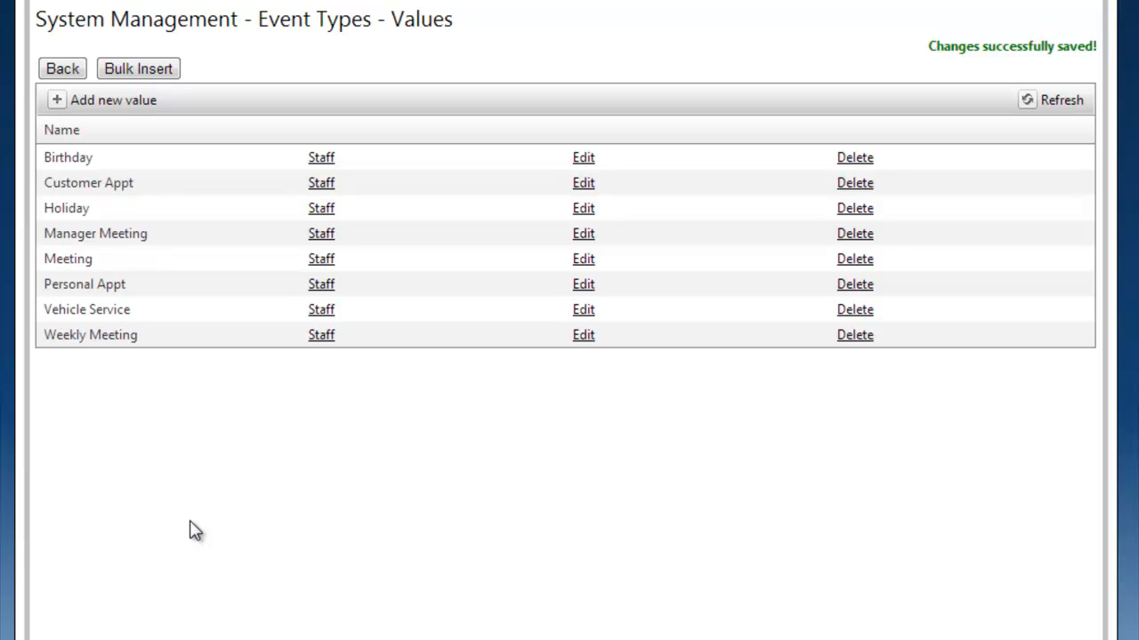
pyautogui.moveTo(329, 136)
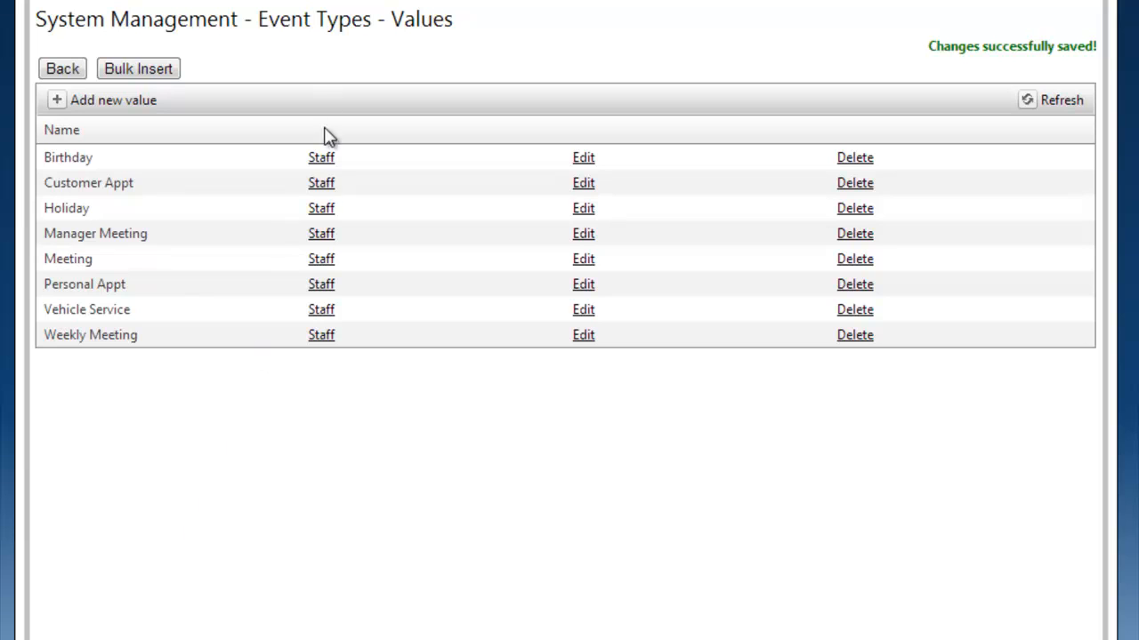
pyautogui.moveTo(304, 389)
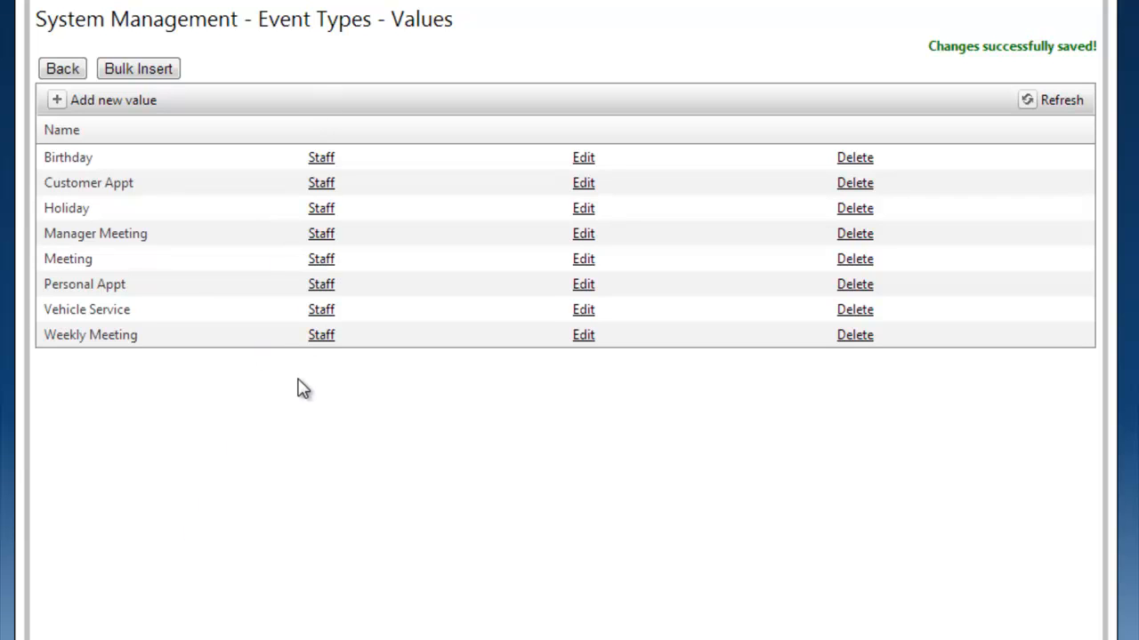
pyautogui.moveTo(321, 166)
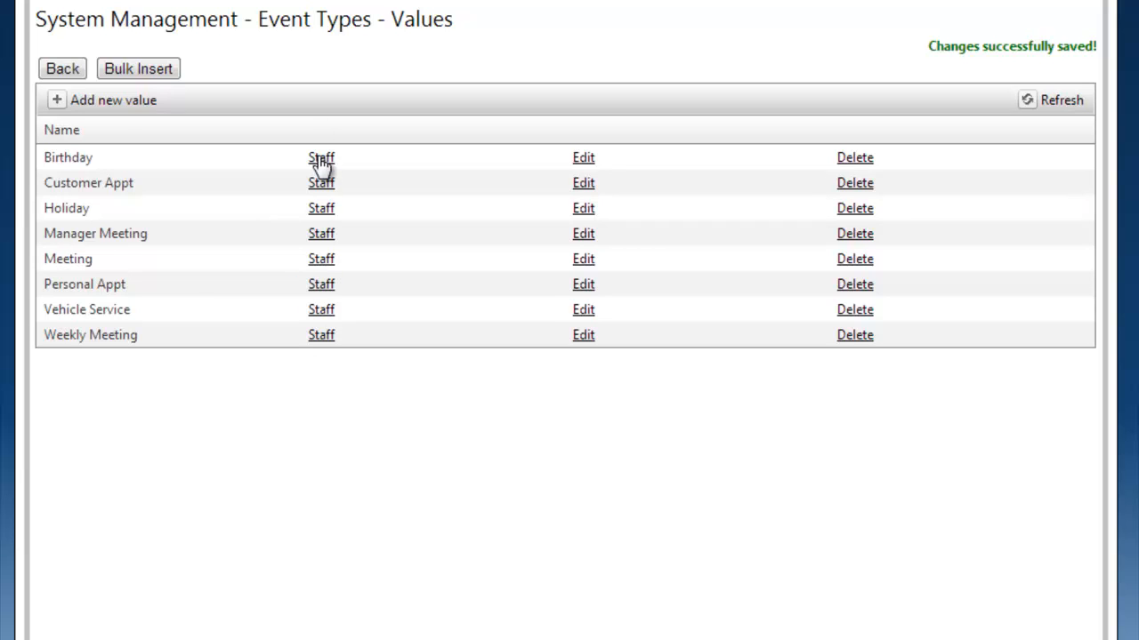
pyautogui.click(321, 158)
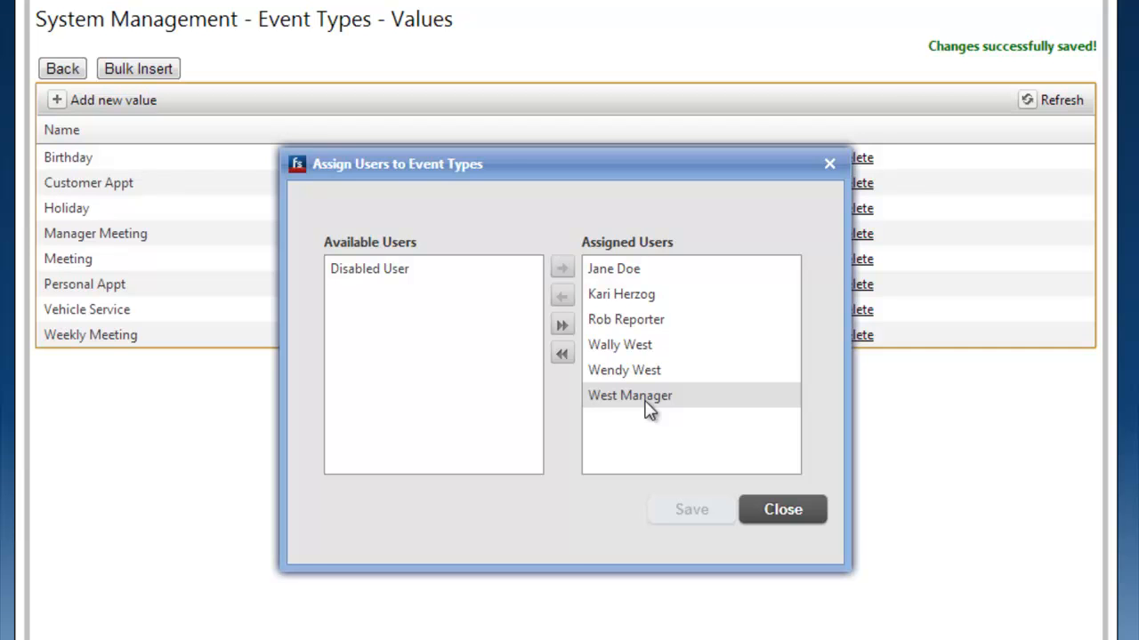
pyautogui.click(782, 508)
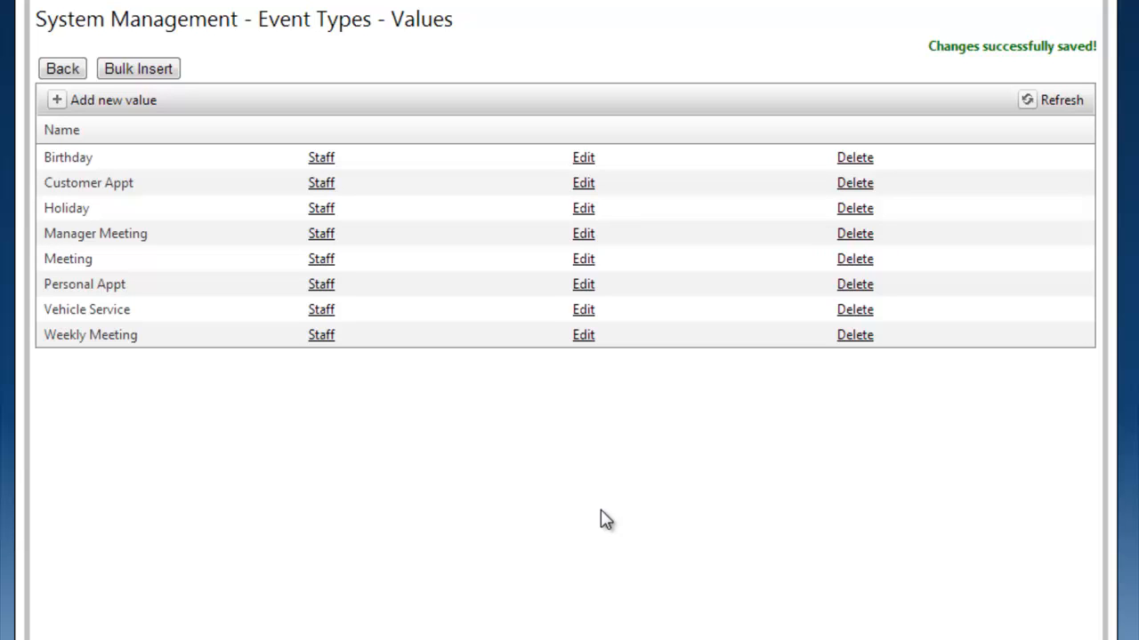
pyautogui.moveTo(600, 513)
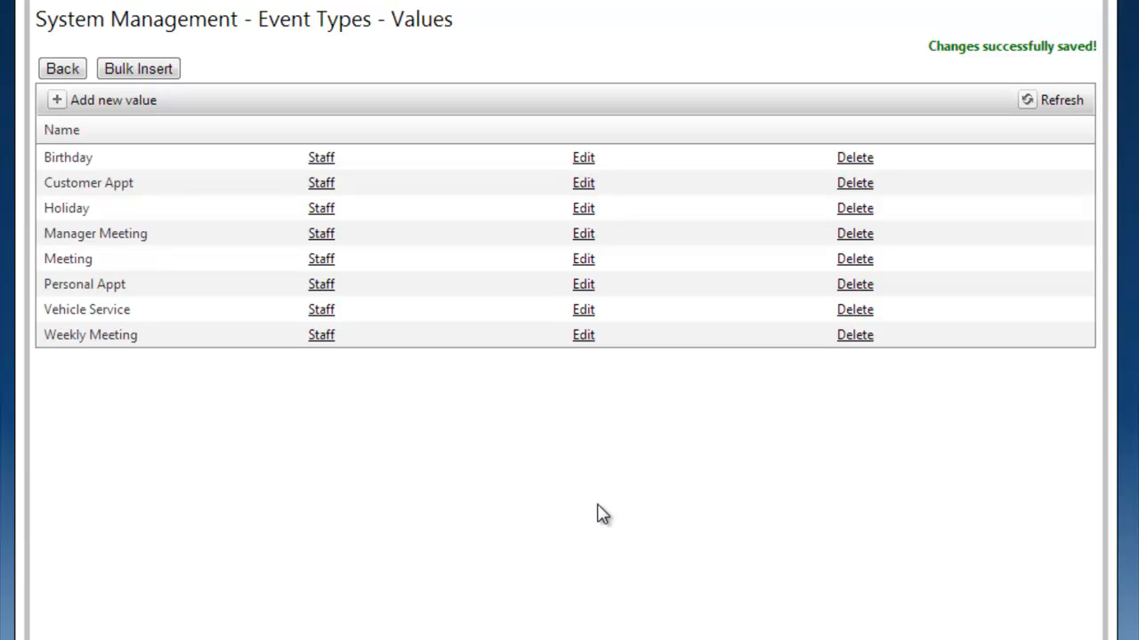
pyautogui.moveTo(289, 386)
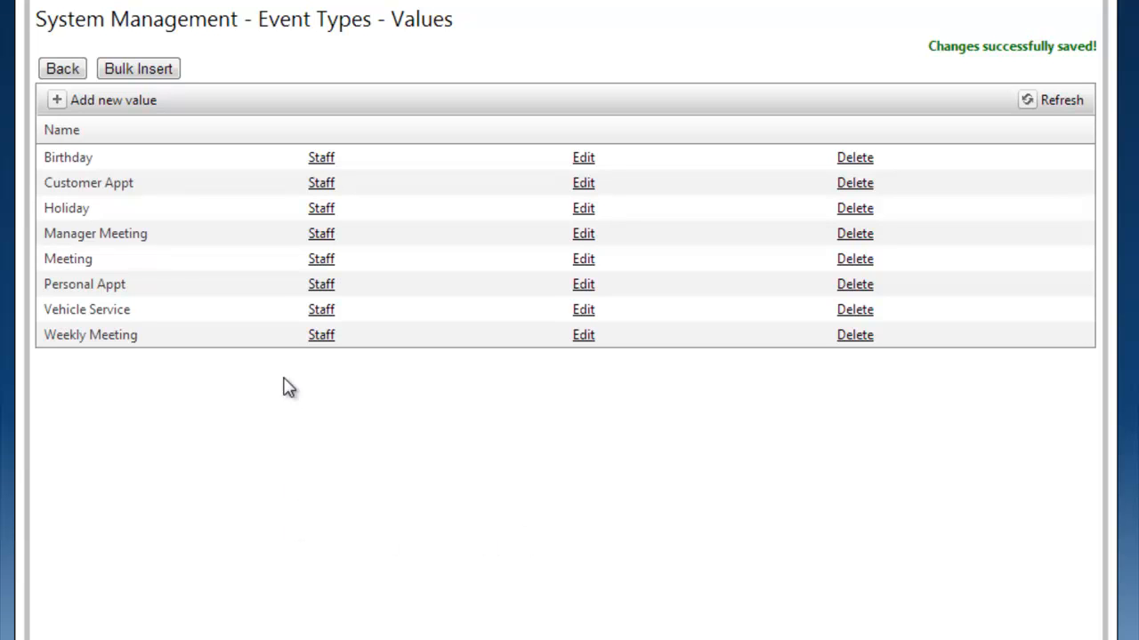
pyautogui.moveTo(307, 249)
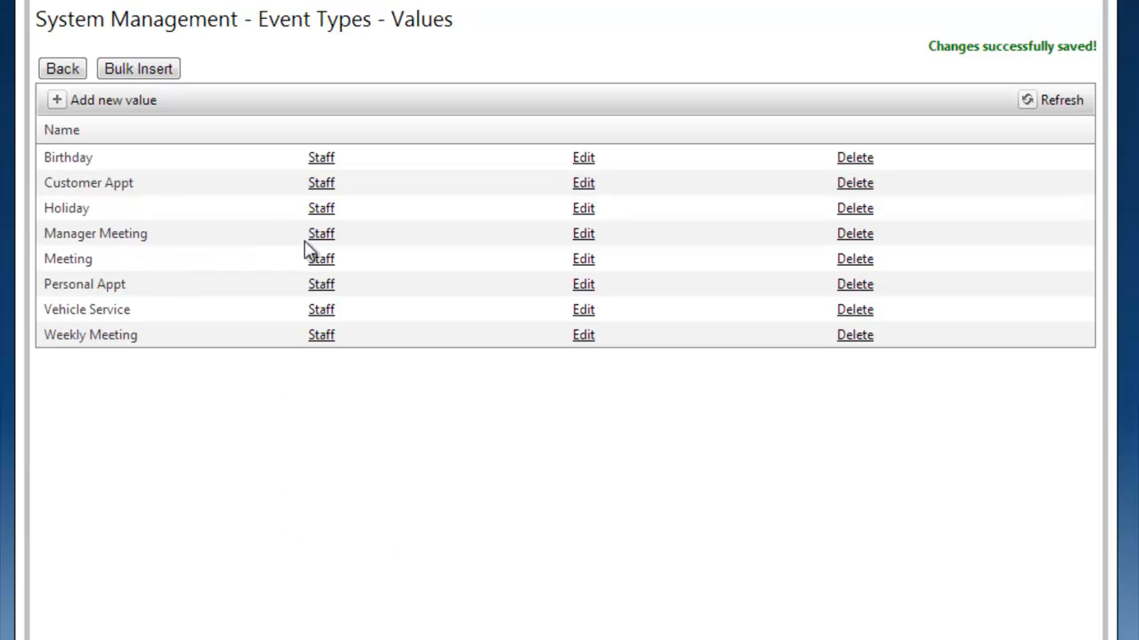
pyautogui.moveTo(320, 238)
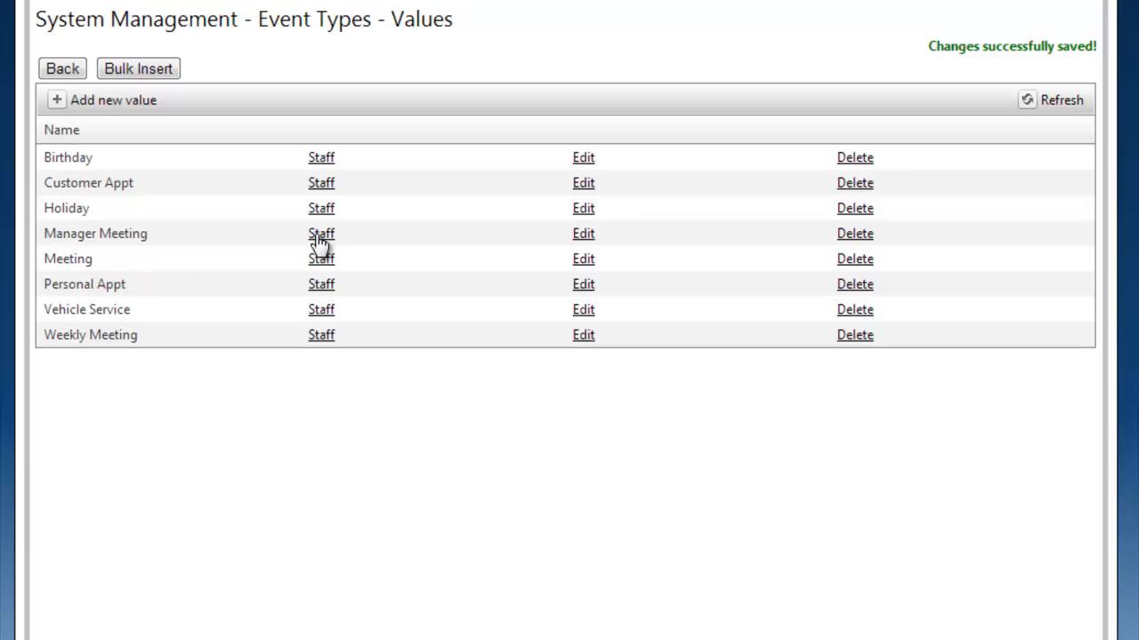
# Review an event type's assigned users, then close the dialog without saving
pyautogui.click(321, 233)
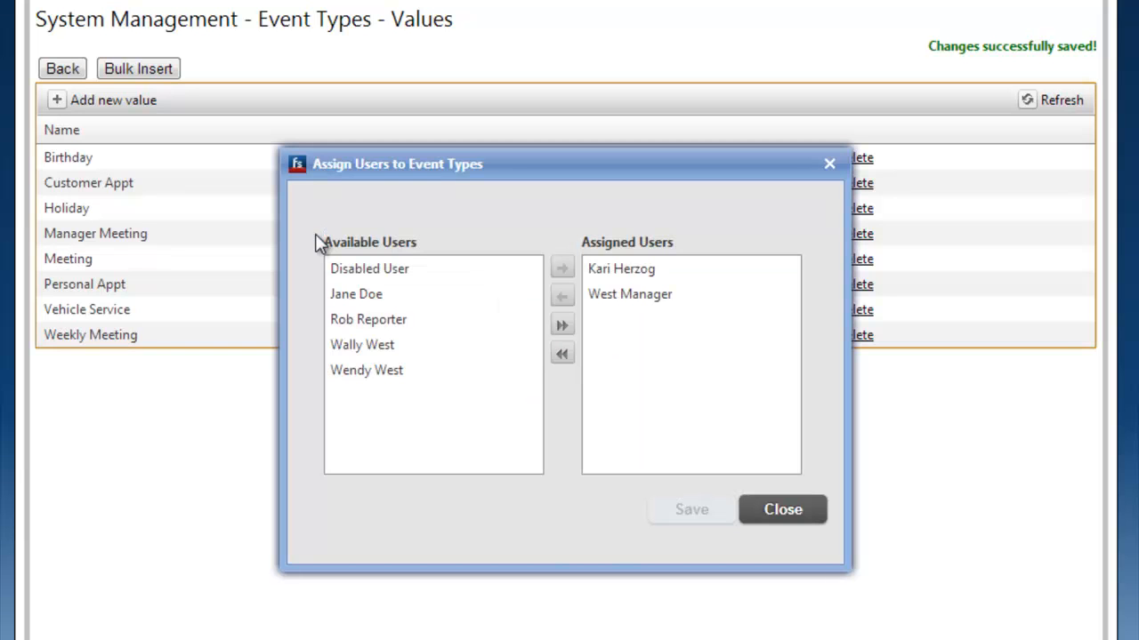
pyautogui.moveTo(487, 221)
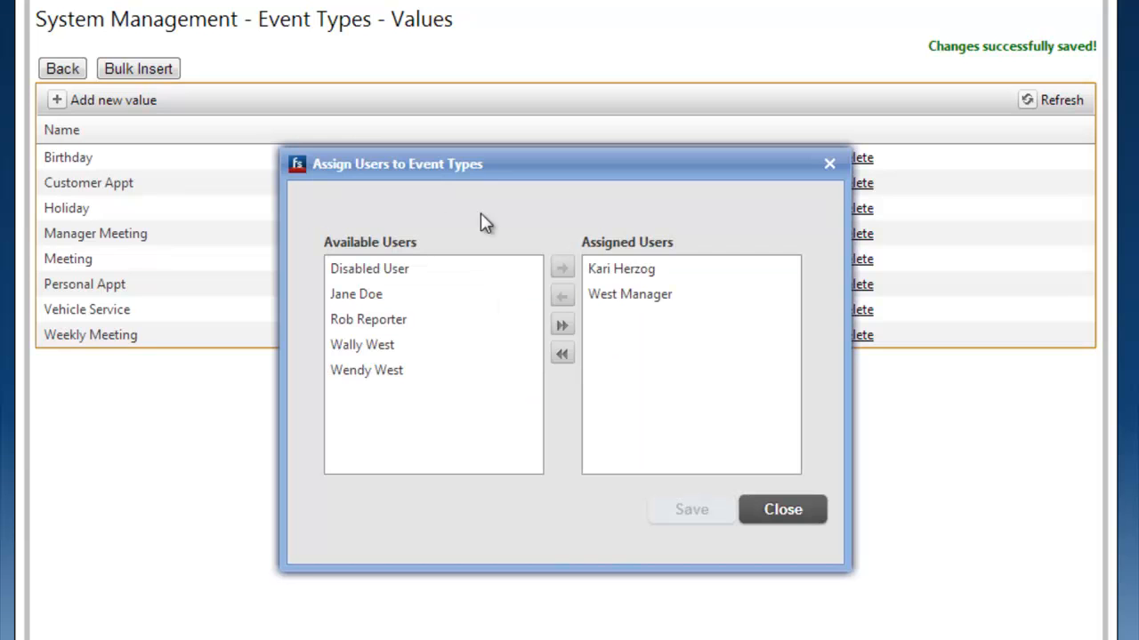
pyautogui.moveTo(707, 218)
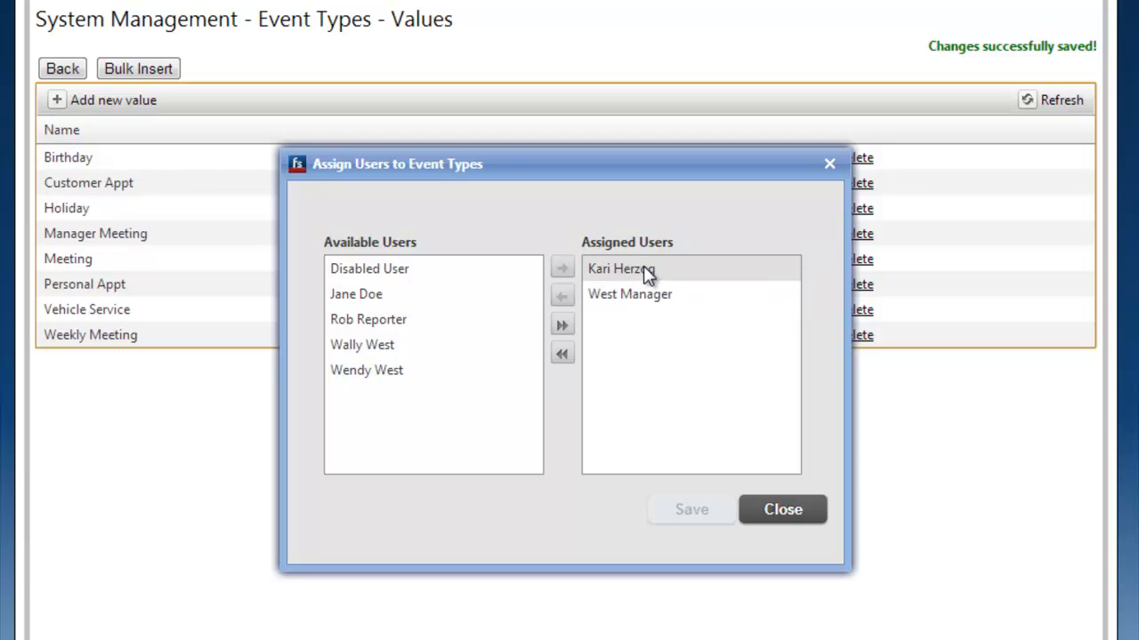
pyautogui.click(782, 509)
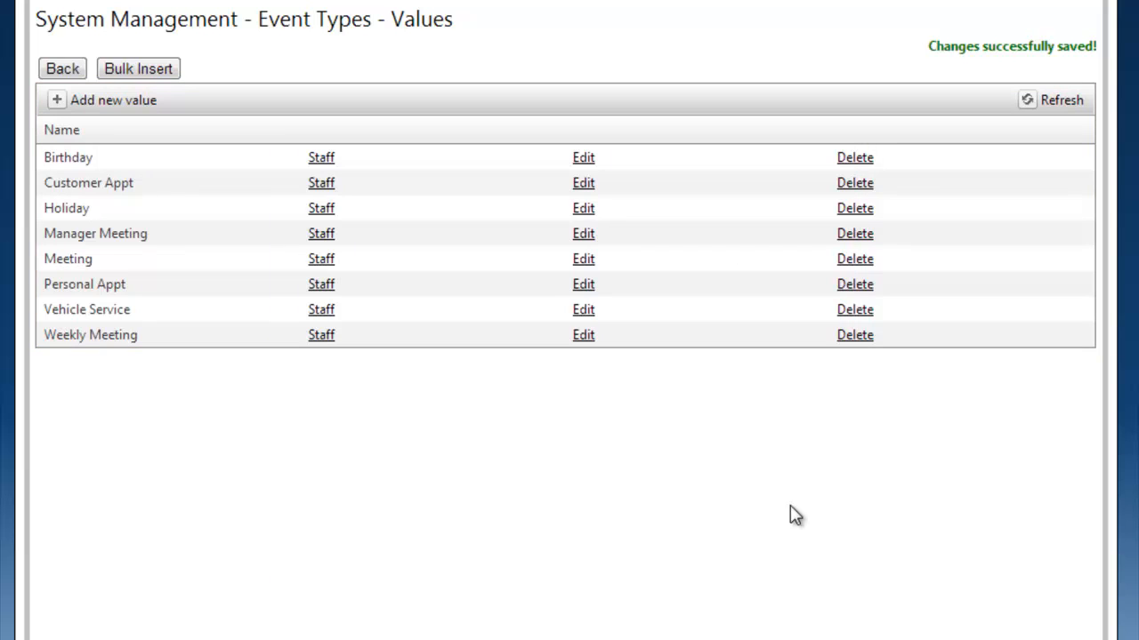
pyautogui.moveTo(218, 272)
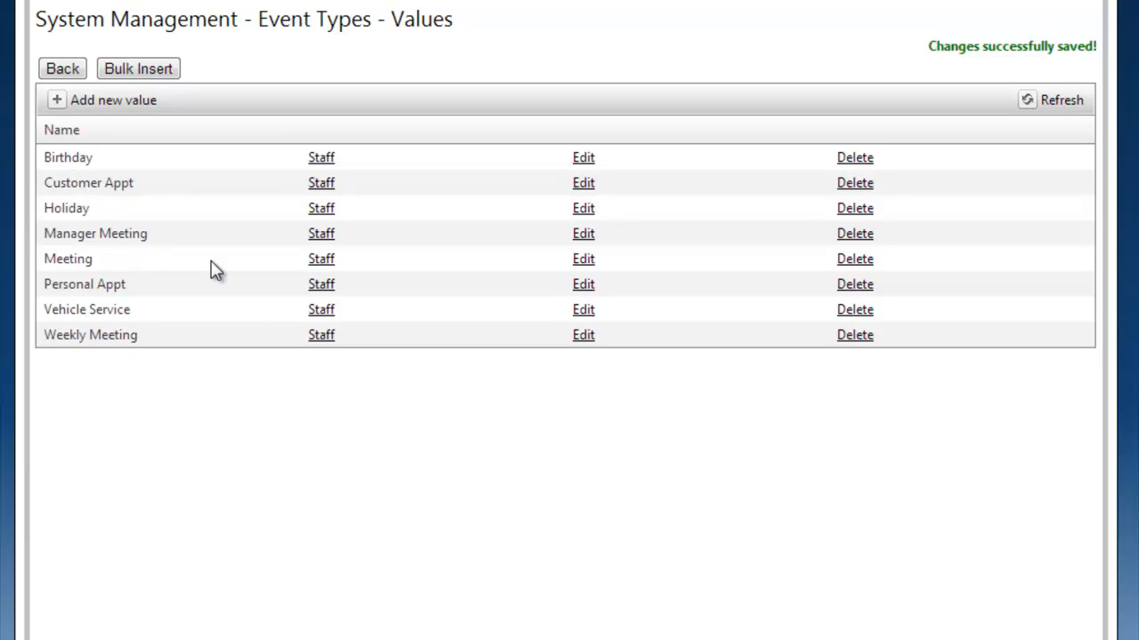
pyautogui.moveTo(63, 68)
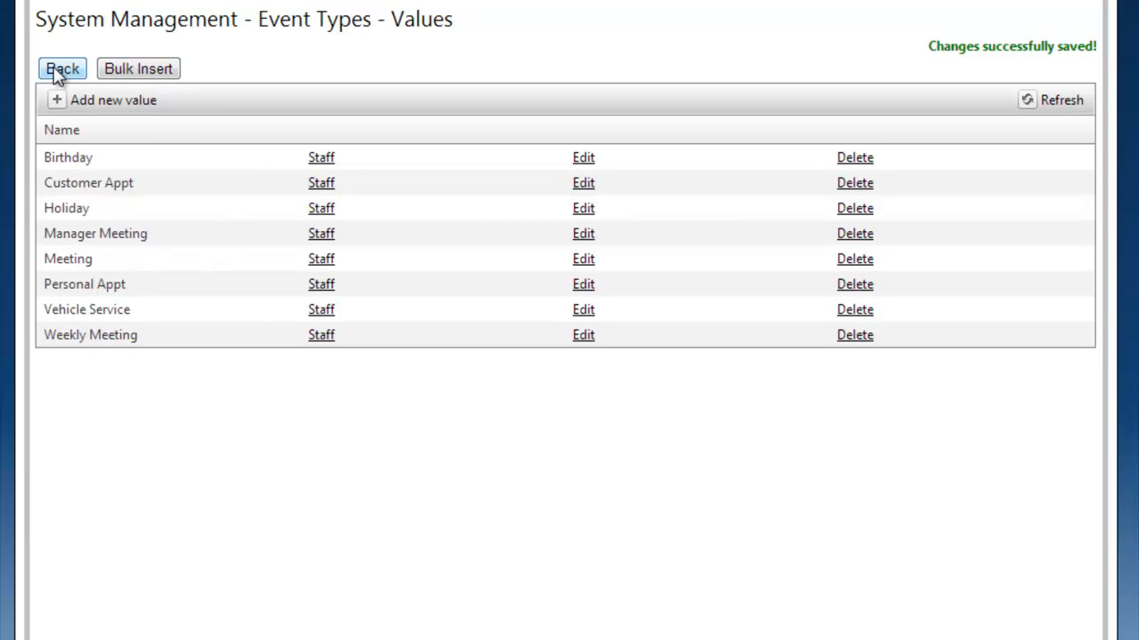
# Go back to System Management and open the Schedule Status values
pyautogui.click(62, 69)
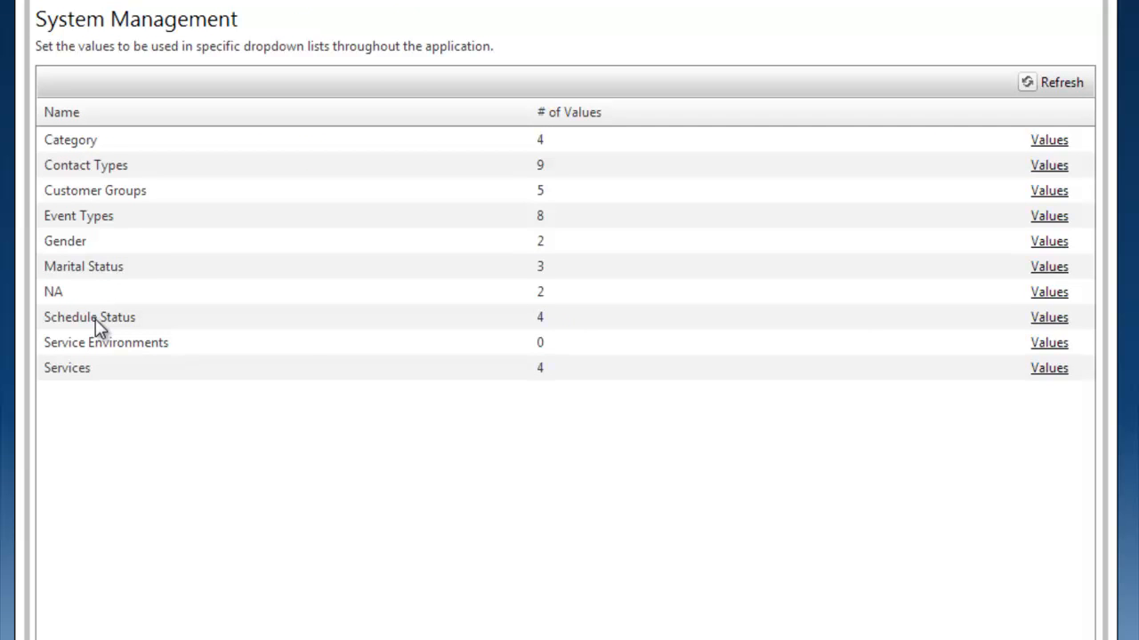
pyautogui.moveTo(1049, 318)
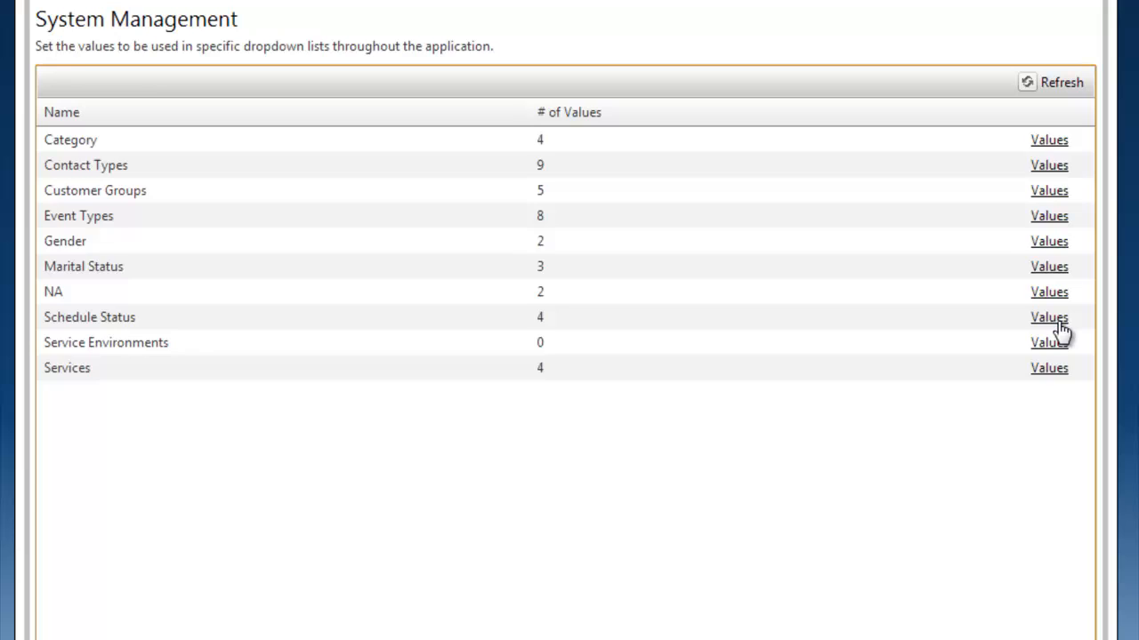
pyautogui.click(1048, 316)
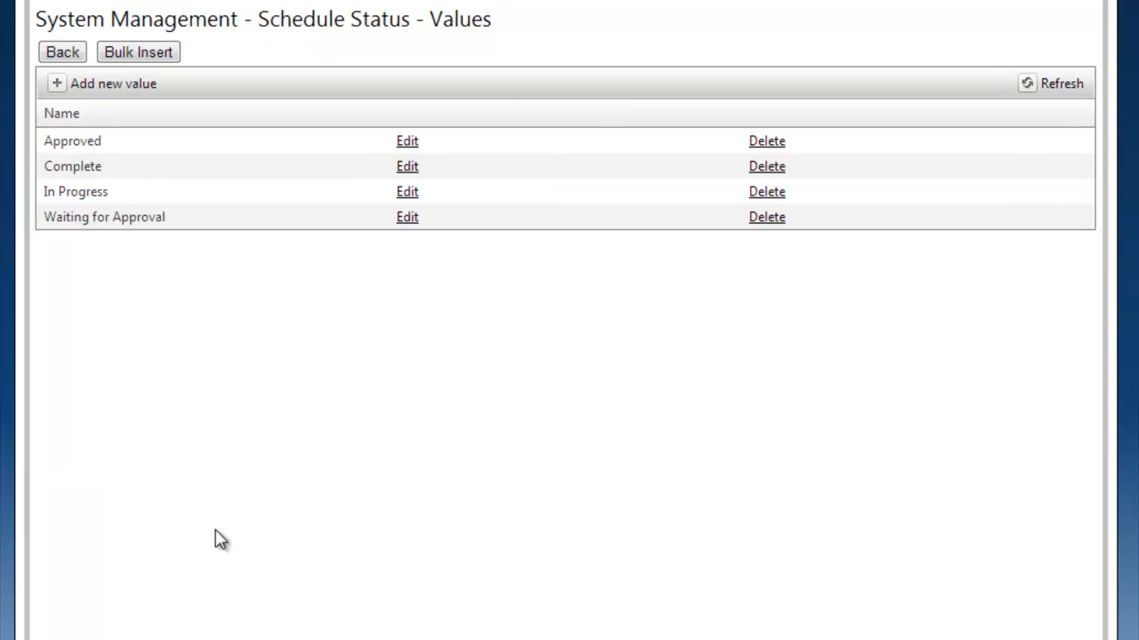
pyautogui.moveTo(124, 168)
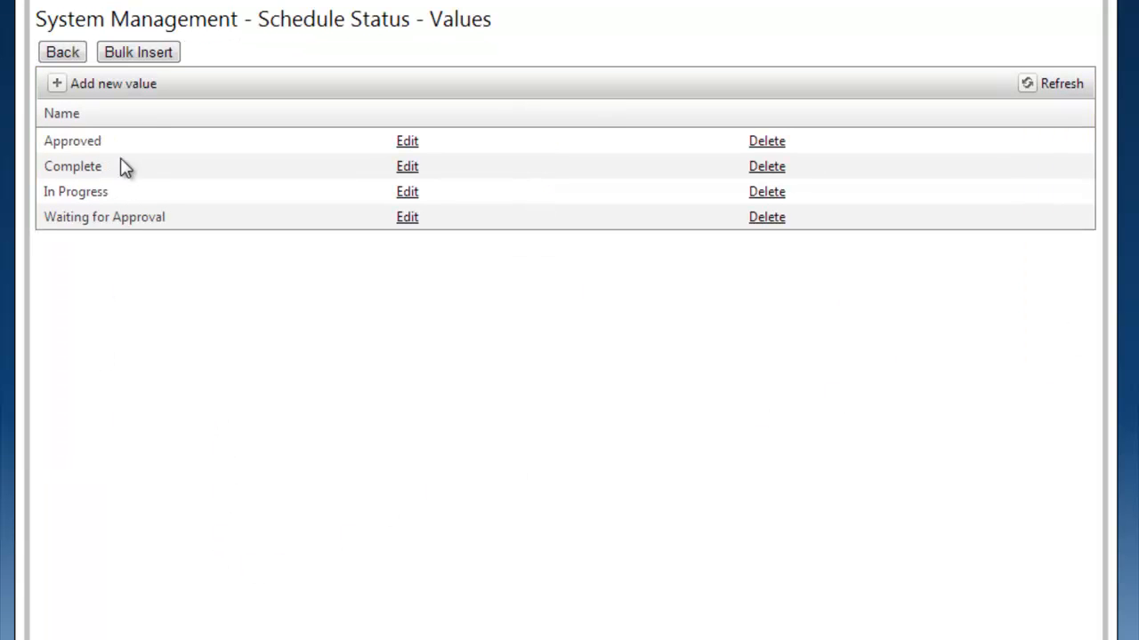
pyautogui.moveTo(119, 386)
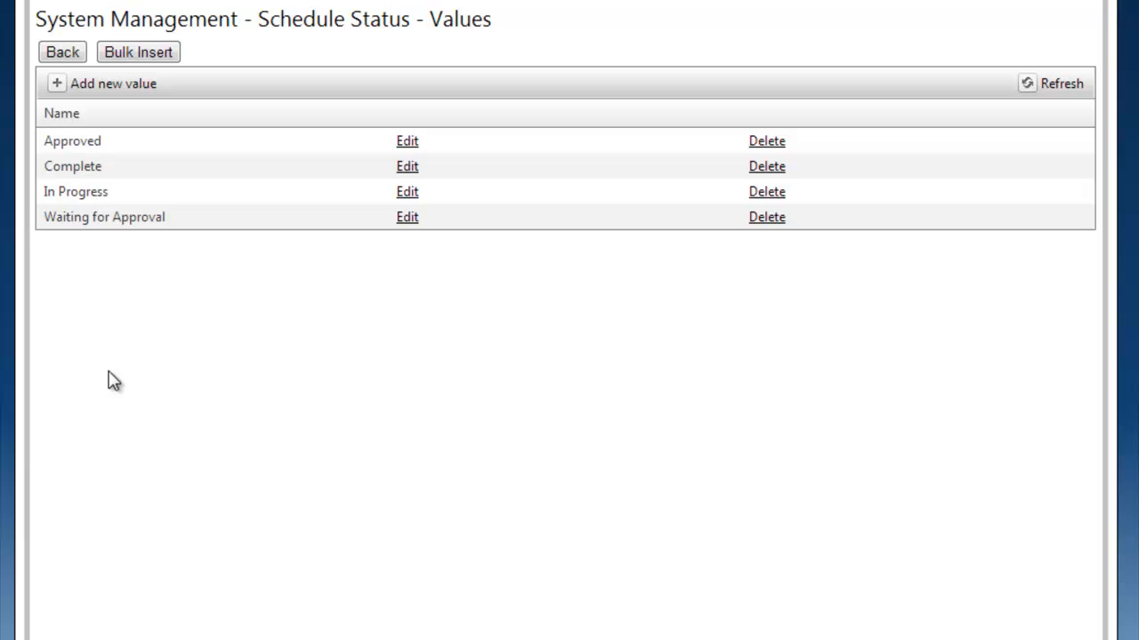
pyautogui.moveTo(283, 484)
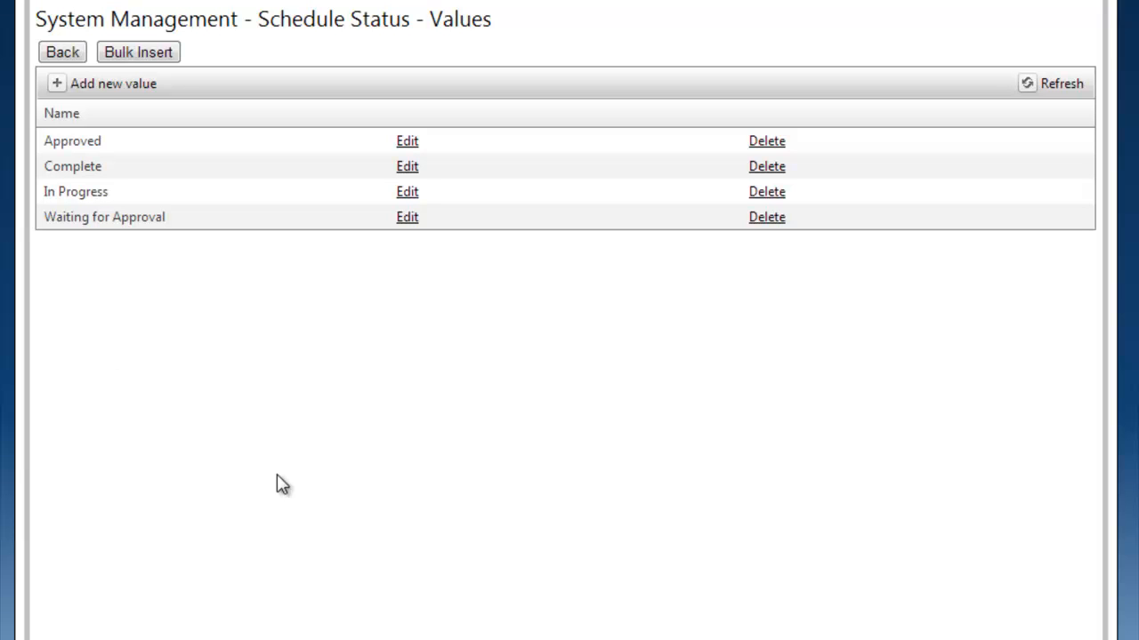
pyautogui.moveTo(183, 114)
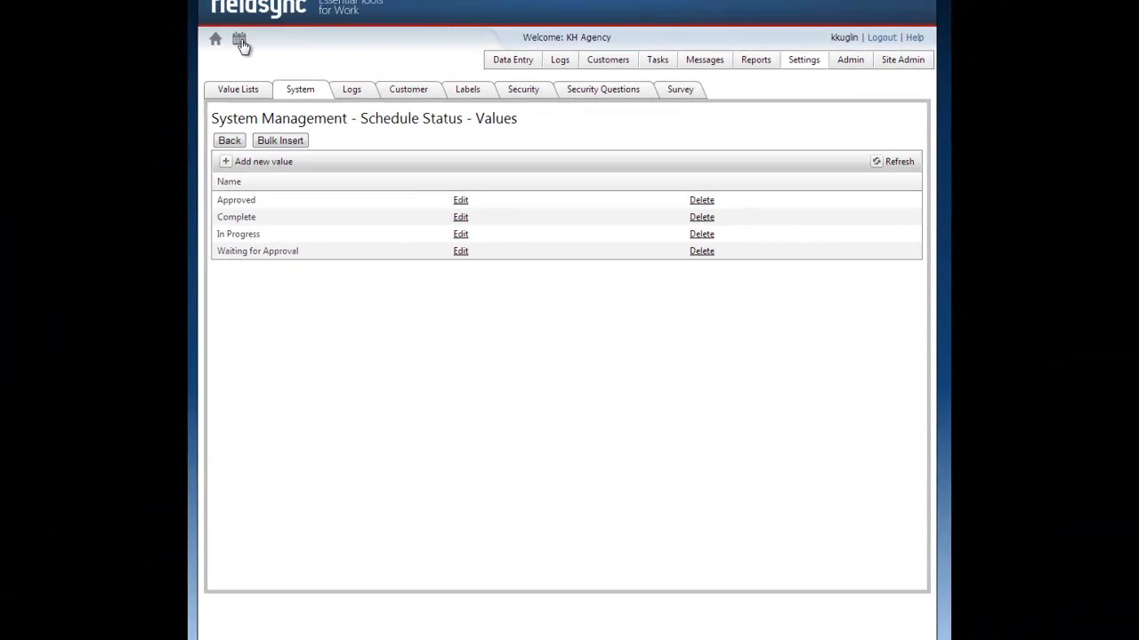
# Open the calendar on the Tuesday, November 26, 2013 day view
pyautogui.click(240, 42)
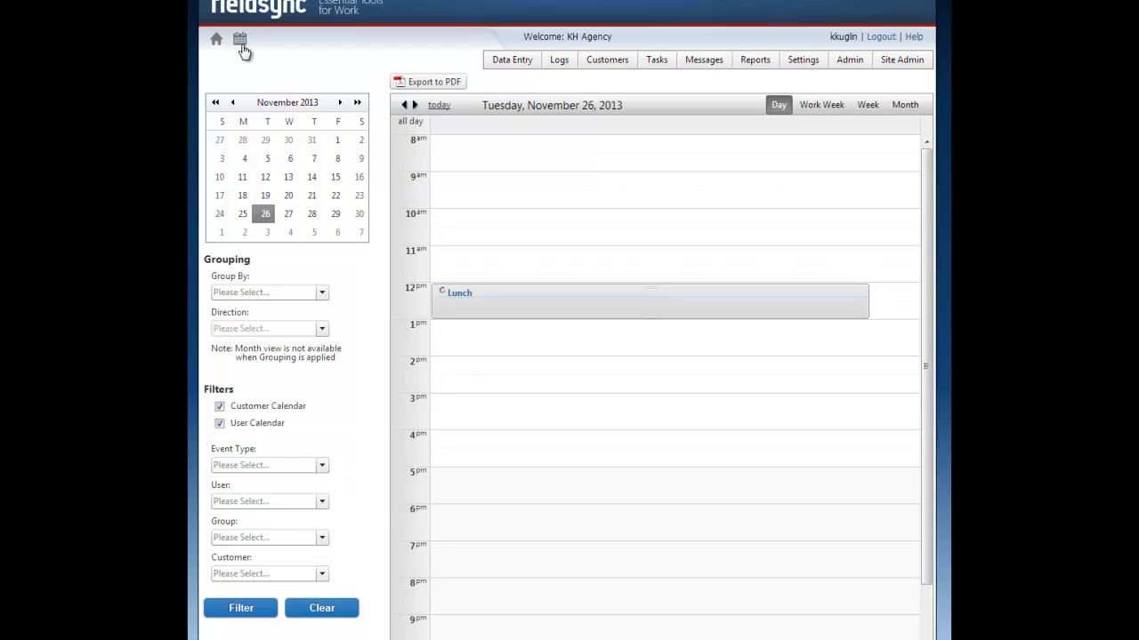
pyautogui.moveTo(356, 56)
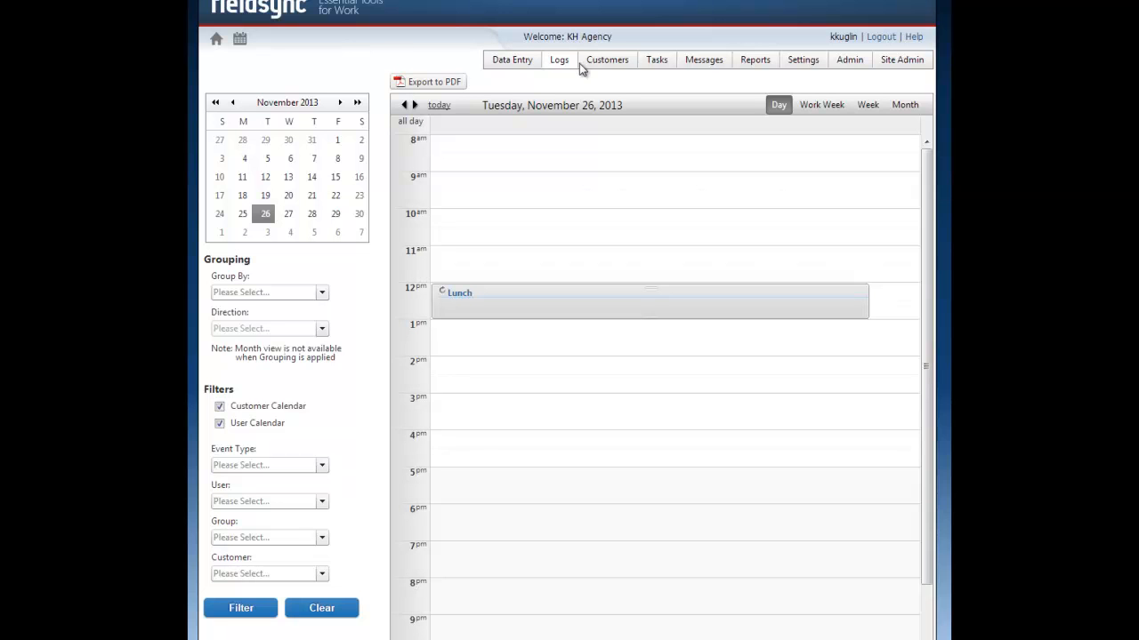
pyautogui.moveTo(820, 105)
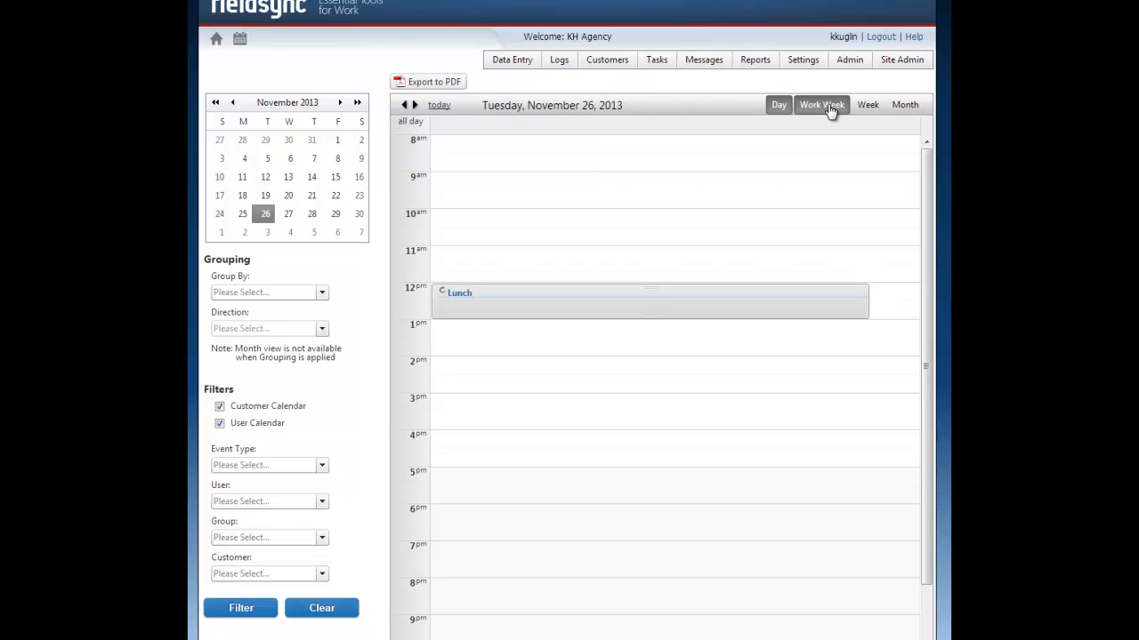
pyautogui.click(821, 104)
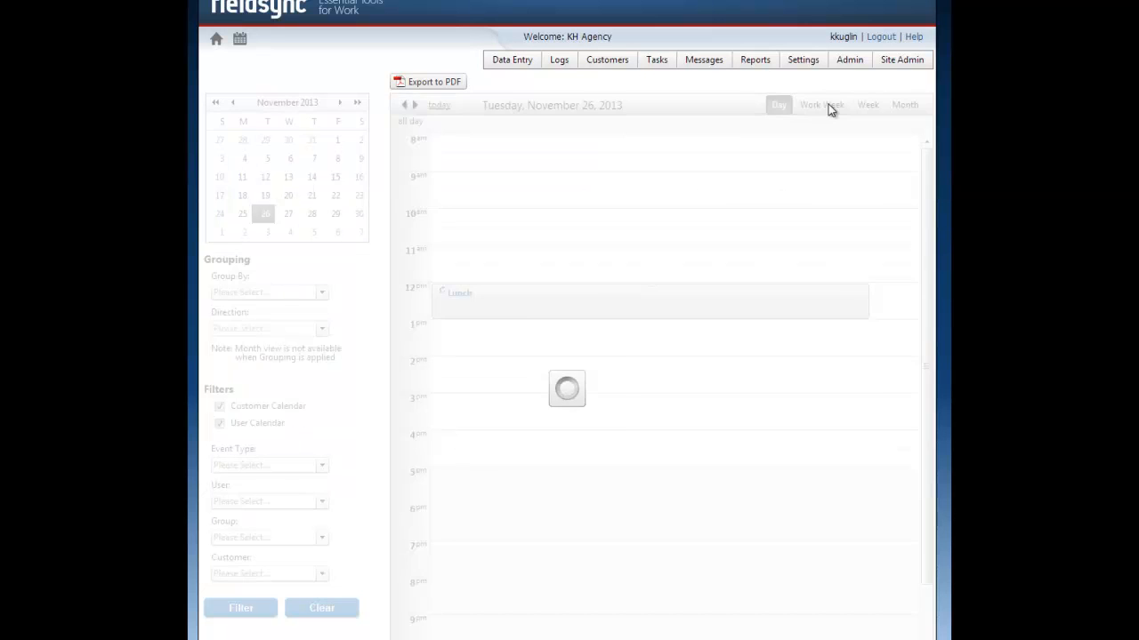
pyautogui.click(821, 104)
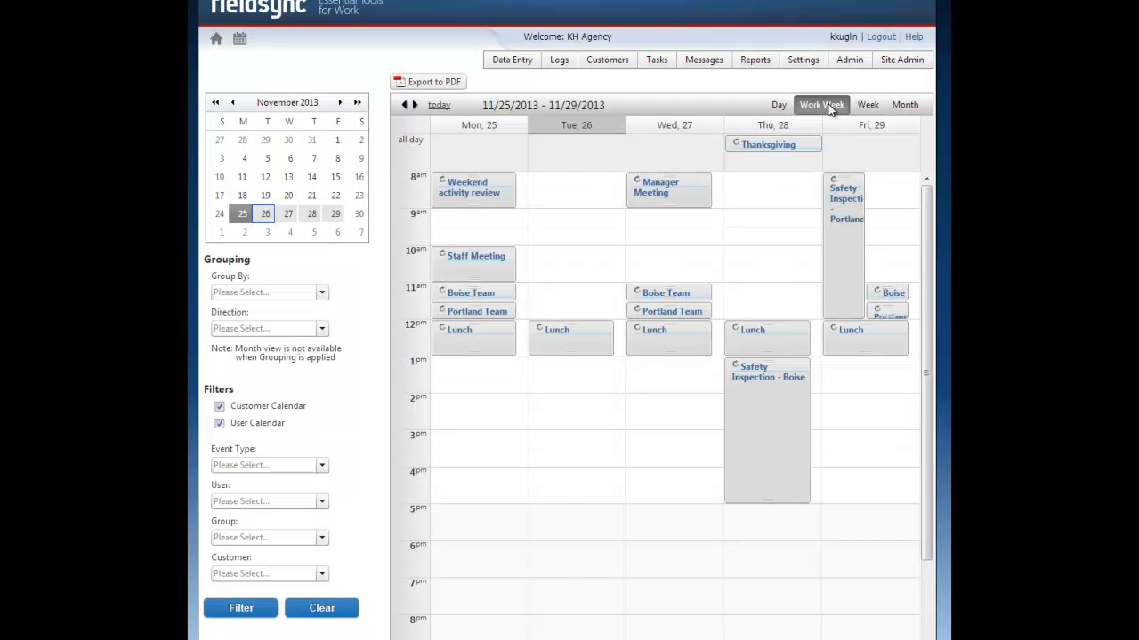
pyautogui.click(867, 105)
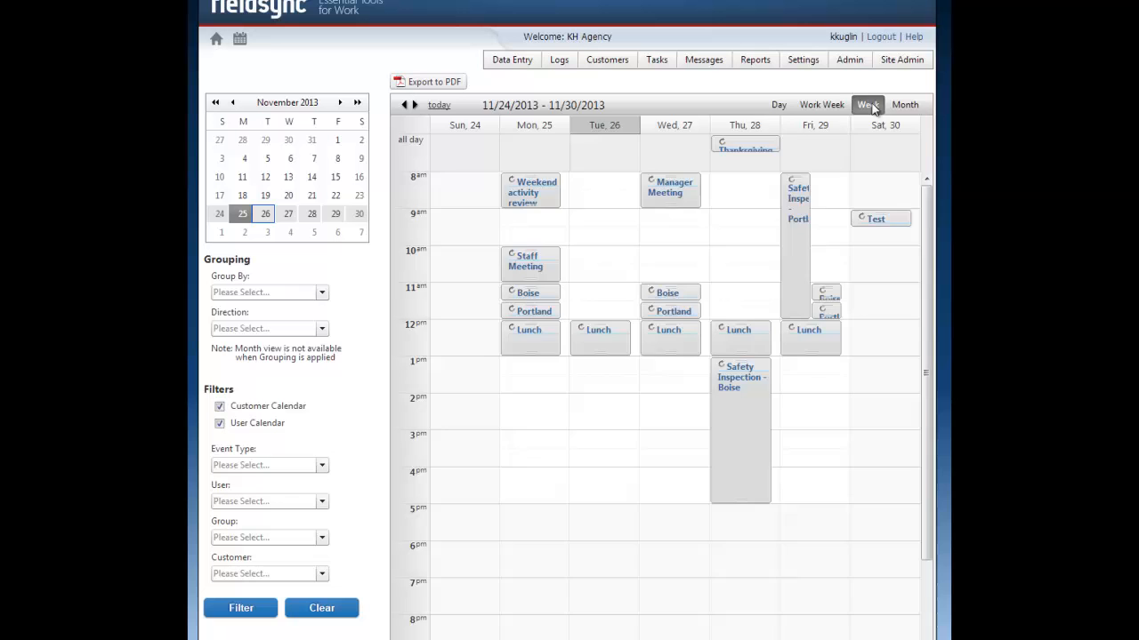
pyautogui.click(904, 105)
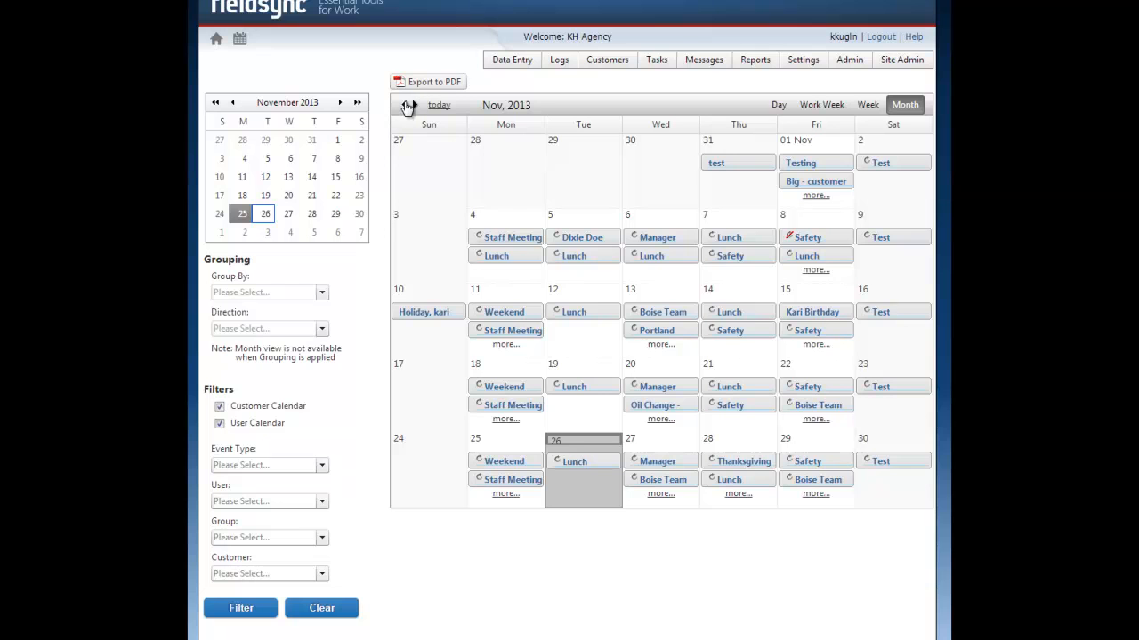
pyautogui.moveTo(404, 109)
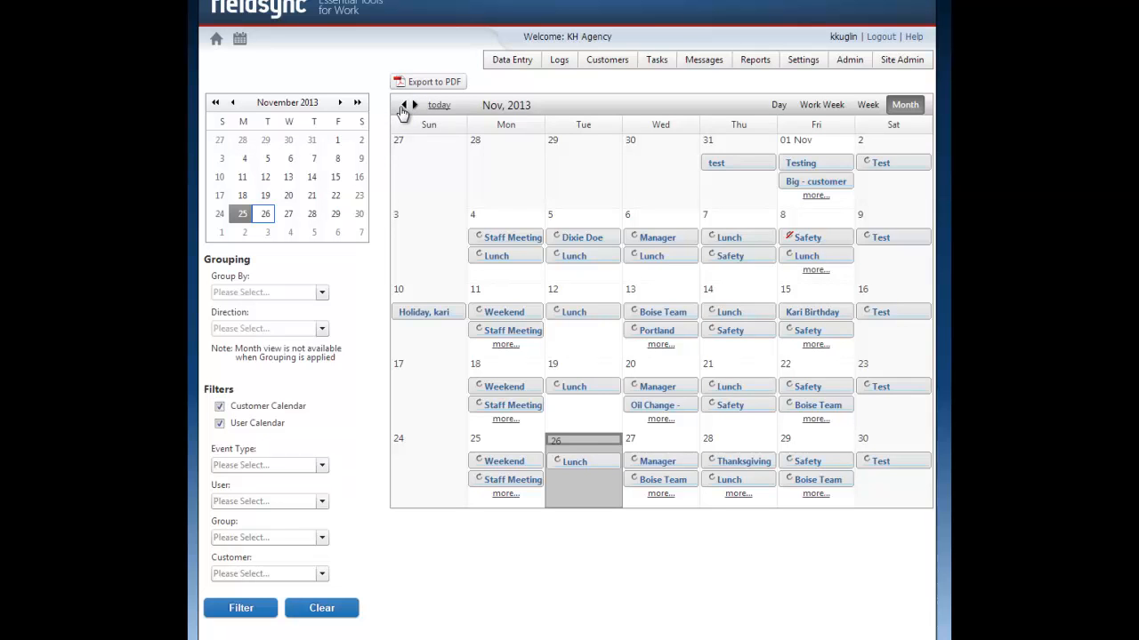
pyautogui.click(404, 105)
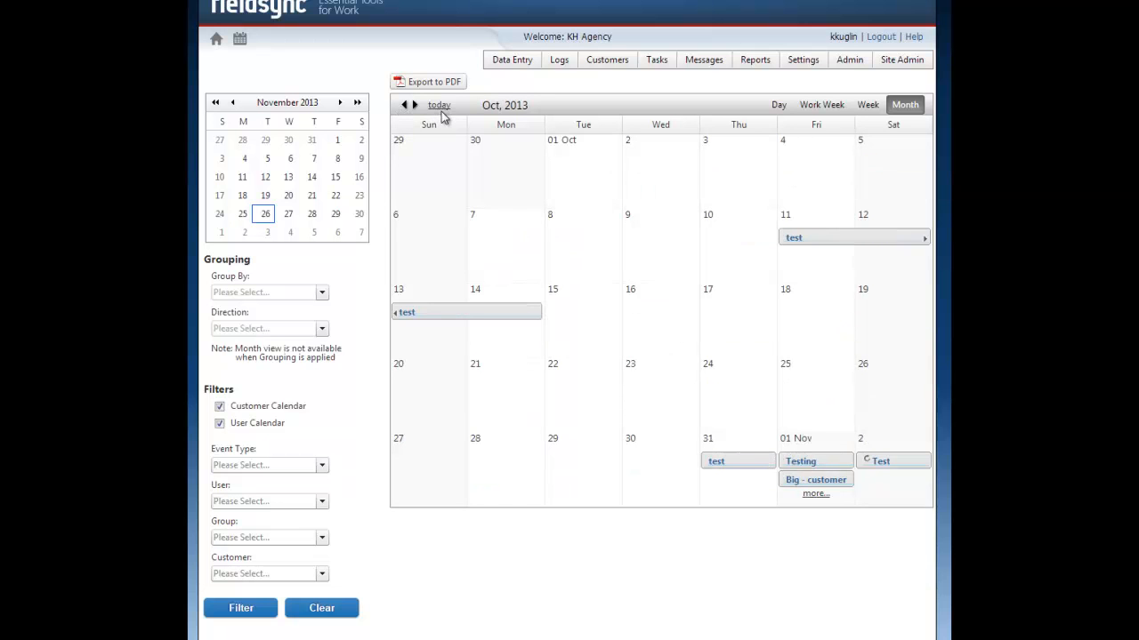
pyautogui.click(439, 105)
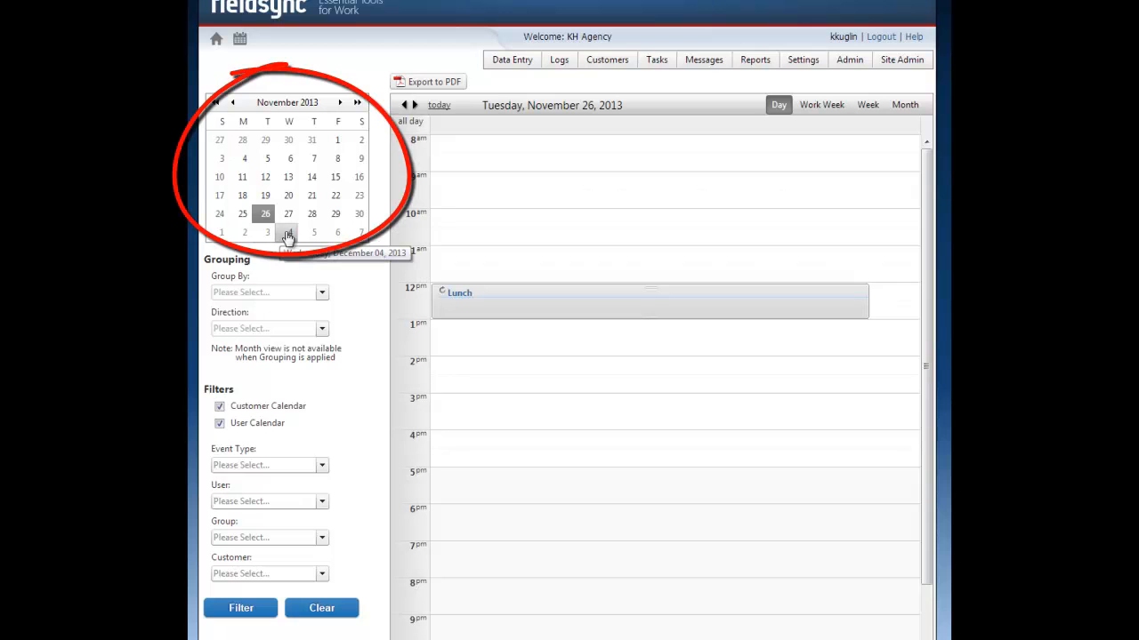
pyautogui.moveTo(311, 177)
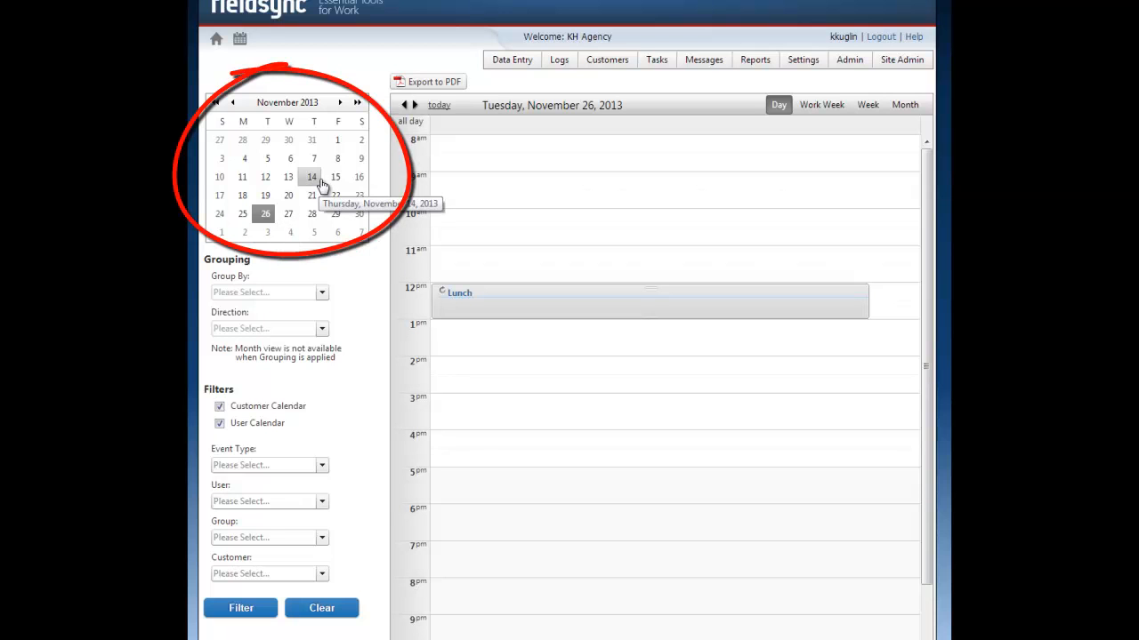
pyautogui.moveTo(337, 213)
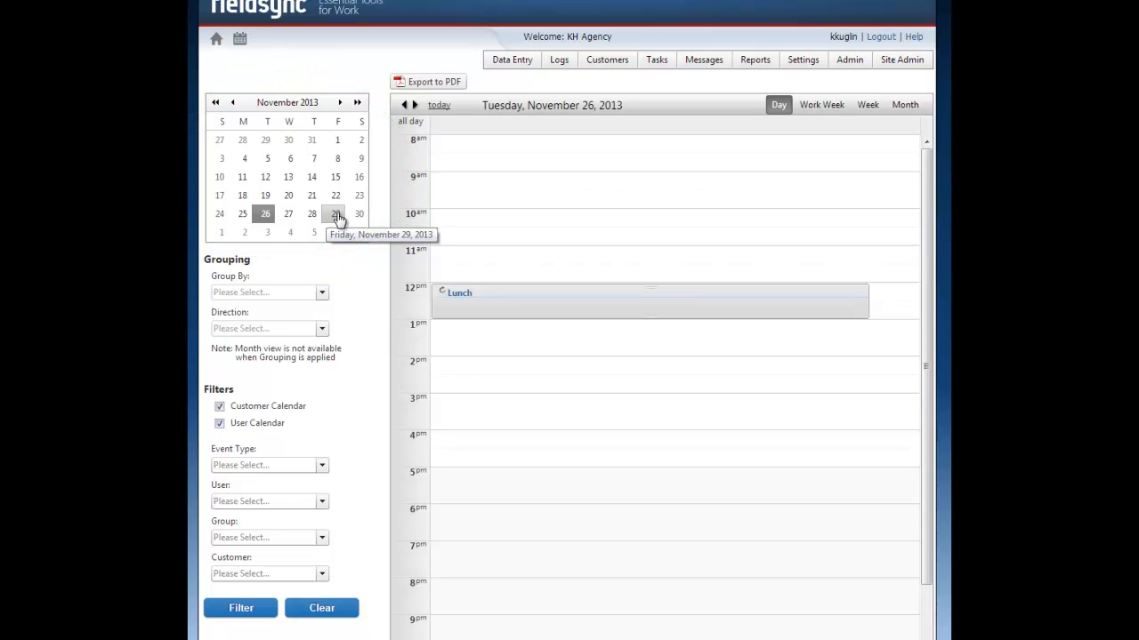
pyautogui.moveTo(350, 57)
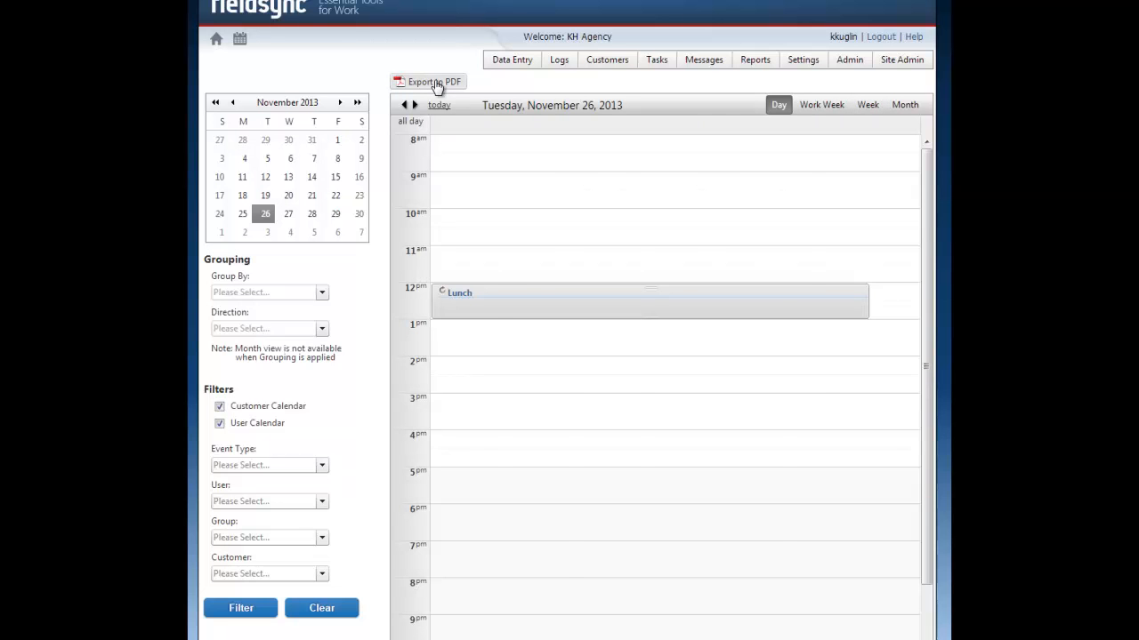
pyautogui.click(867, 104)
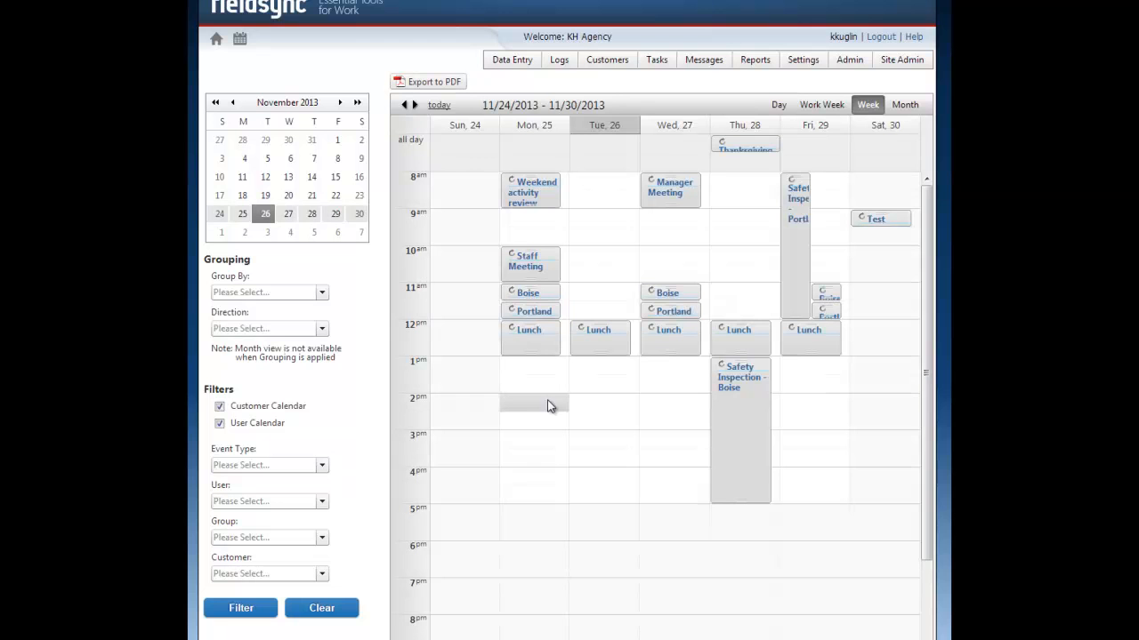
pyautogui.moveTo(537, 406)
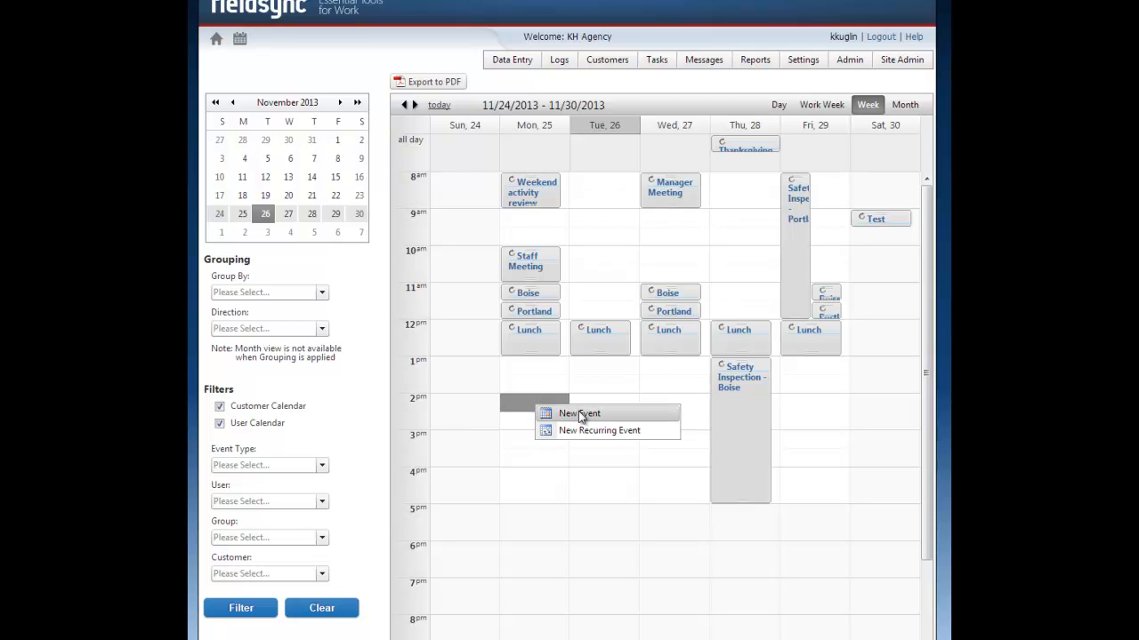
# Start a new event on Monday 11/25/2013 at 2:00 PM
pyautogui.click(579, 414)
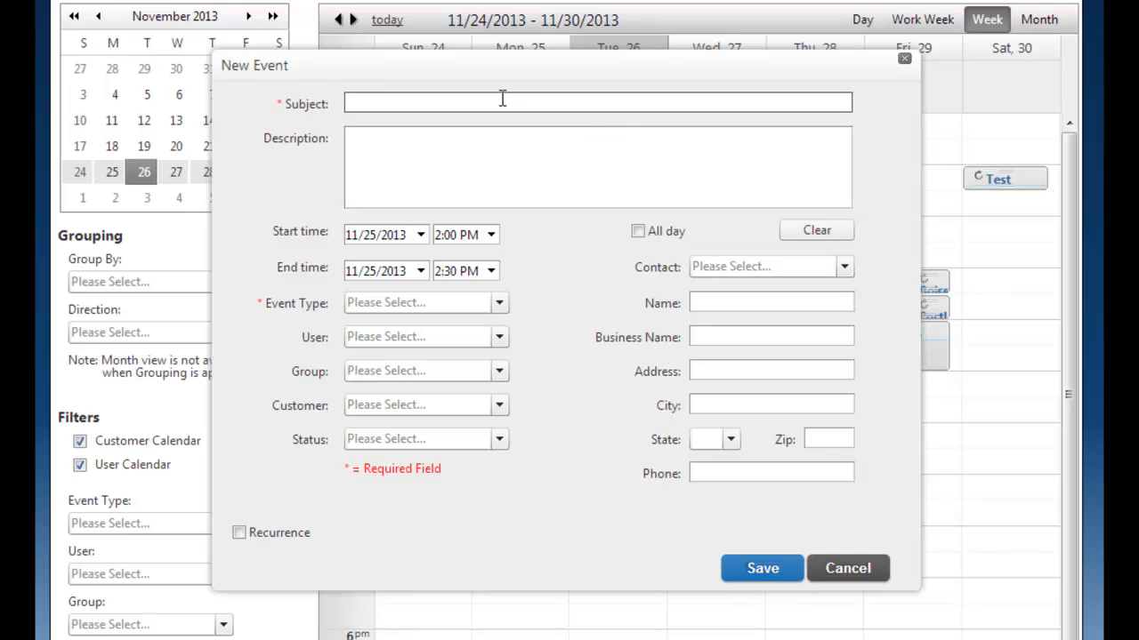
# Title the event 'Demo FieldSync' and extend its end time to 3:00 PM
pyautogui.write('Demo S')
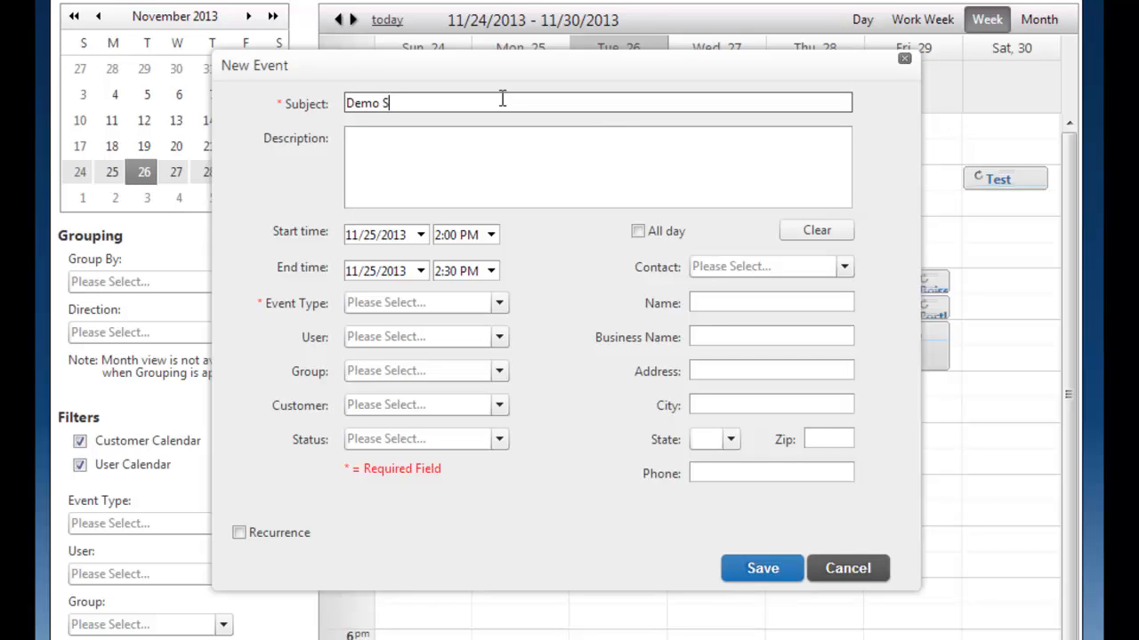
pyautogui.write('FieldSy')
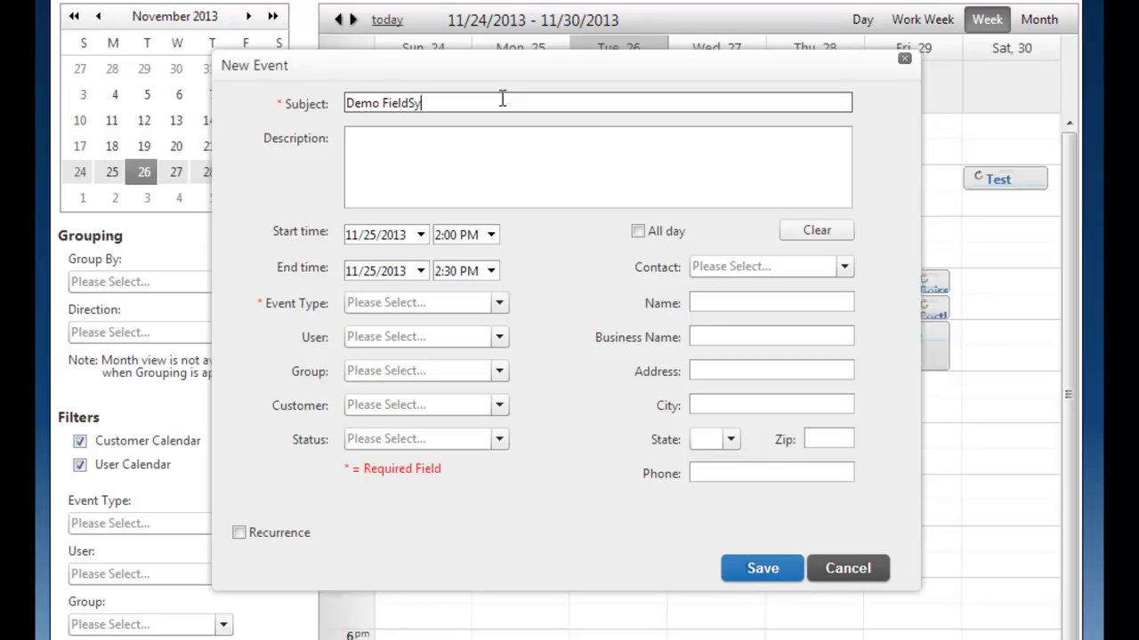
pyautogui.write('nc')
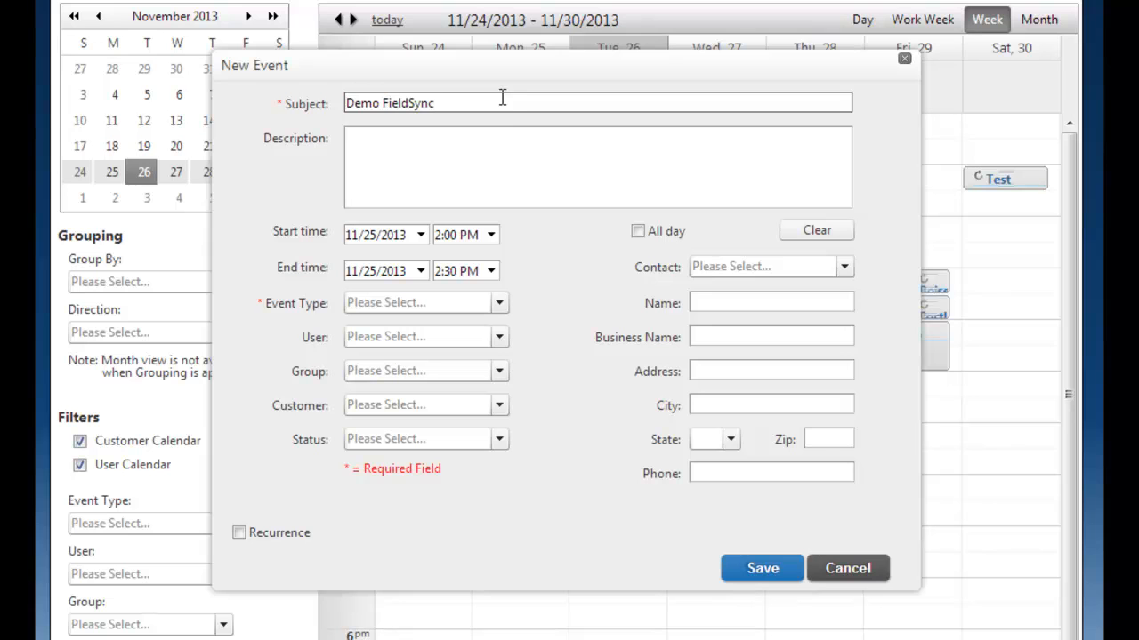
pyautogui.click(442, 164)
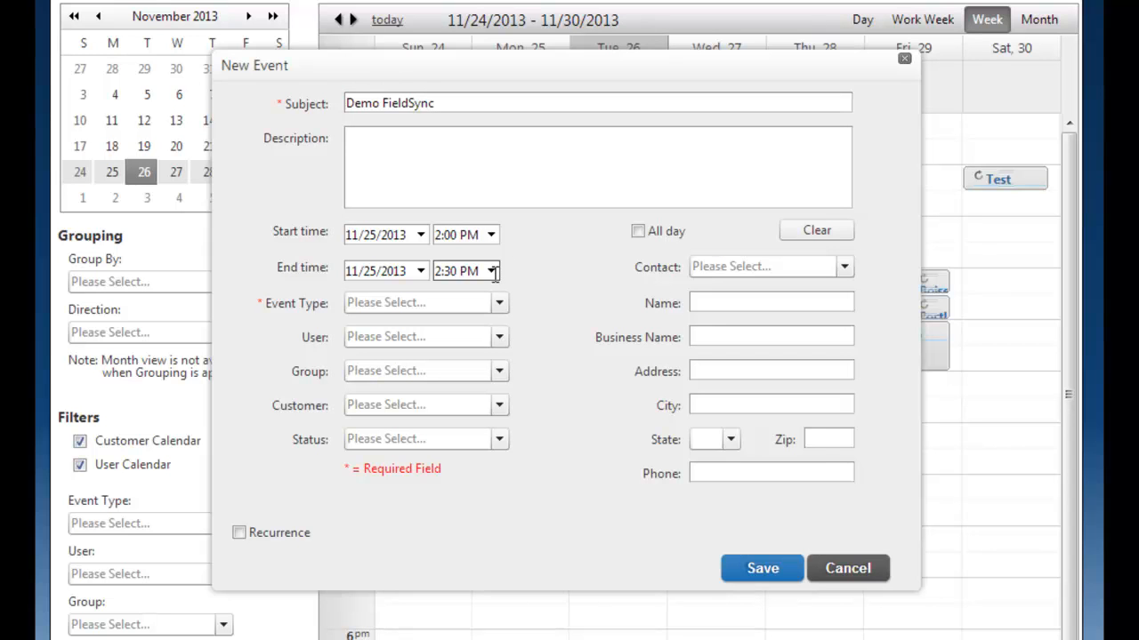
pyautogui.click(490, 271)
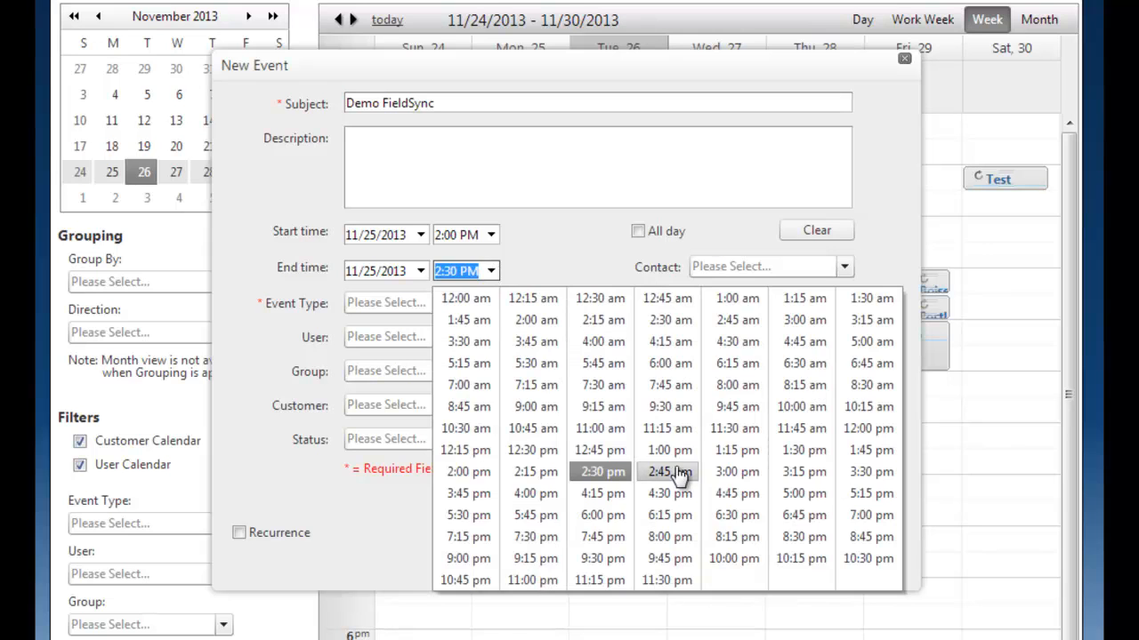
pyautogui.click(735, 472)
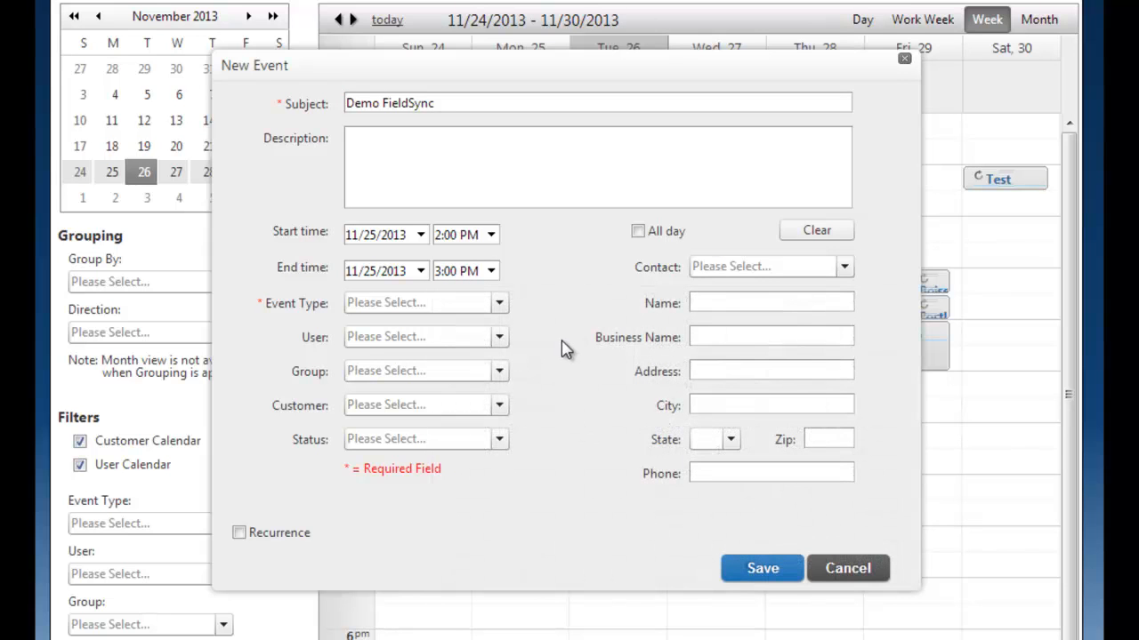
pyautogui.click(499, 303)
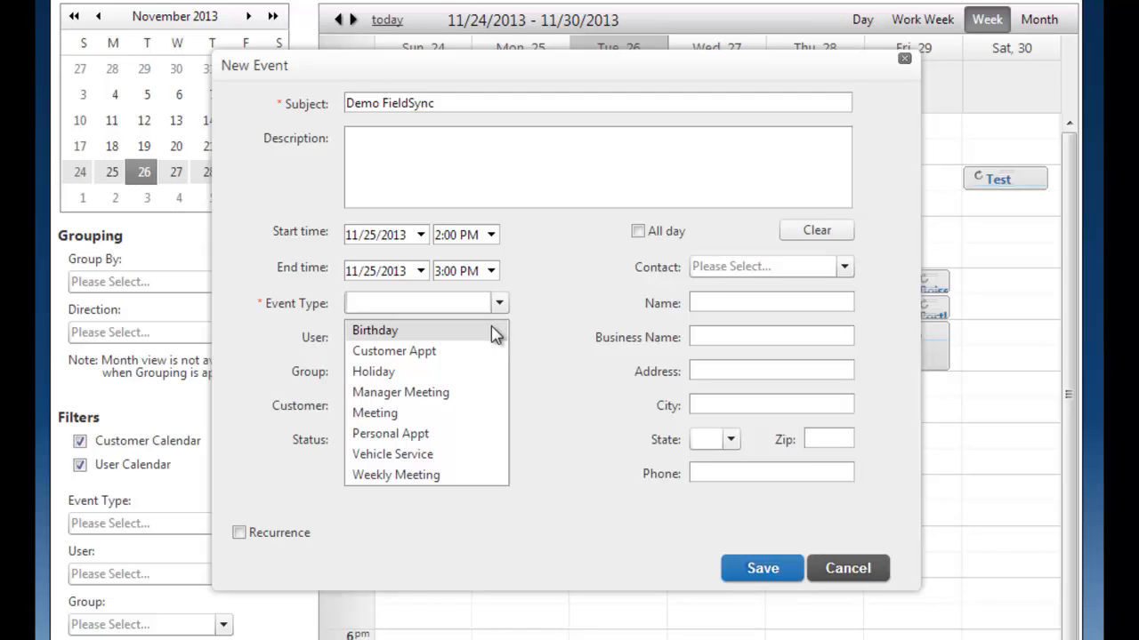
pyautogui.moveTo(476, 341)
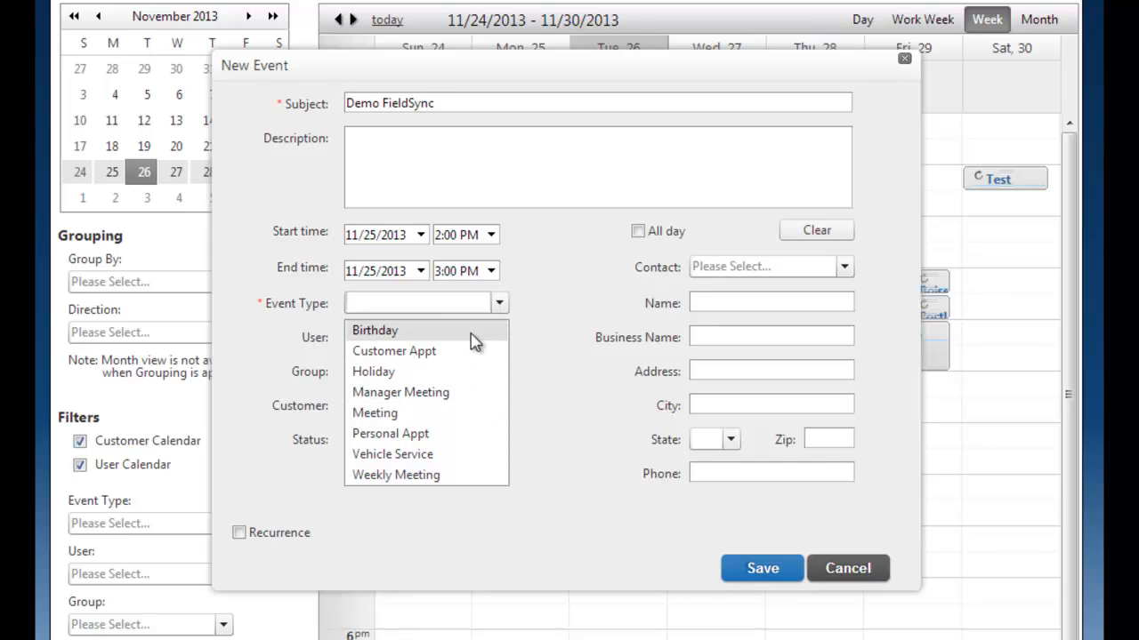
# Set the event type to Manager Meeting and assign all users
pyautogui.click(374, 330)
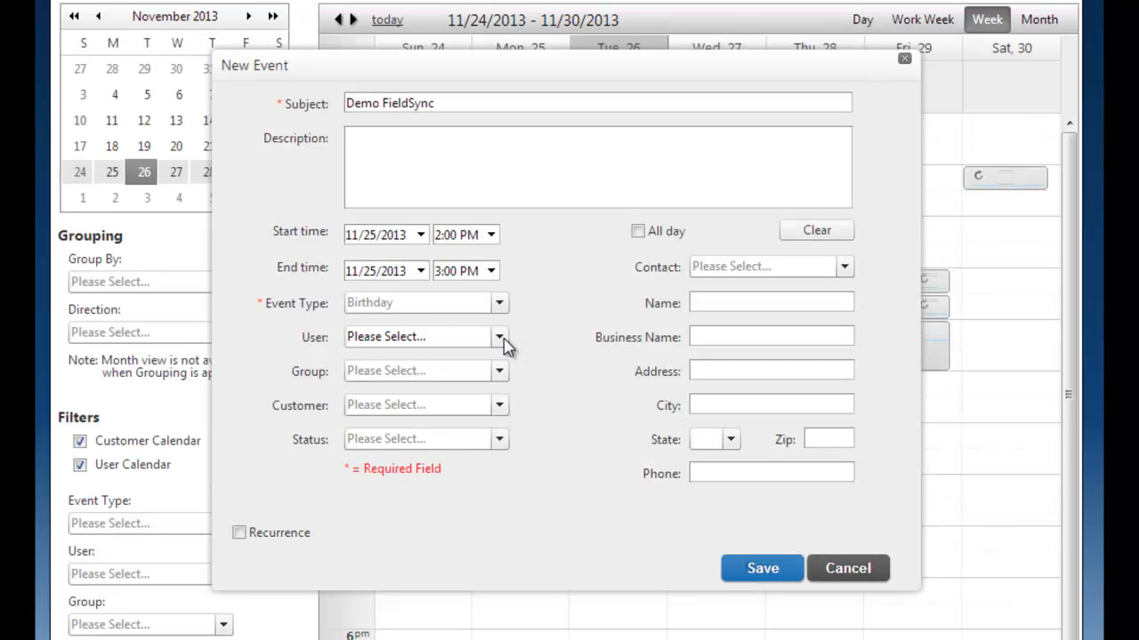
pyautogui.click(499, 337)
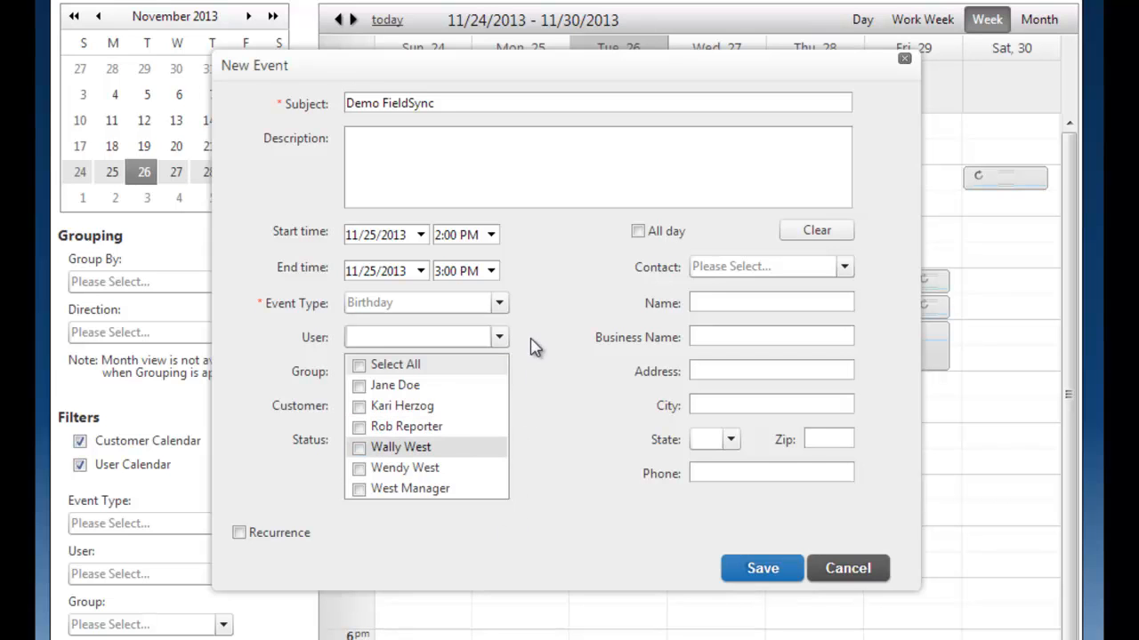
pyautogui.click(498, 302)
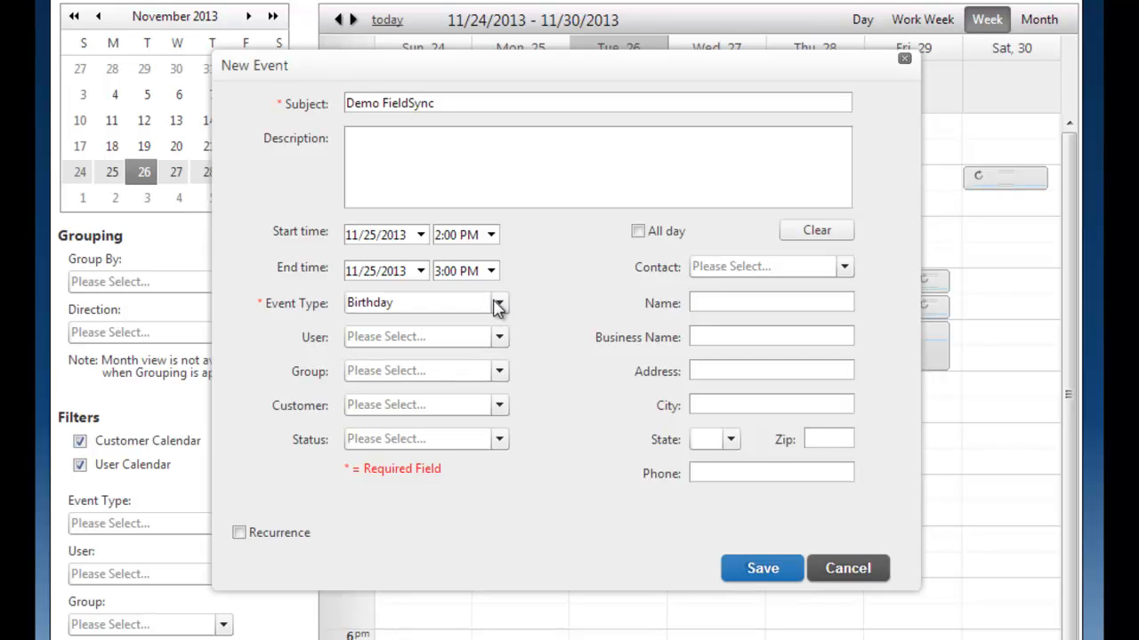
pyautogui.click(499, 303)
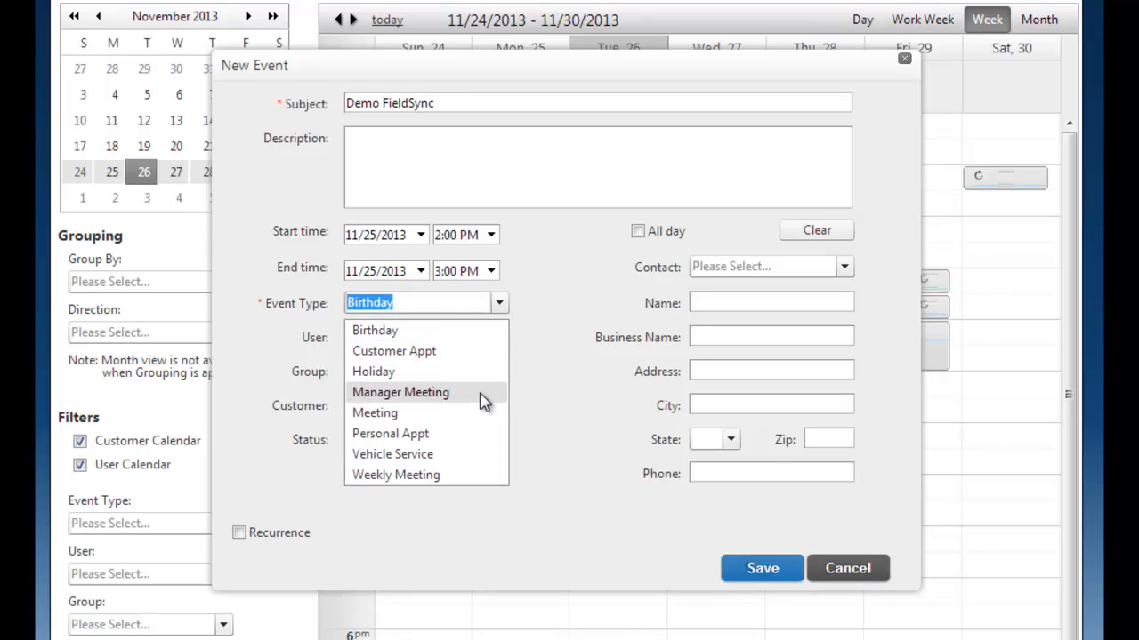
pyautogui.click(400, 392)
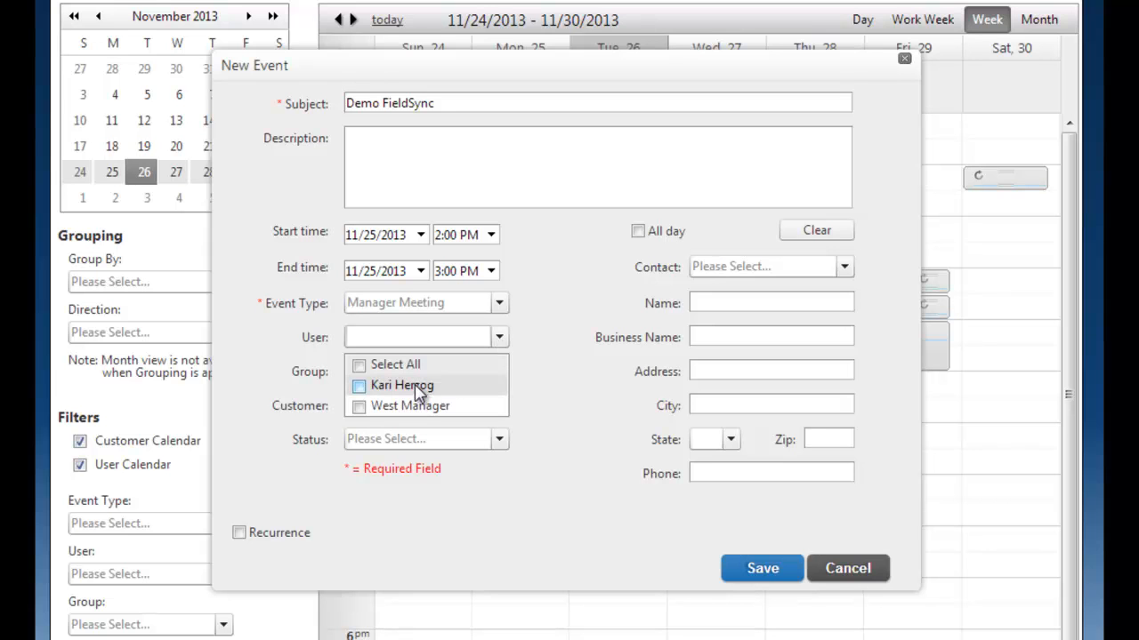
pyautogui.click(359, 364)
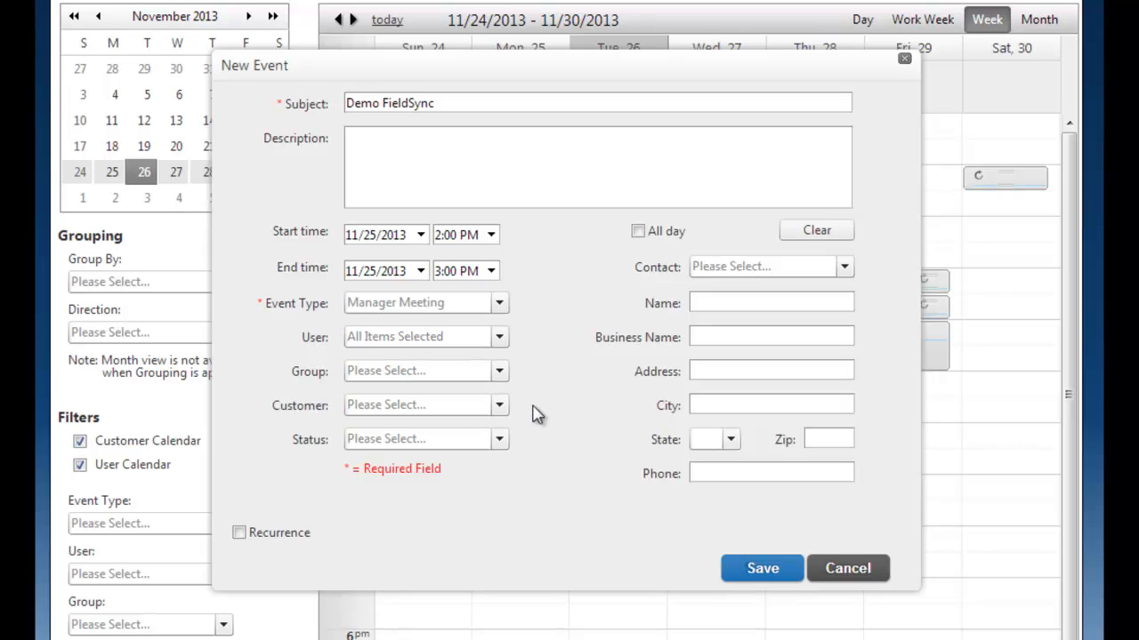
# Put the event in the West Region group and keep all customers assigned
pyautogui.click(498, 405)
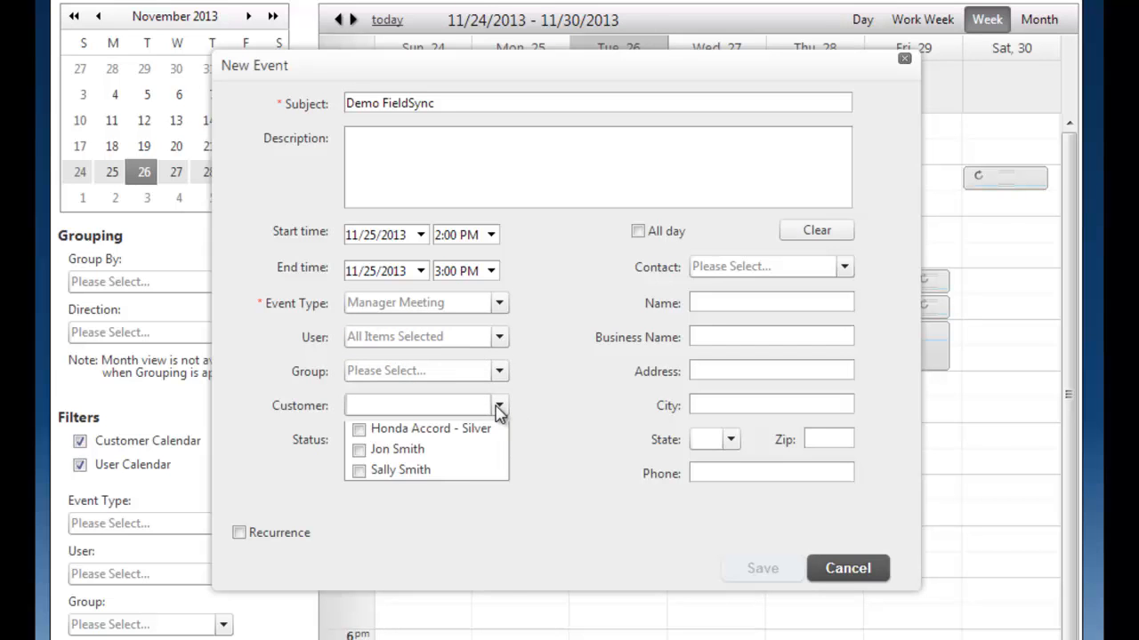
pyautogui.click(500, 405)
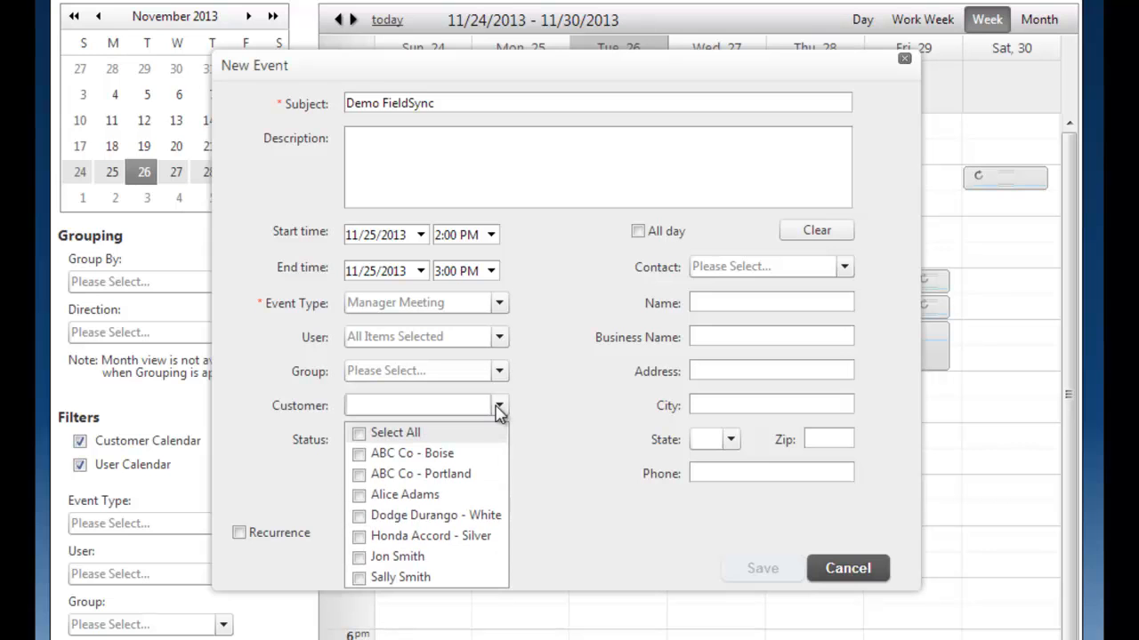
pyautogui.click(499, 371)
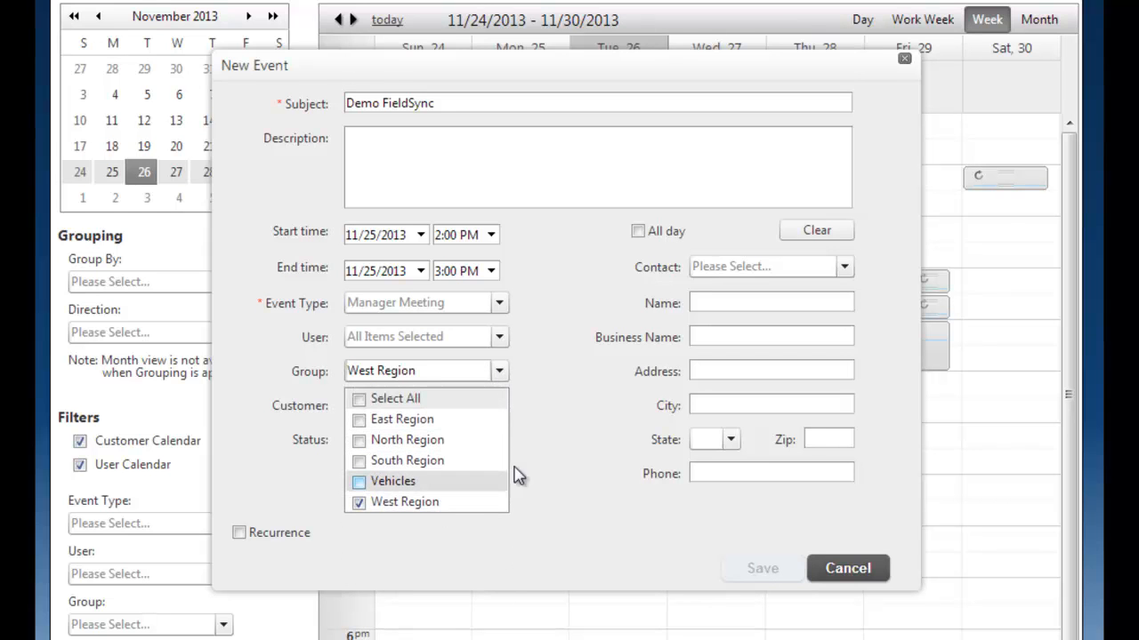
pyautogui.click(499, 405)
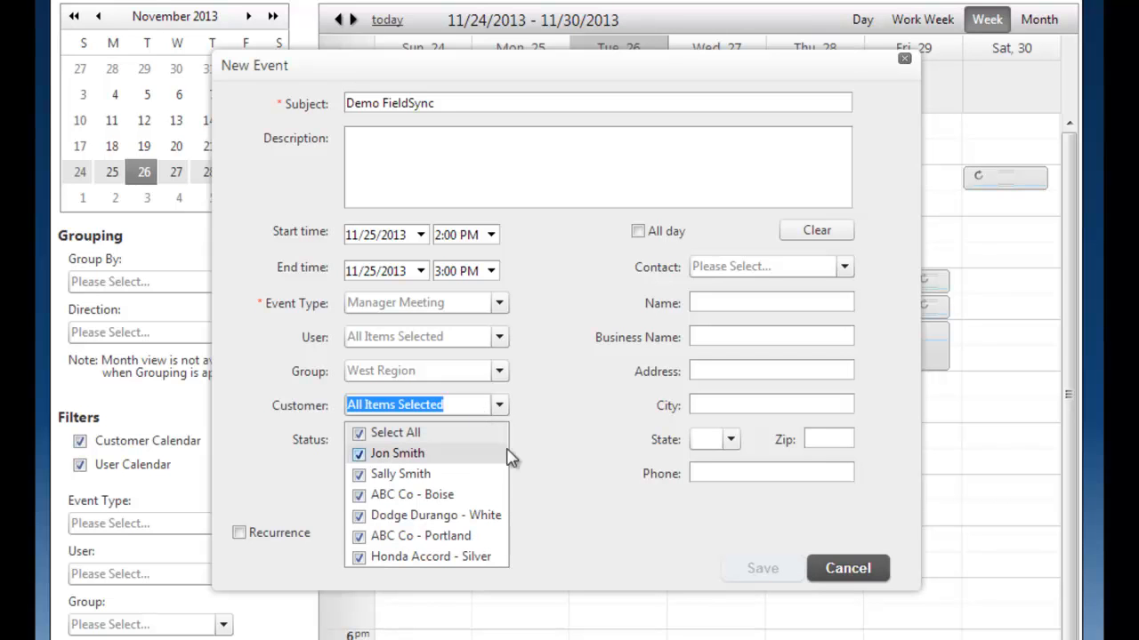
pyautogui.click(577, 408)
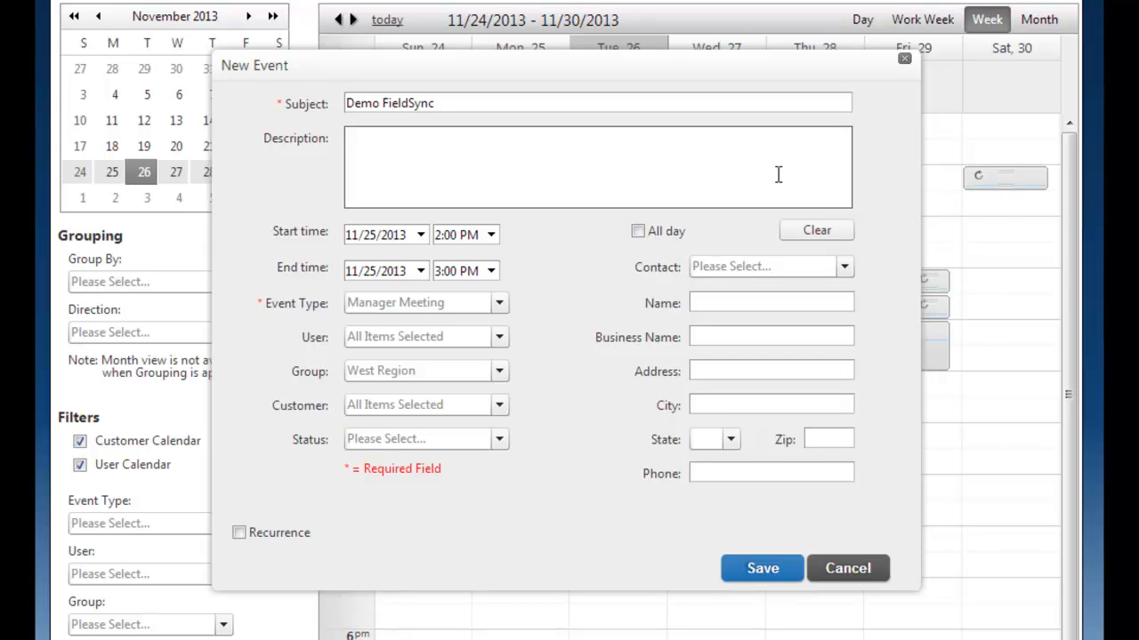
pyautogui.click(842, 266)
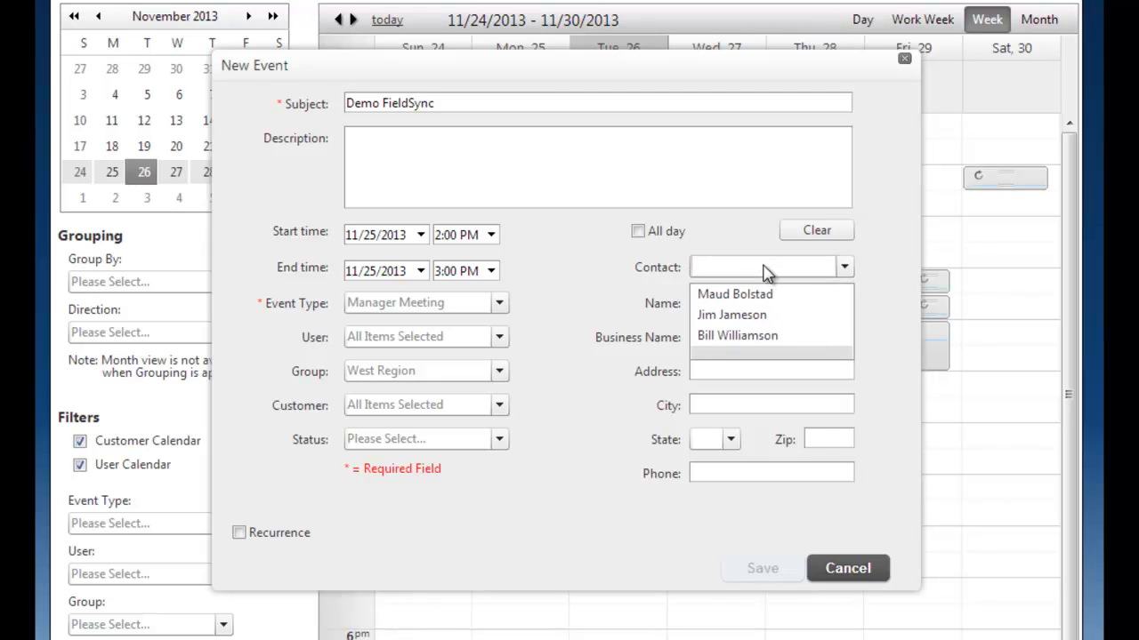
pyautogui.click(731, 314)
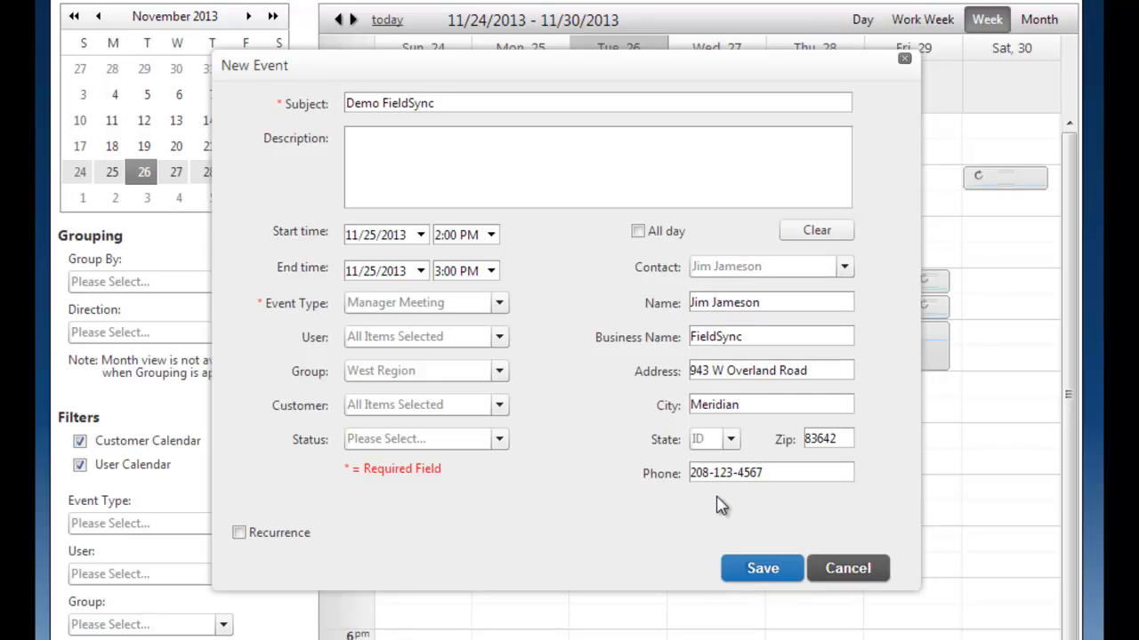
pyautogui.click(842, 266)
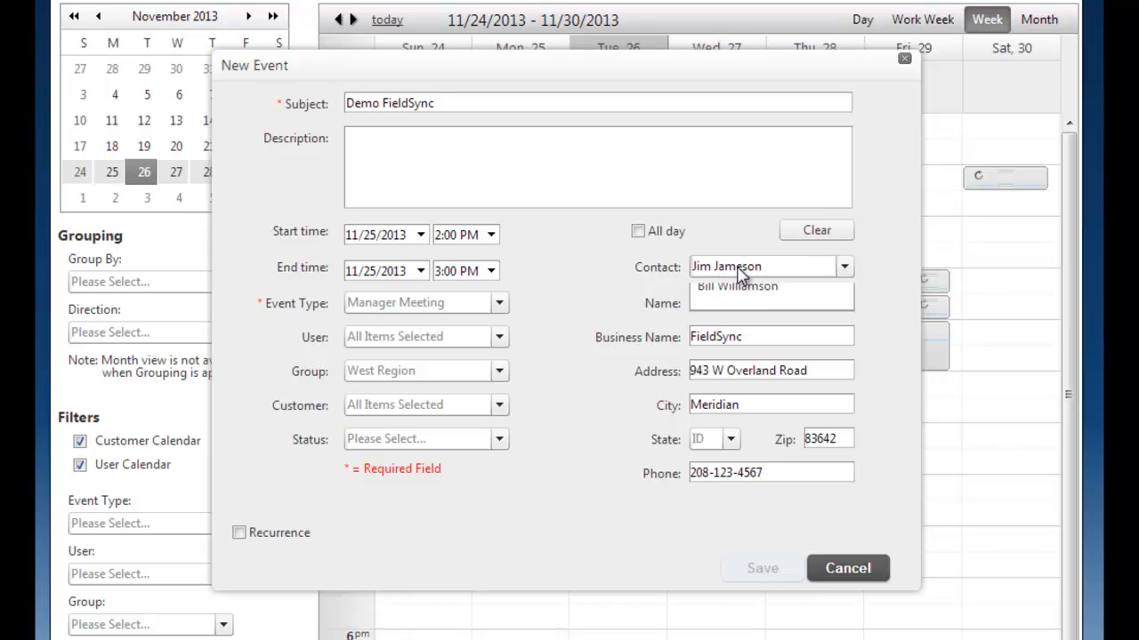
pyautogui.click(843, 266)
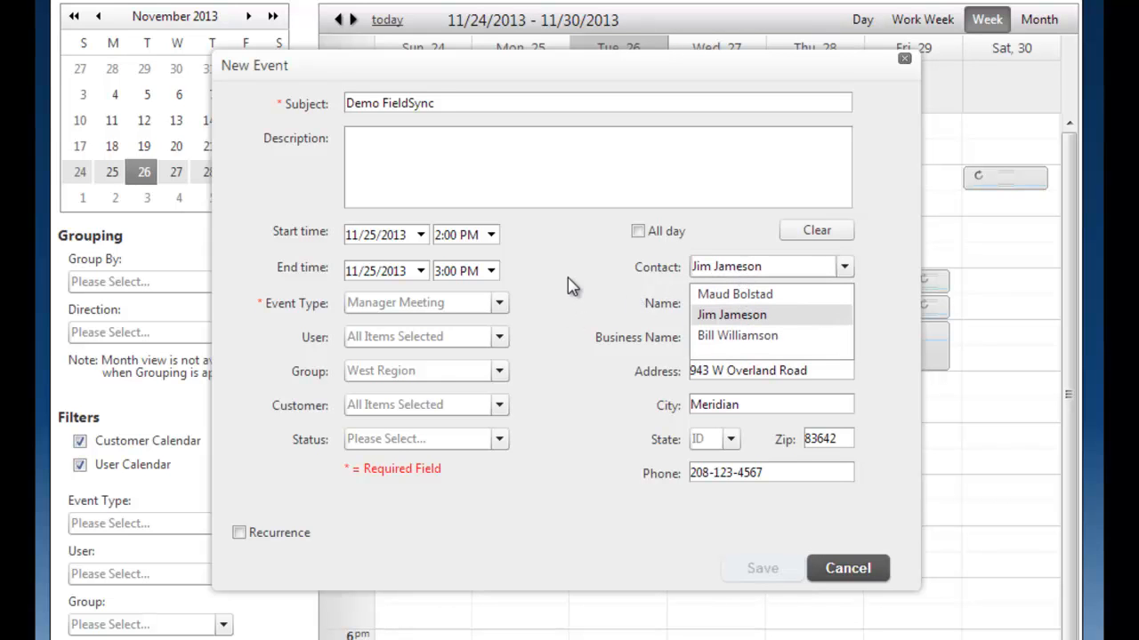
pyautogui.click(731, 315)
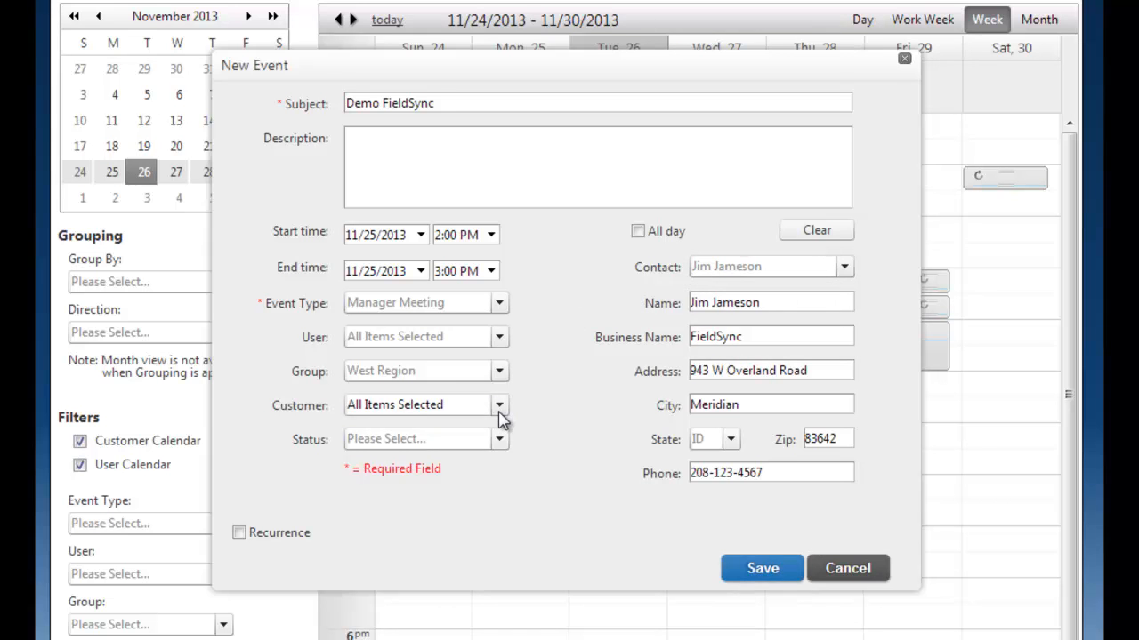
pyautogui.click(498, 405)
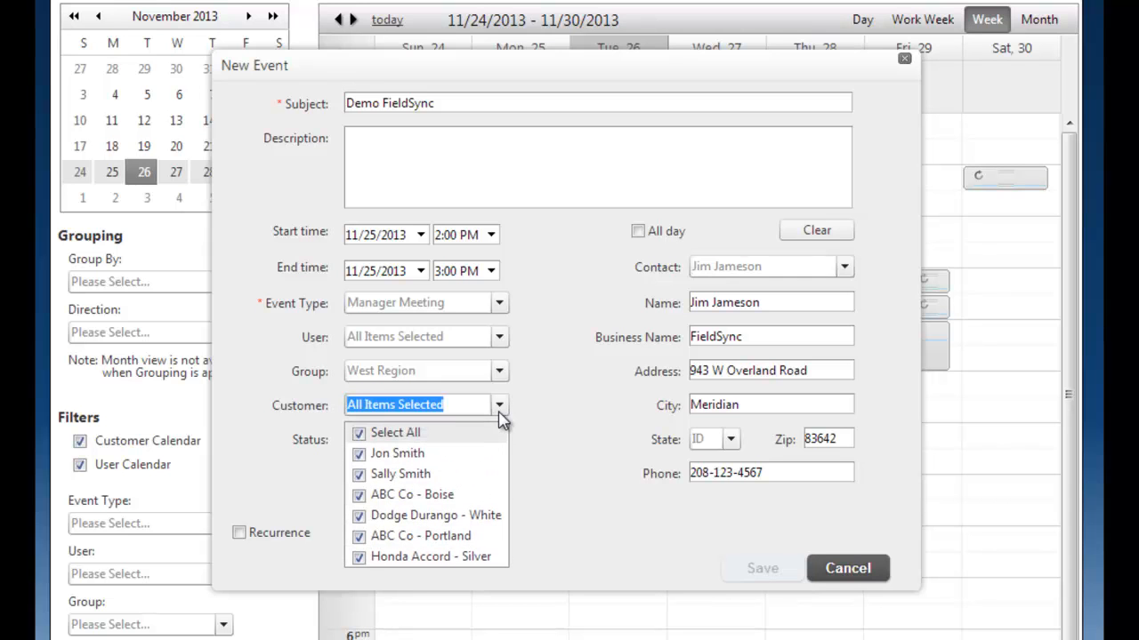
pyautogui.moveTo(529, 369)
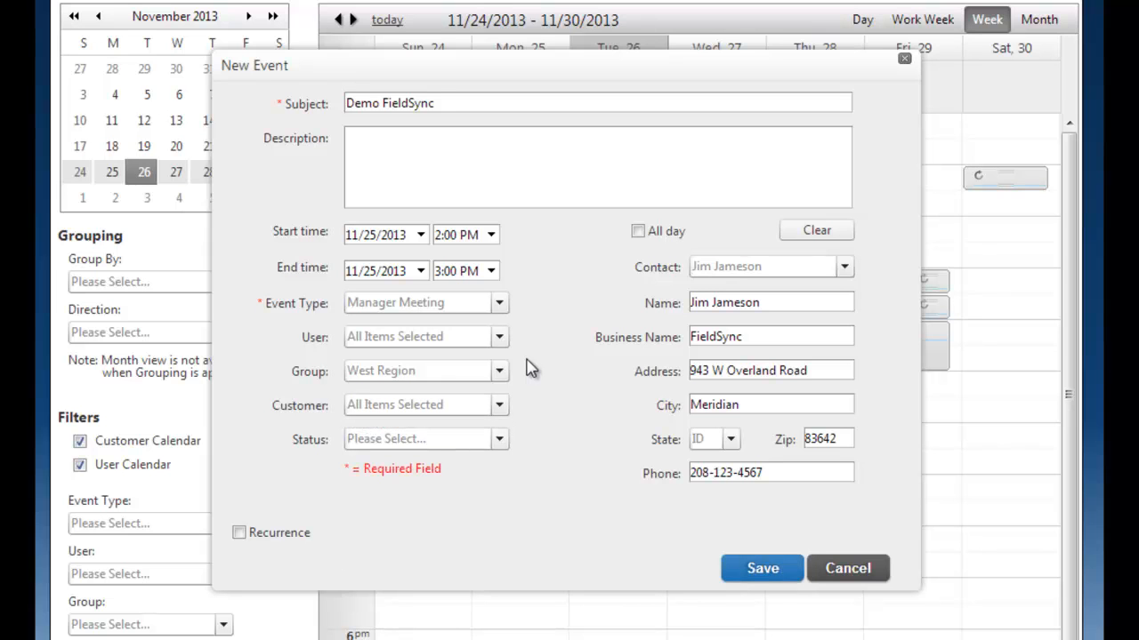
pyautogui.click(842, 266)
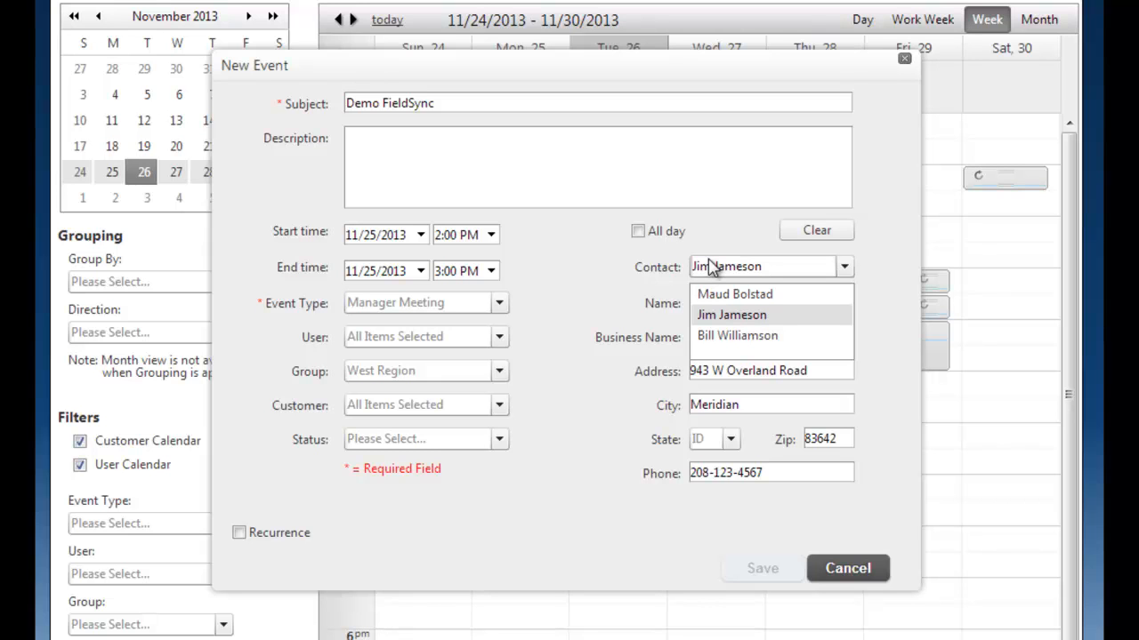
pyautogui.moveTo(585, 276)
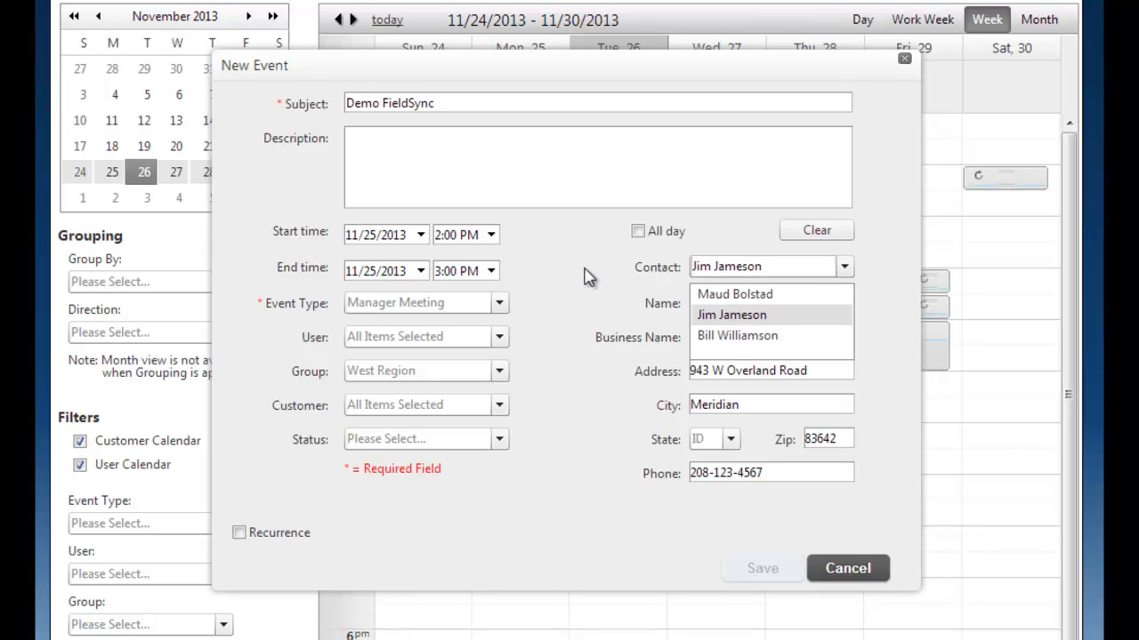
pyautogui.click(731, 315)
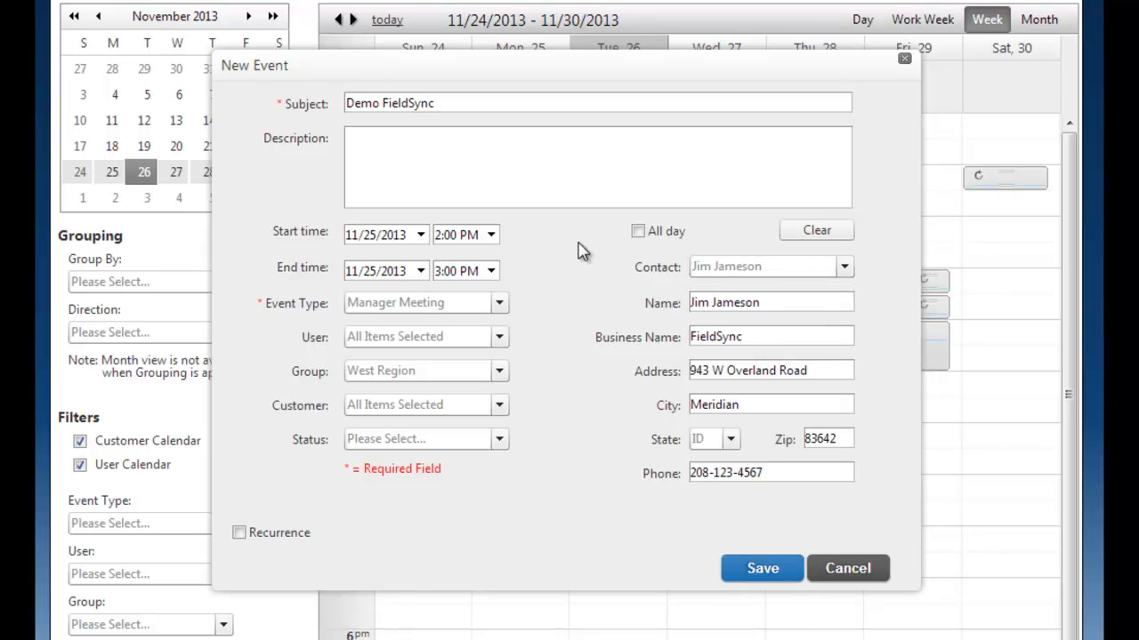
pyautogui.moveTo(596, 287)
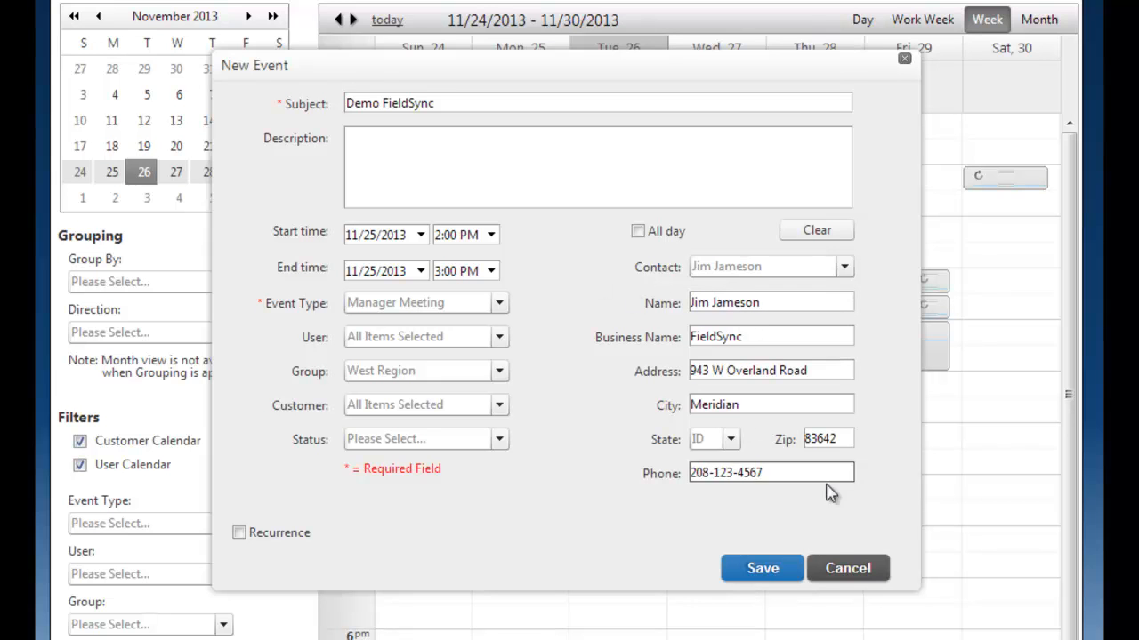
# Enable weekly recurrence every 1 week on Monday and Wednesday
pyautogui.click(238, 532)
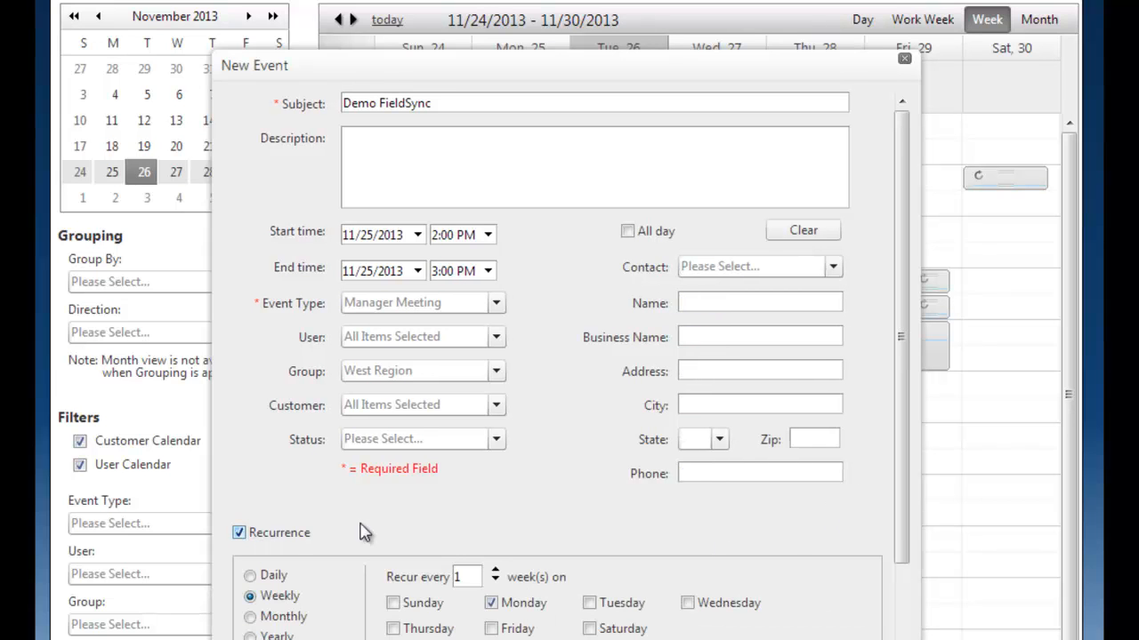
pyautogui.scroll(-3)
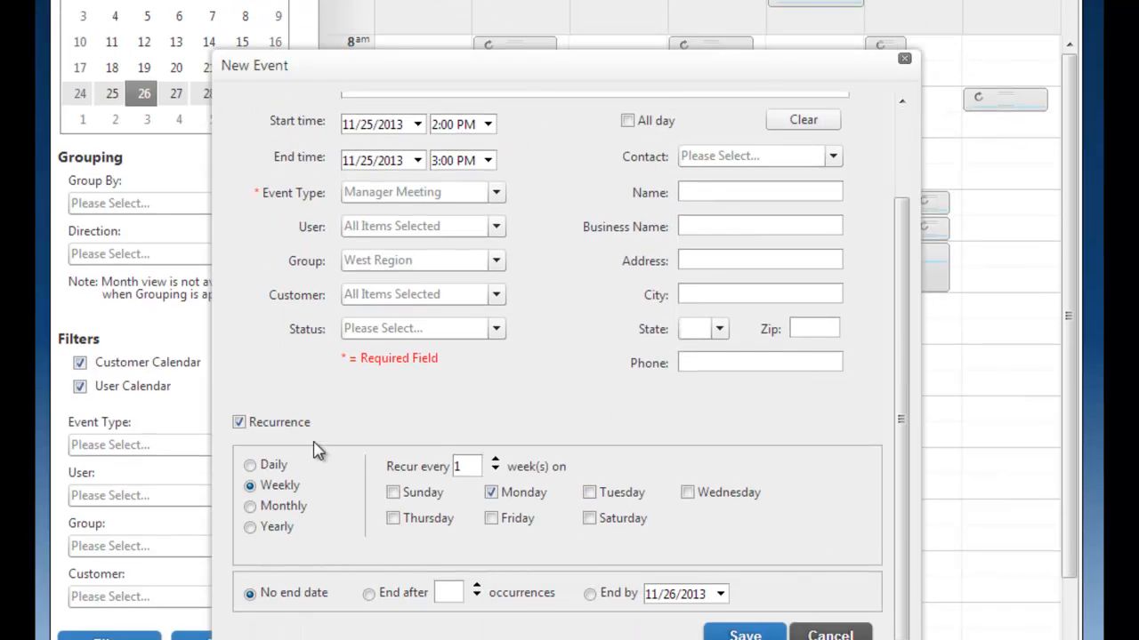
pyautogui.moveTo(536, 417)
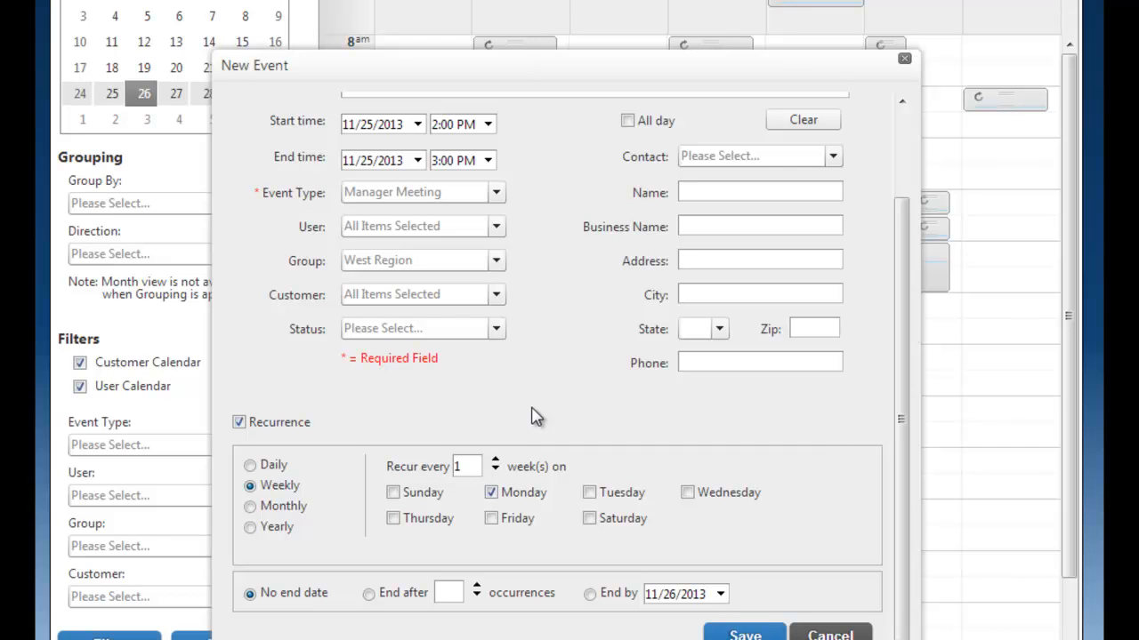
pyautogui.moveTo(298, 465)
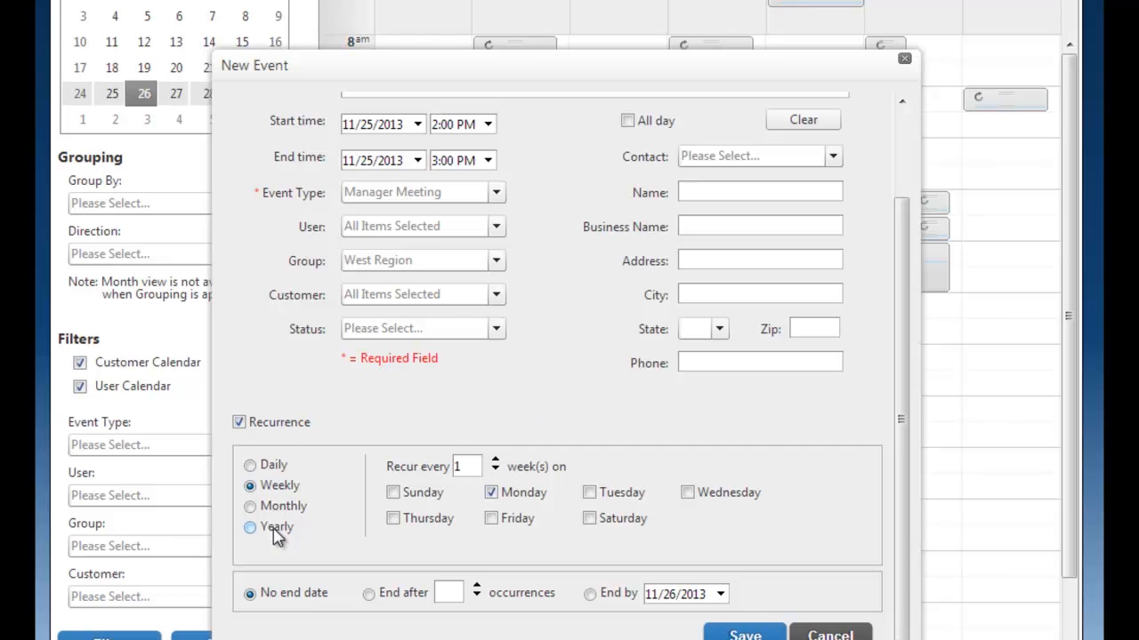
pyautogui.click(250, 464)
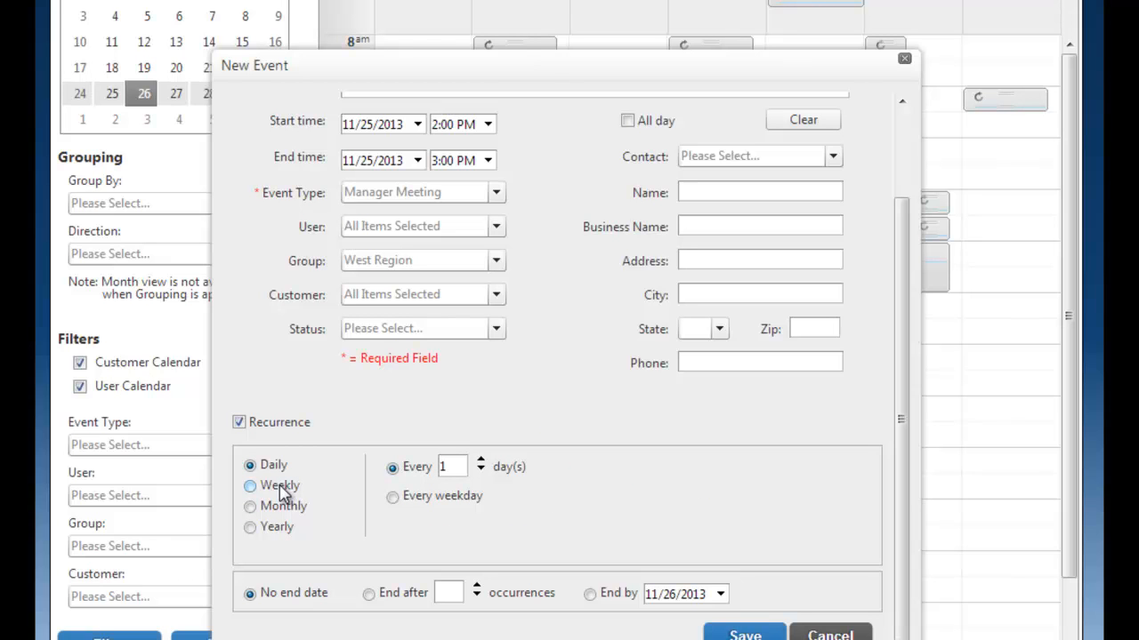
pyautogui.click(250, 485)
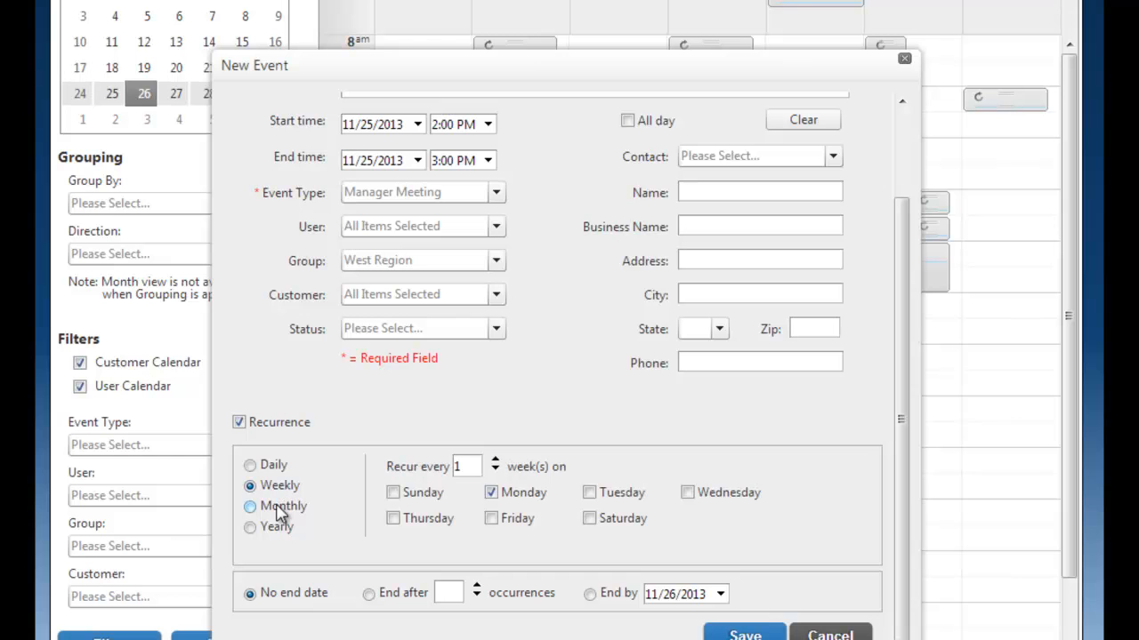
pyautogui.click(250, 507)
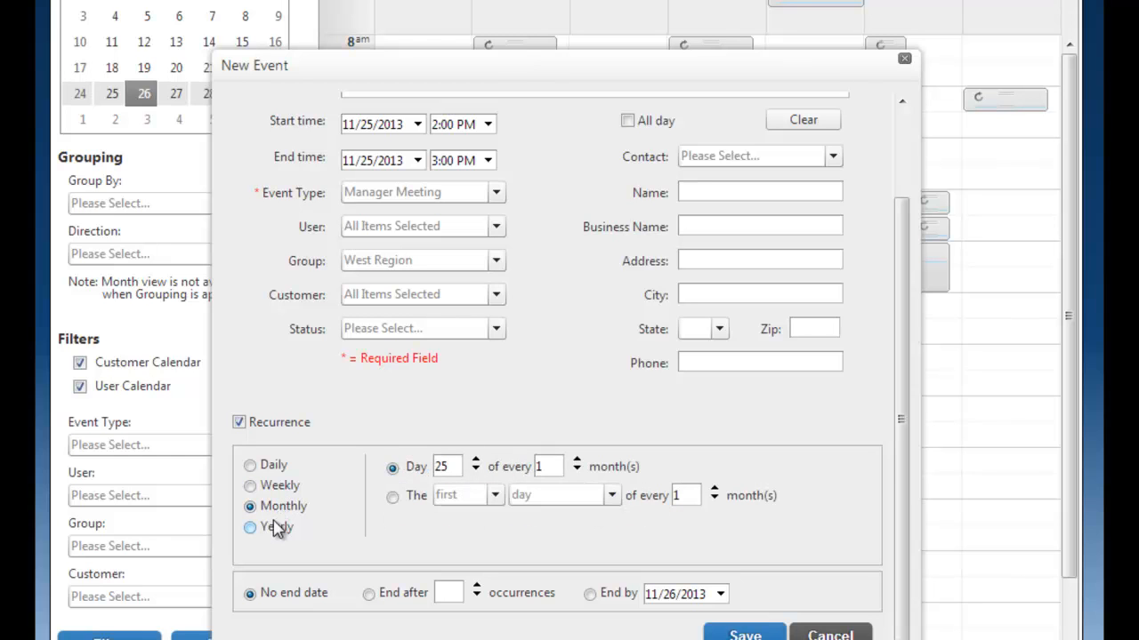
pyautogui.click(250, 485)
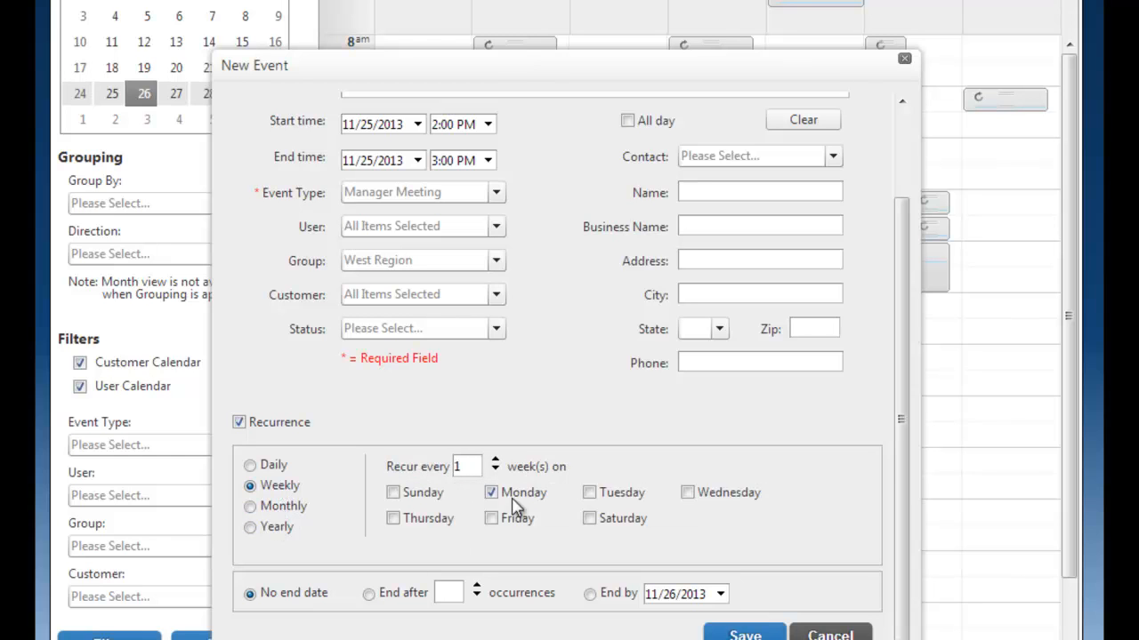
pyautogui.moveTo(519, 537)
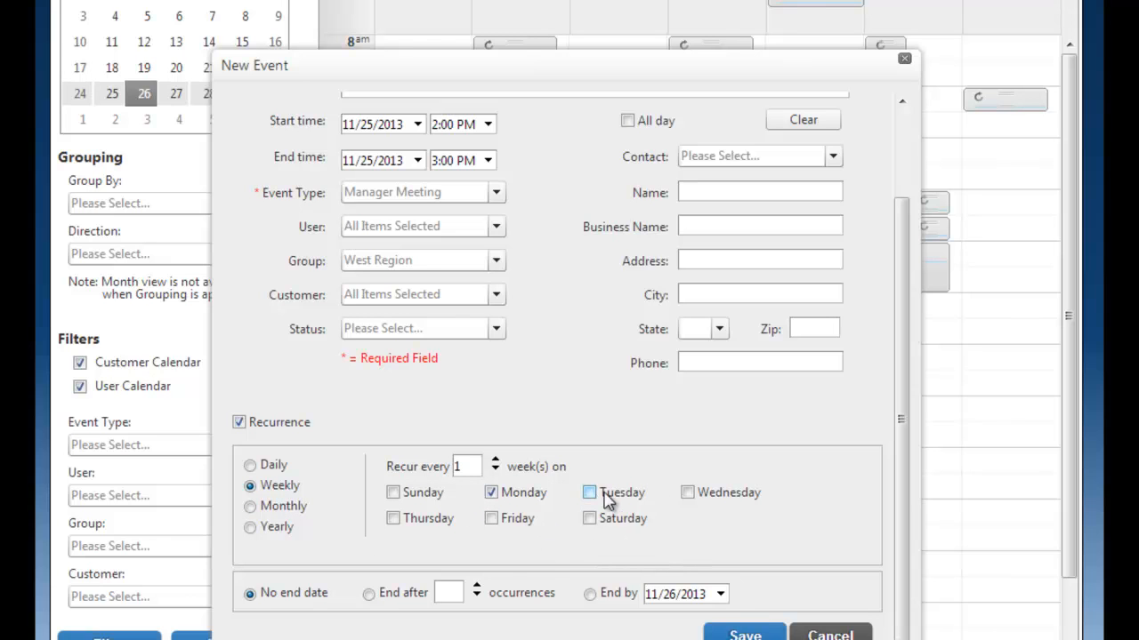
pyautogui.click(687, 492)
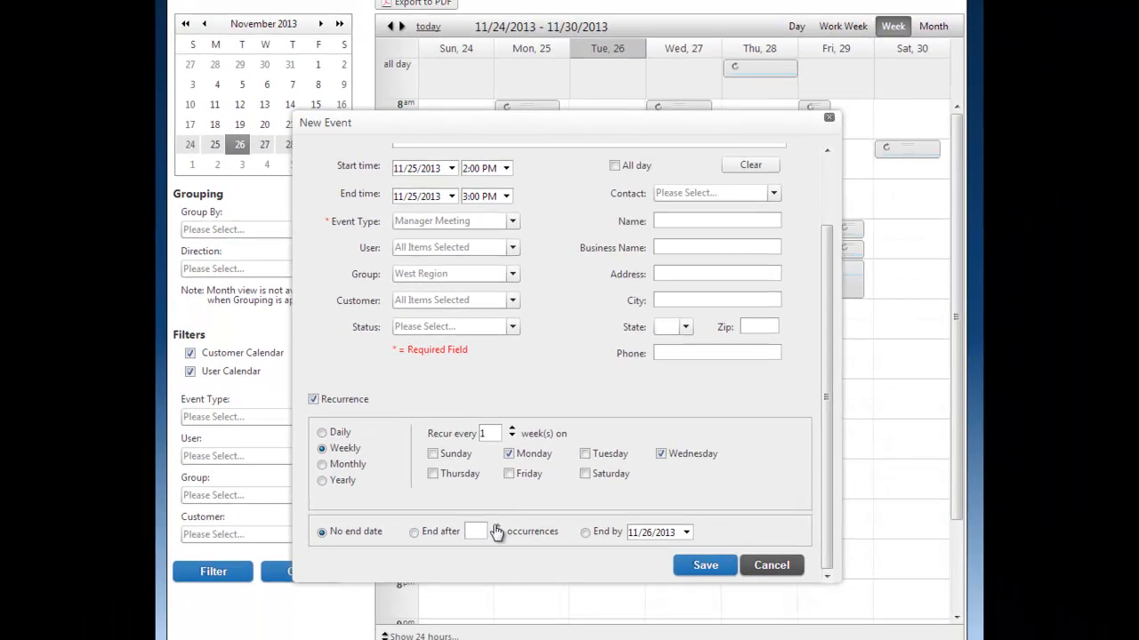
# Save the recurring Demo FieldSync event so it shows at 2 PM Monday 25 and Wednesday 27
pyautogui.click(414, 531)
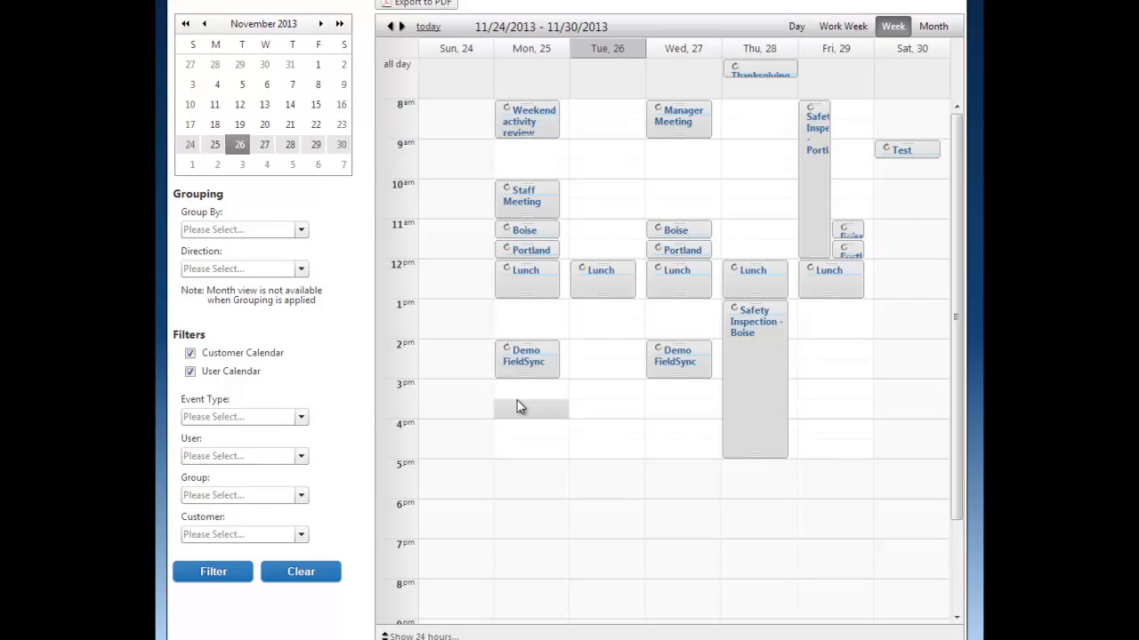
pyautogui.moveTo(526, 356)
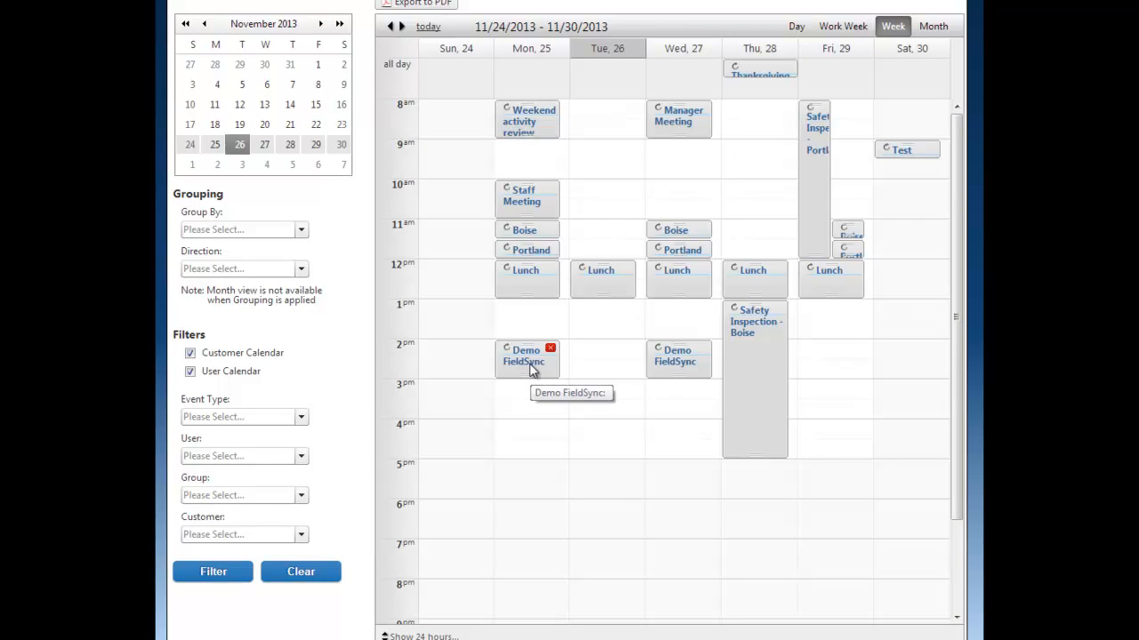
pyautogui.moveTo(676, 360)
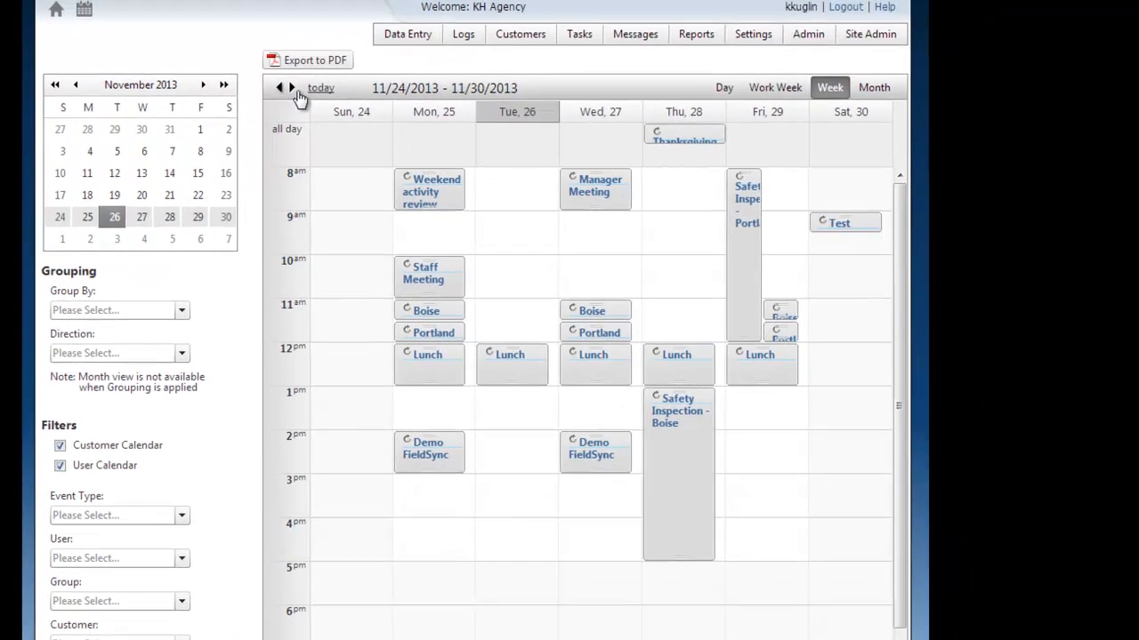
# Advance to the December 1–7, 2013 week to confirm Demo FieldSync repeats Monday and Wednesday
pyautogui.click(292, 88)
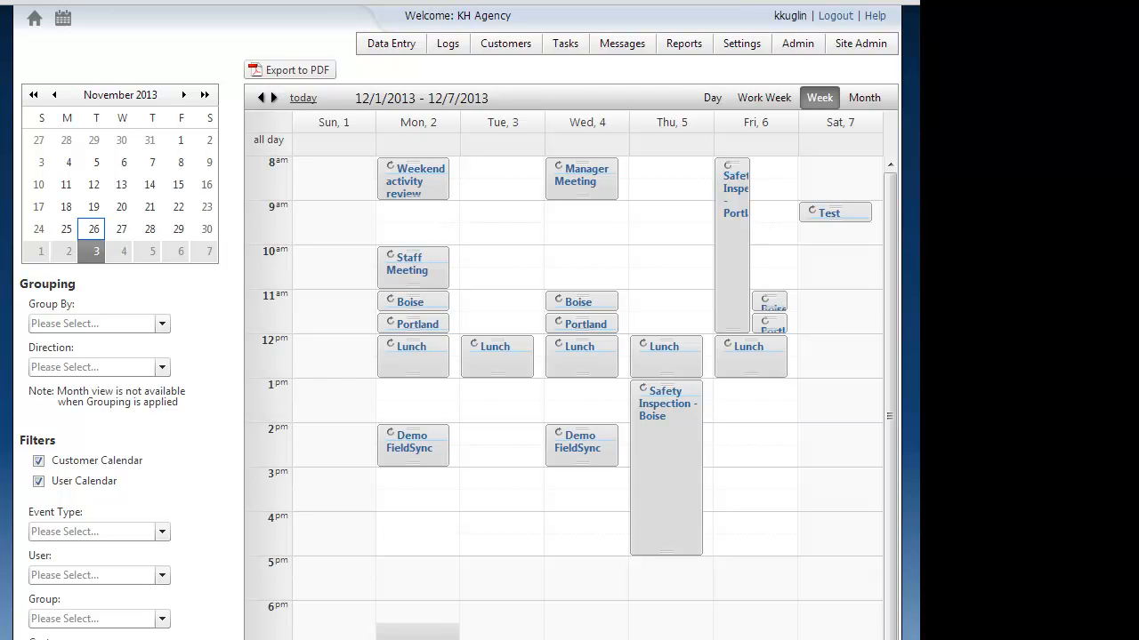
pyautogui.moveTo(160, 345)
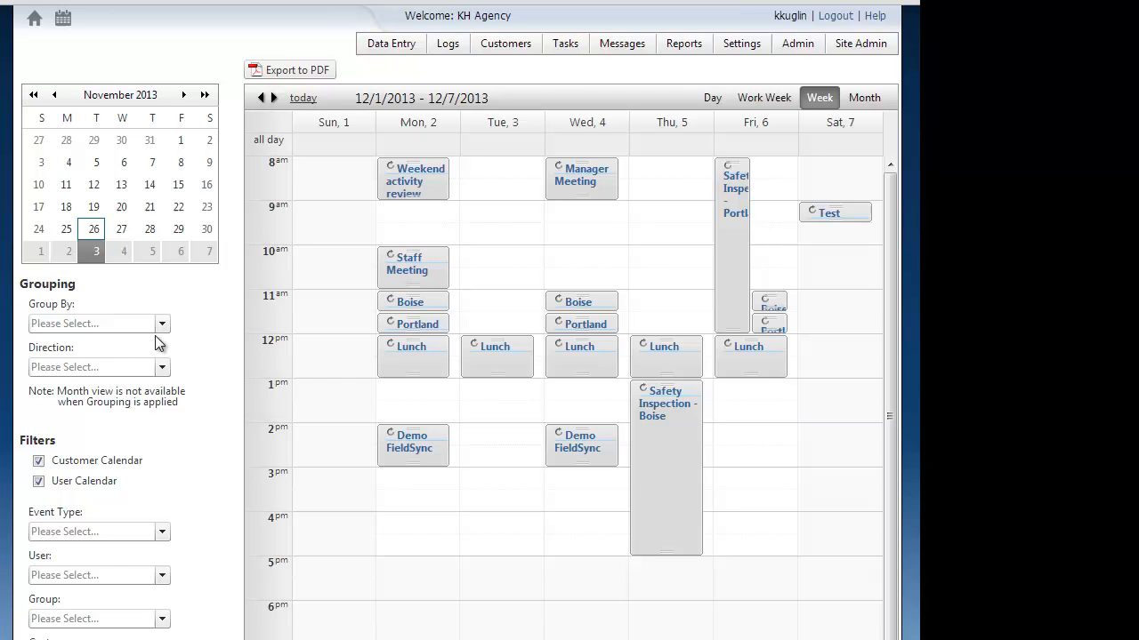
pyautogui.moveTo(225, 297)
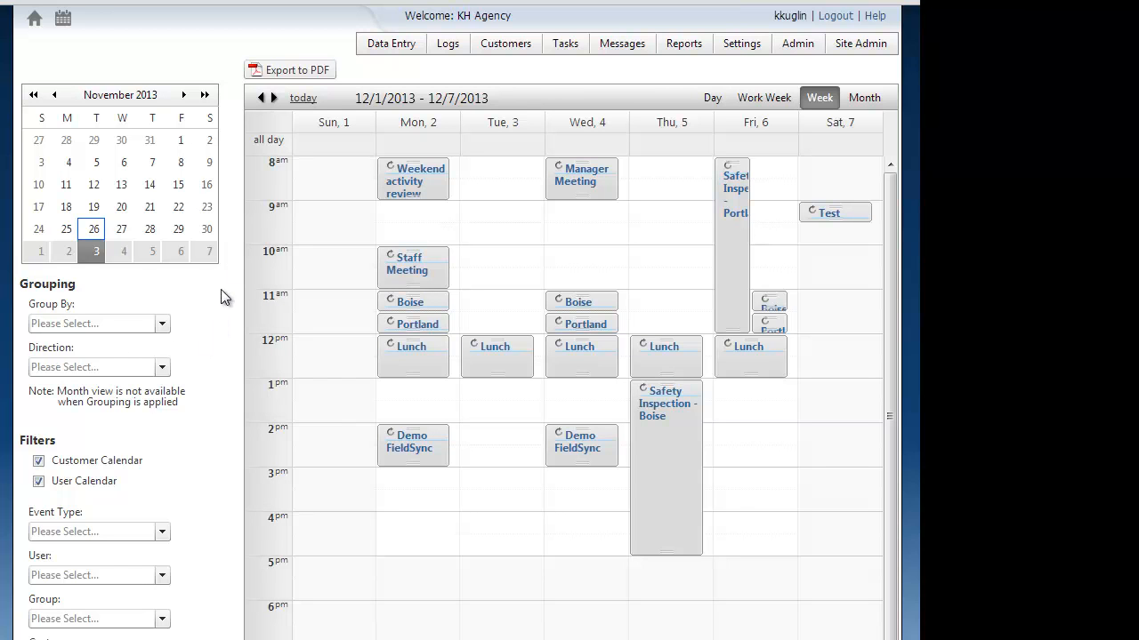